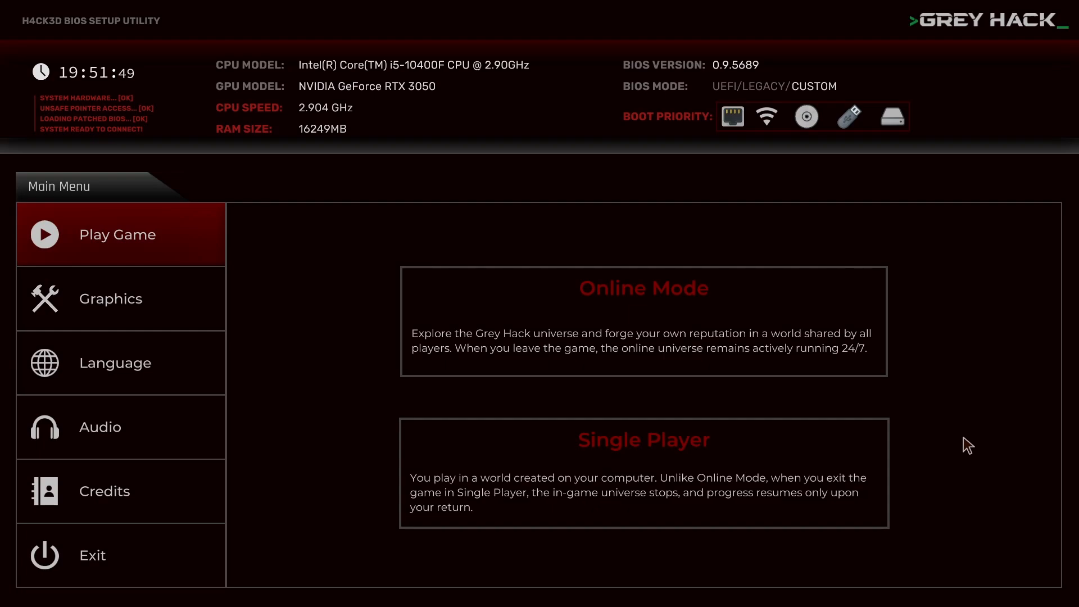
mouse_move(949, 46)
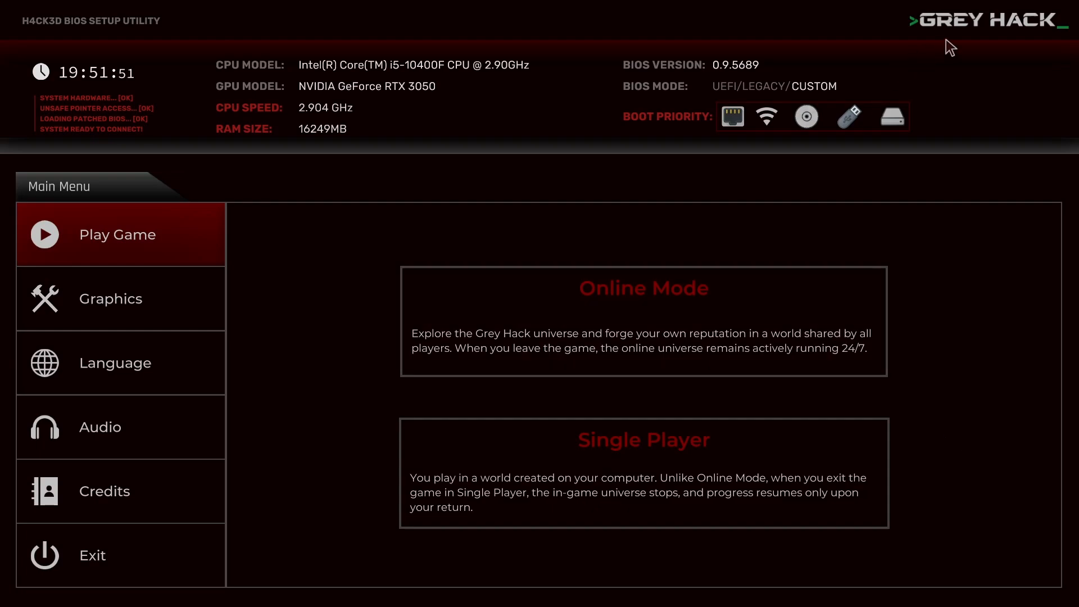
mouse_move(1021, 256)
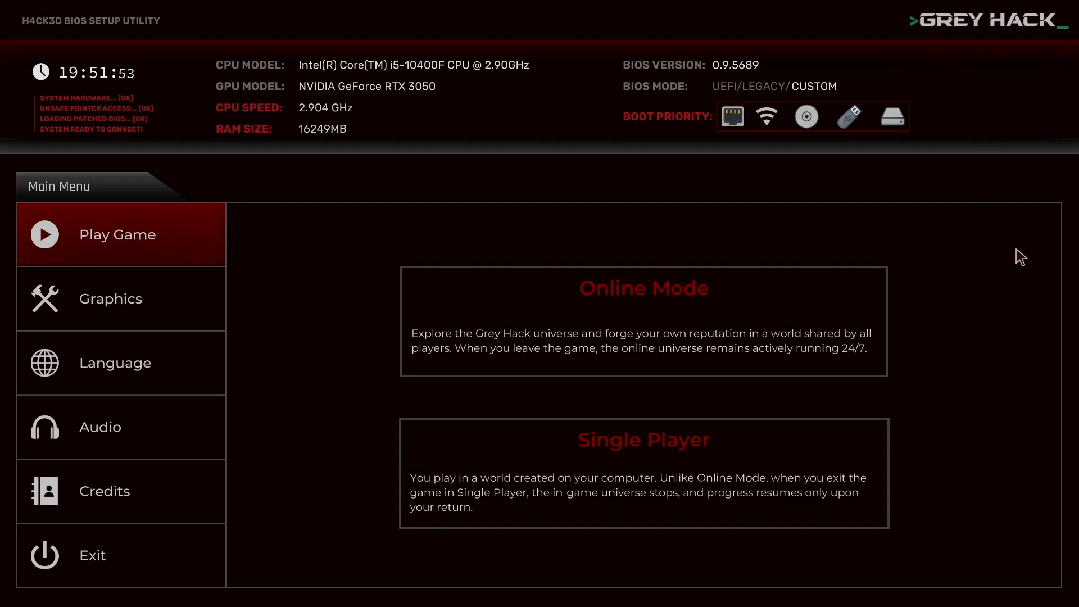
mouse_move(285, 285)
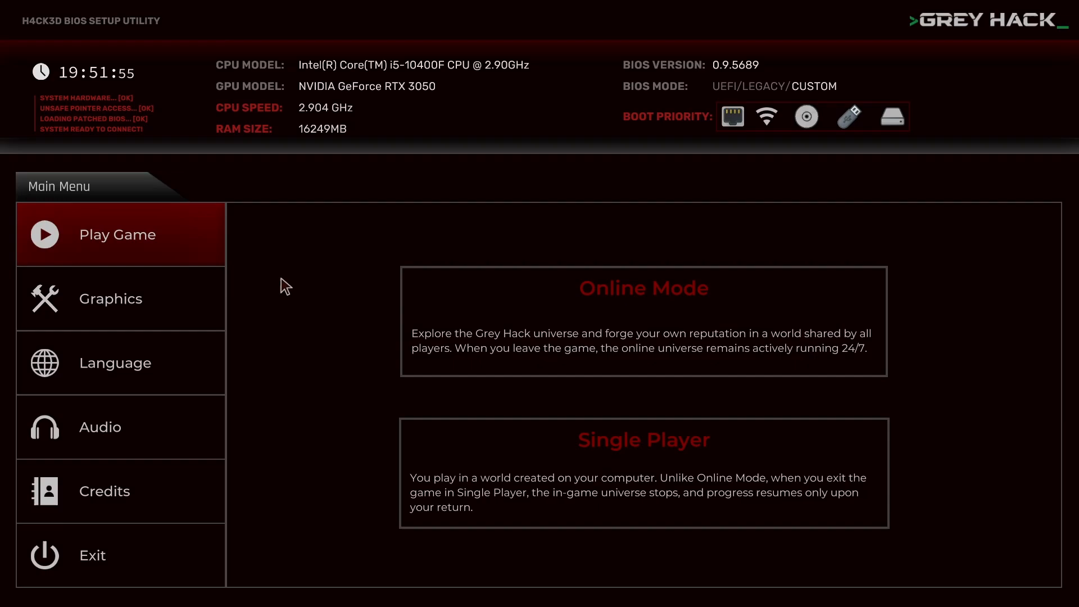
Step: Open, close, then reopen the Windows Start menu over Grey Hack's main menu
click(402, 593)
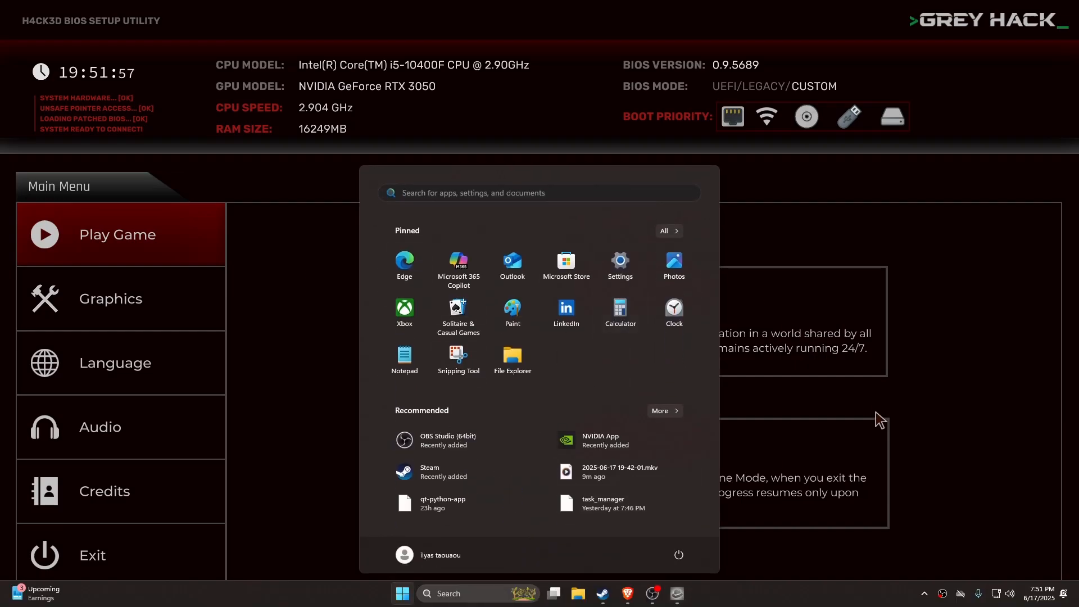
mouse_move(922, 251)
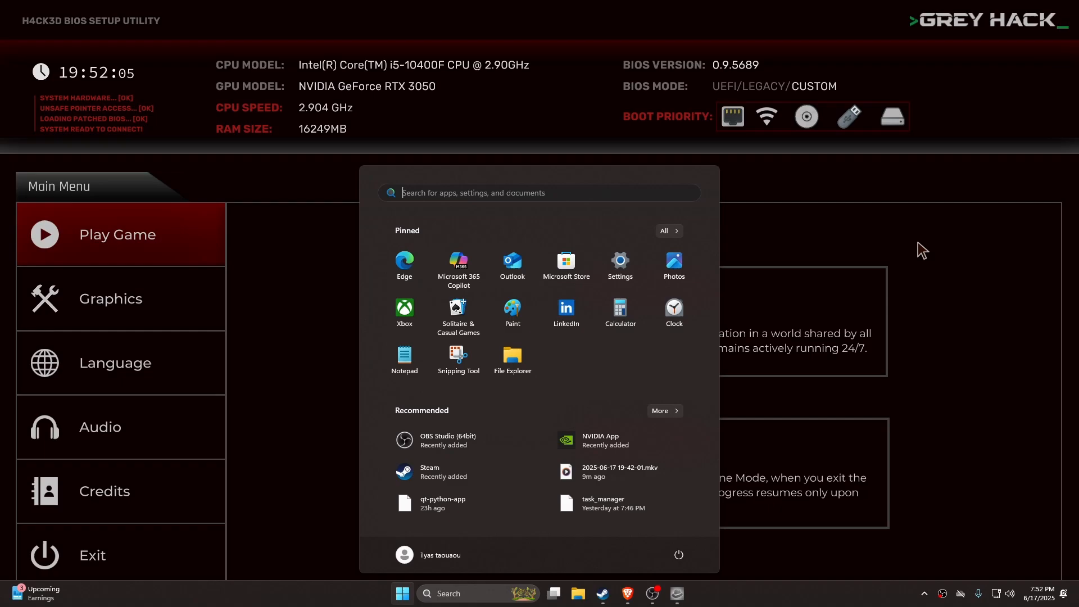
click(604, 217)
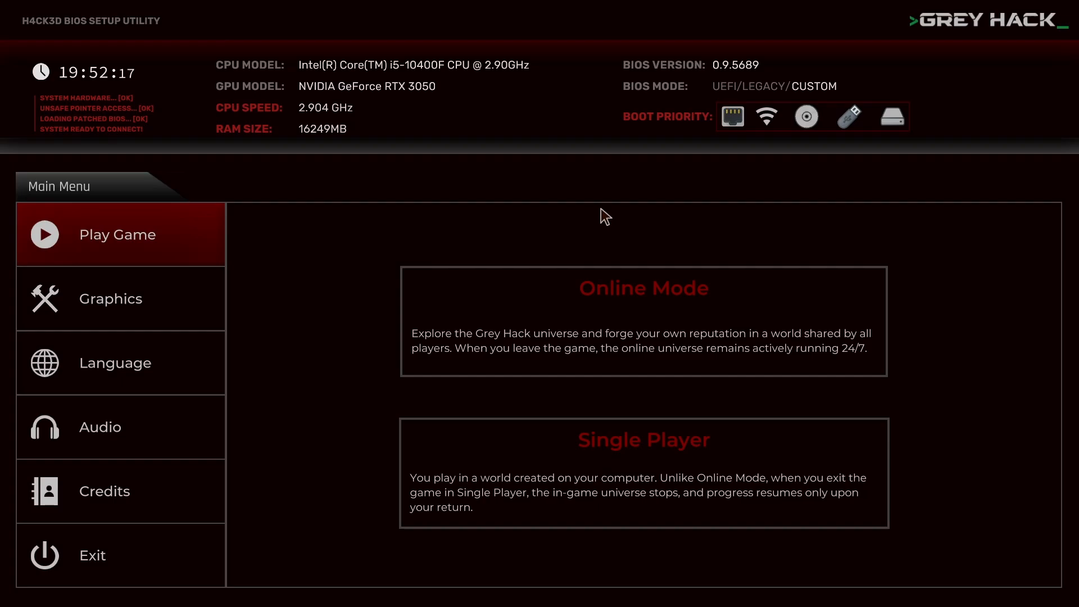
click(401, 593)
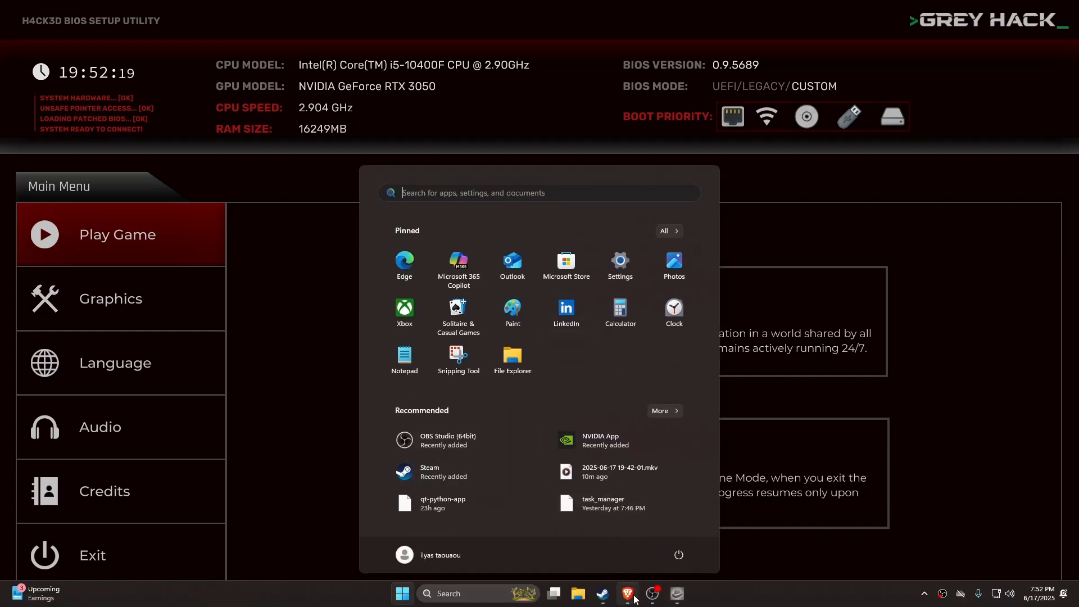
Step: Switch to Brave and open the Parrot Security search result
click(625, 594)
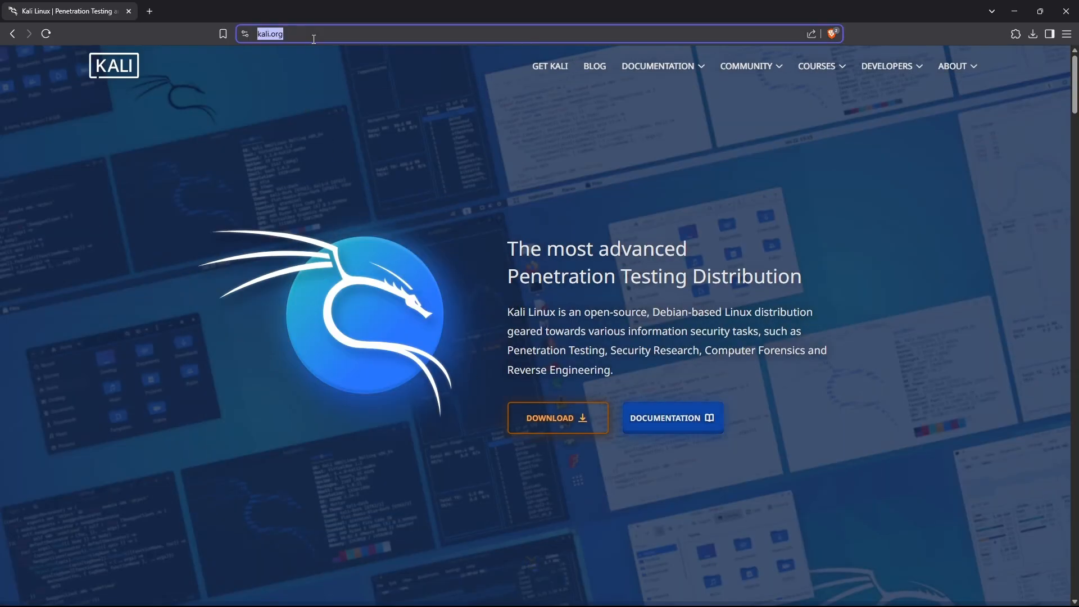
text(par)
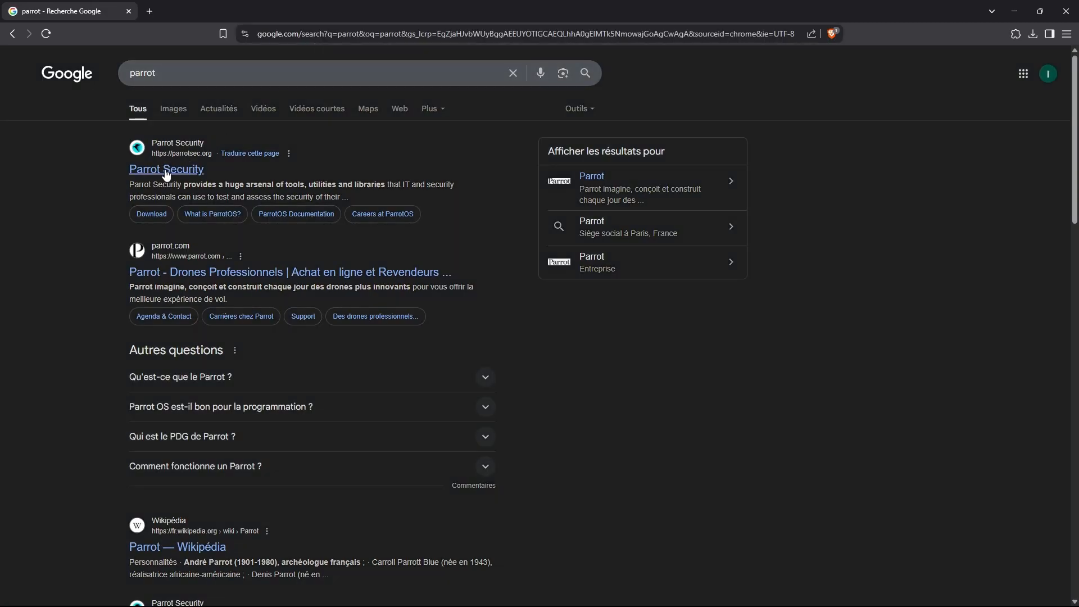
click(165, 169)
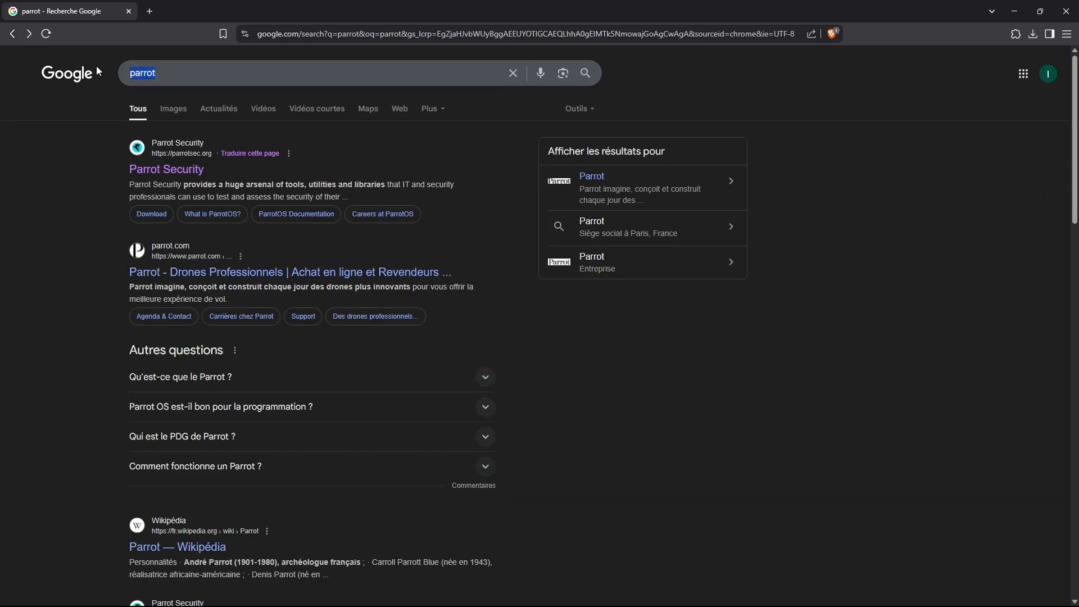
Step: Search Google for 'arch linux', visit archlinux.org, then go back to the results
text(arch l)
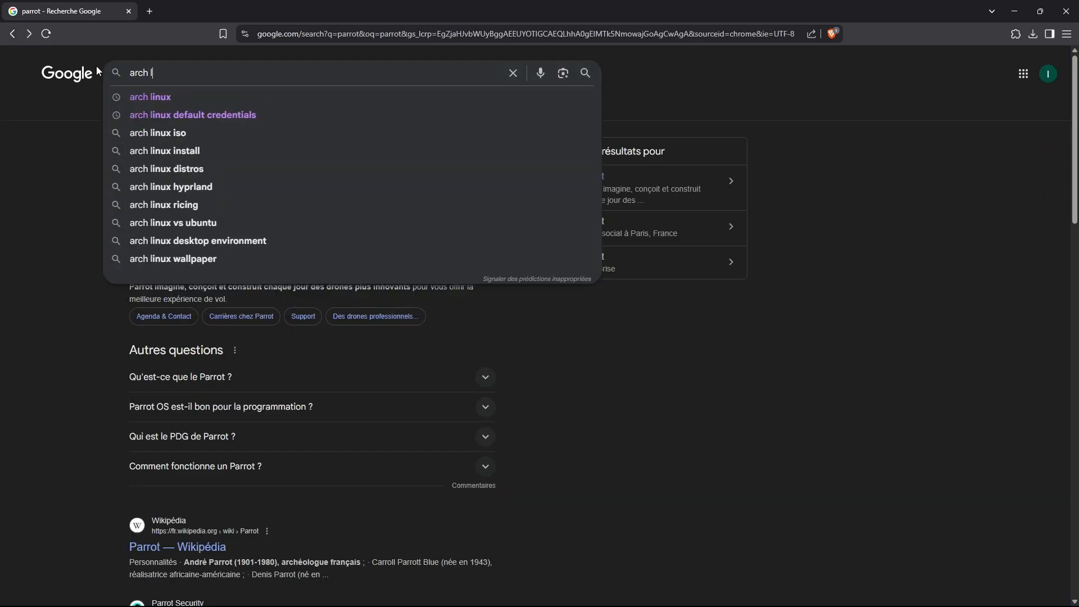
click(150, 96)
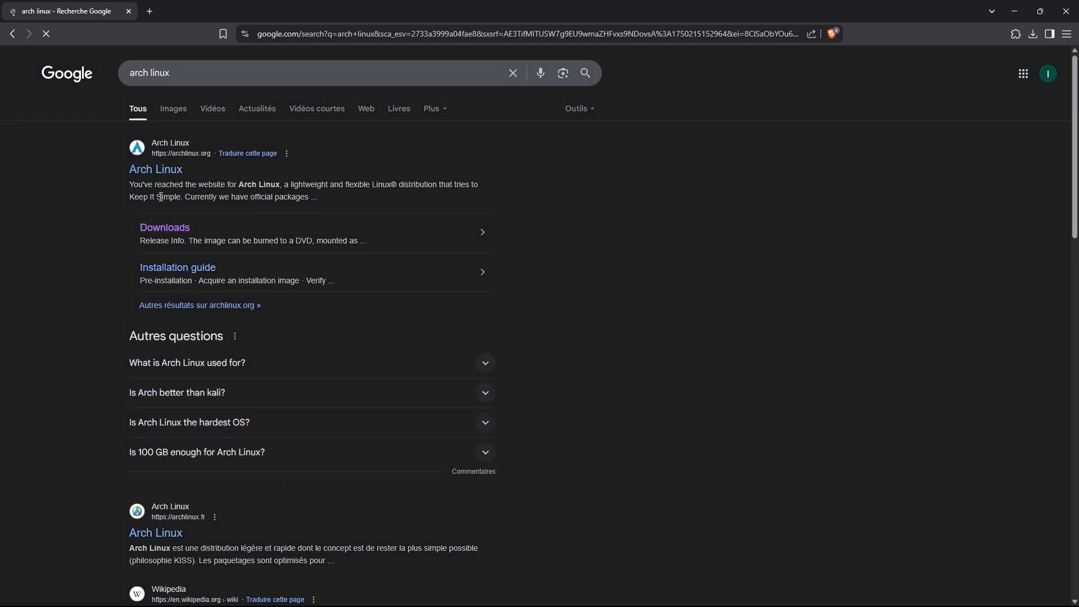
click(155, 169)
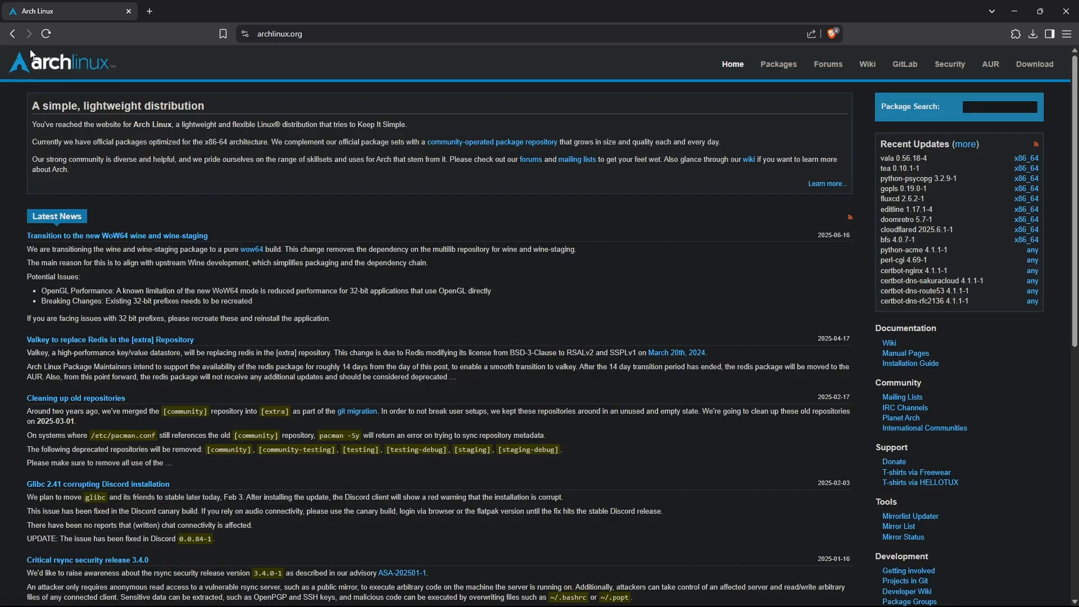
click(12, 34)
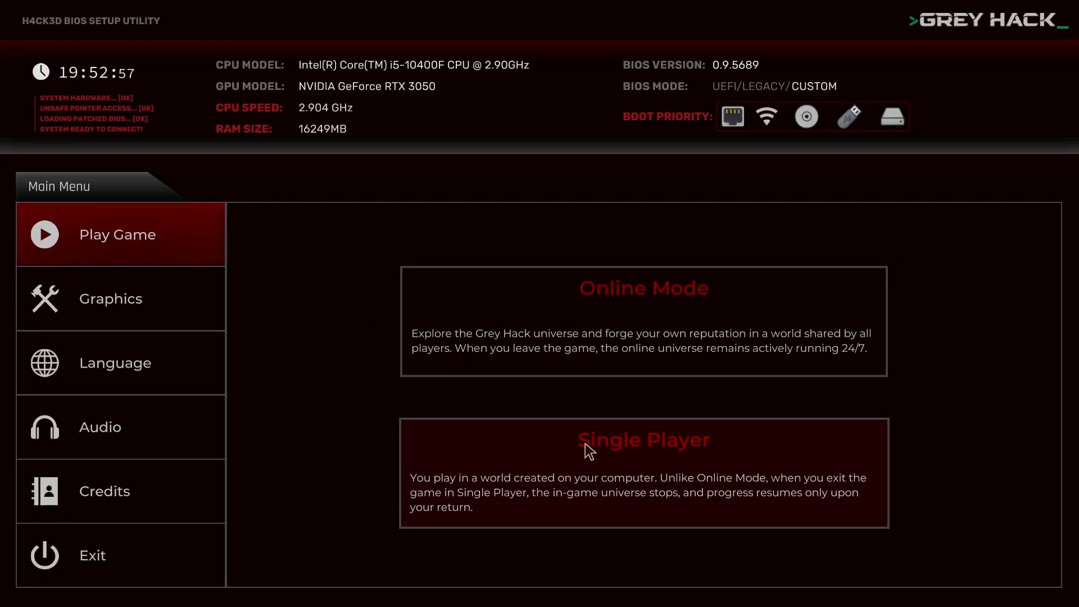
mouse_move(598, 354)
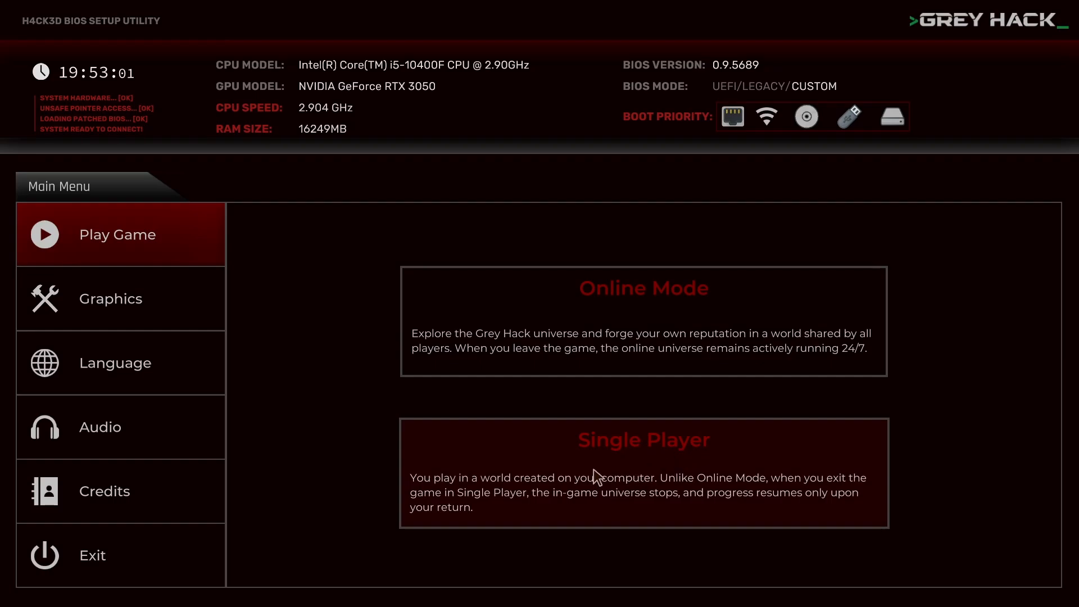
Step: Select the Single Player panel in Grey Hack's Play Game menu
click(643, 473)
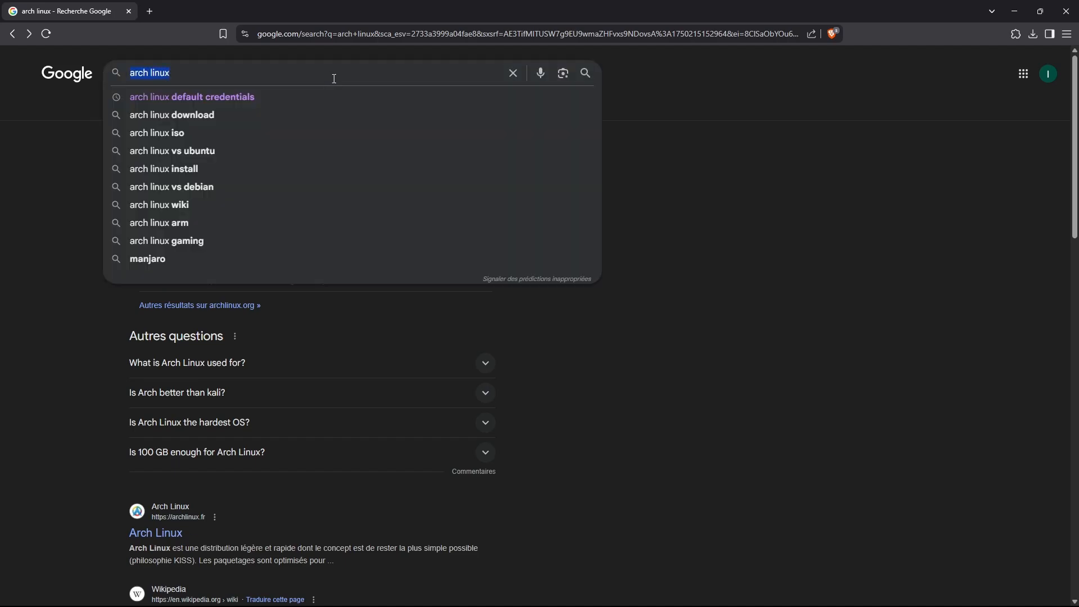
Step: Search Google for 'aircrack-ng' and open the aircrack-ng.org website
text(aircrack-ng)
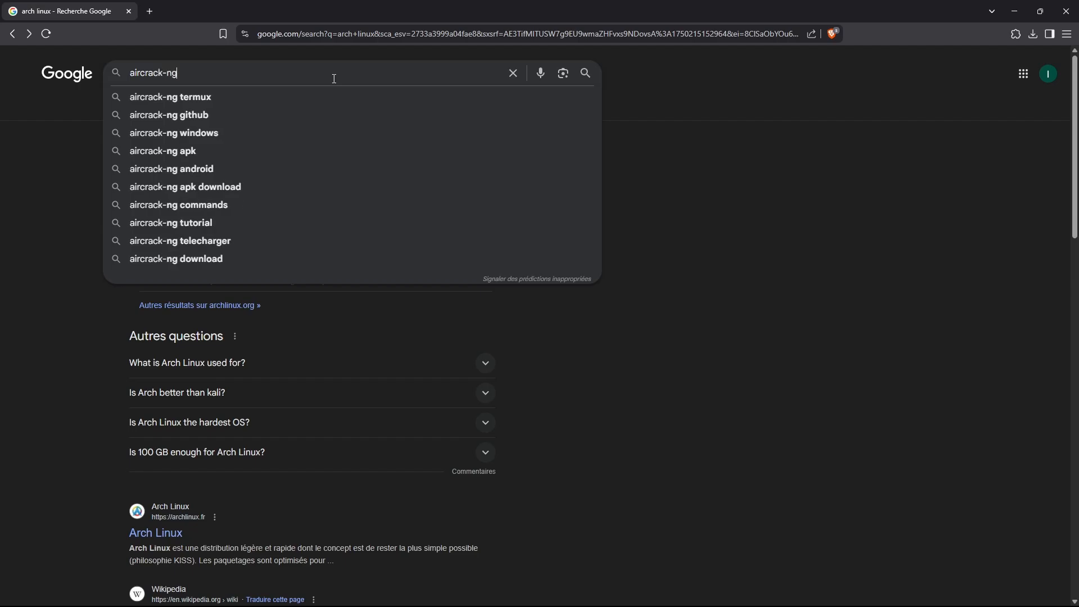
key(Return)
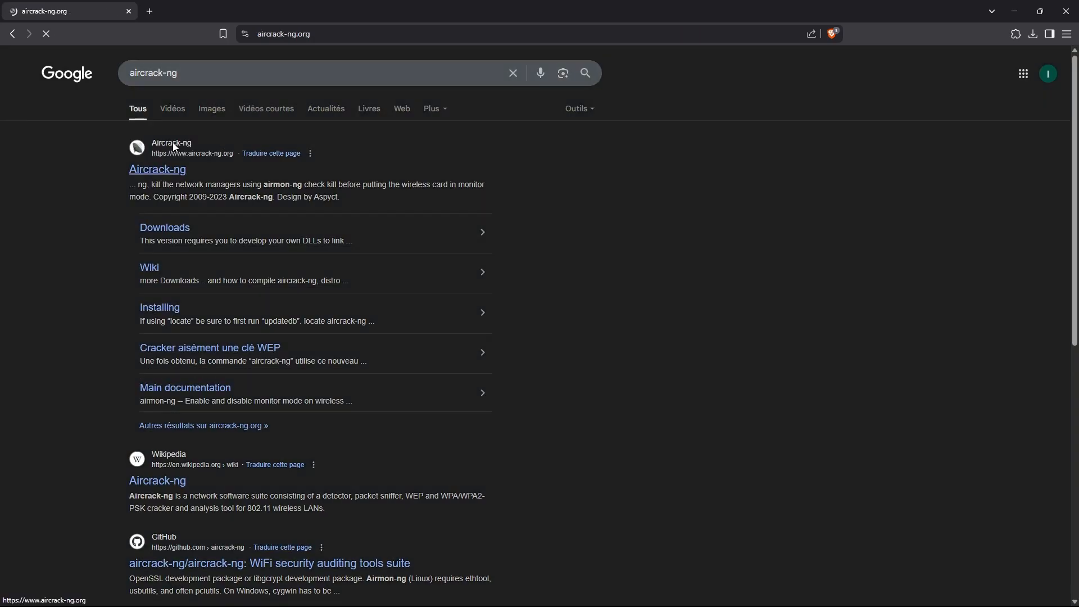
click(157, 168)
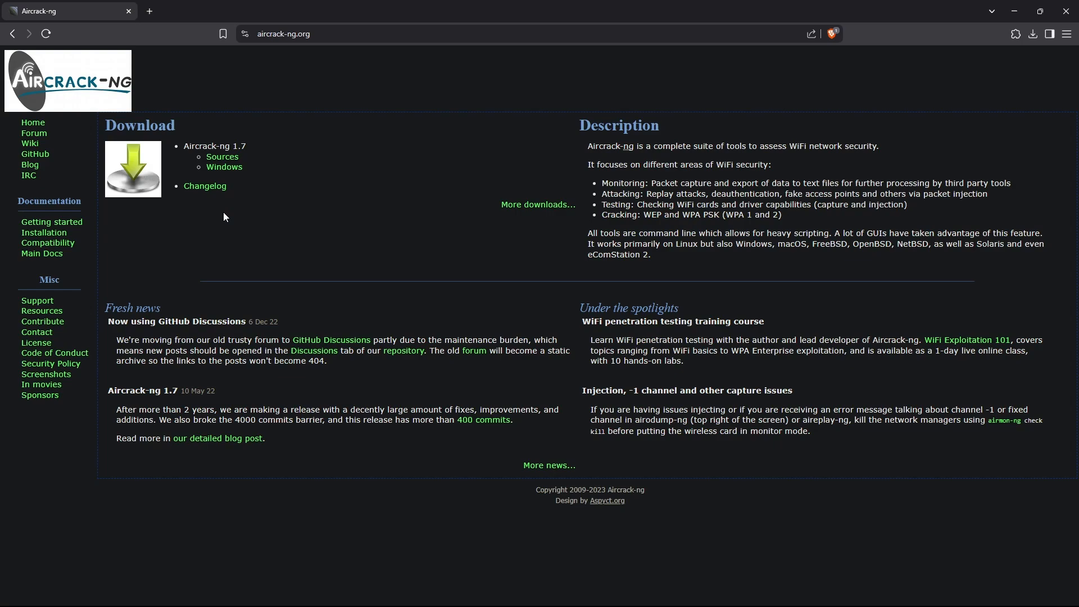
mouse_move(200, 227)
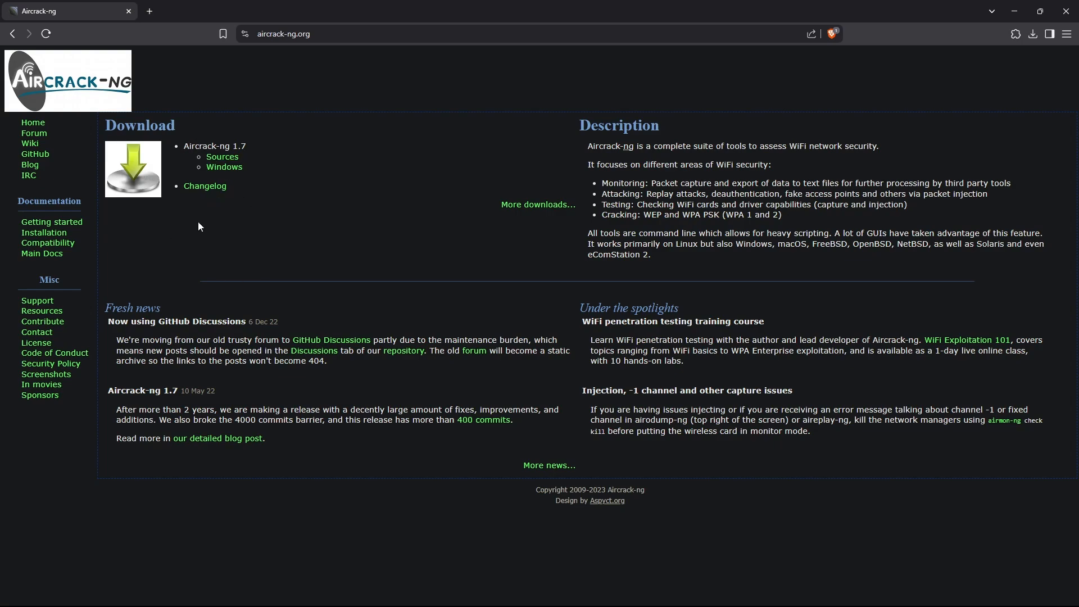
mouse_move(70, 31)
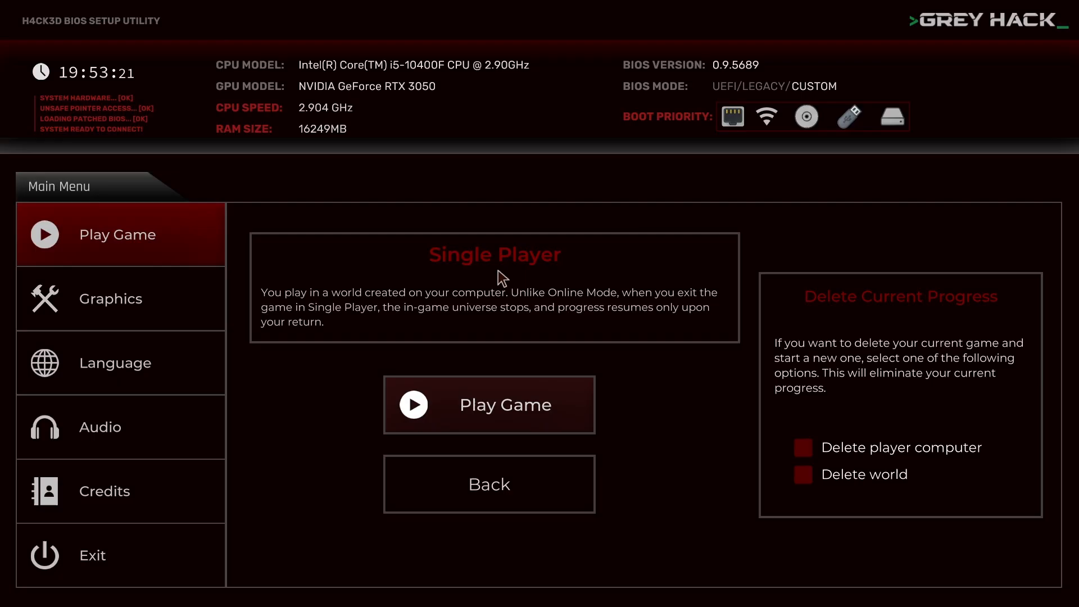
Step: Tick 'Delete player computer' and 'Delete world' for the new single-player game
click(803, 448)
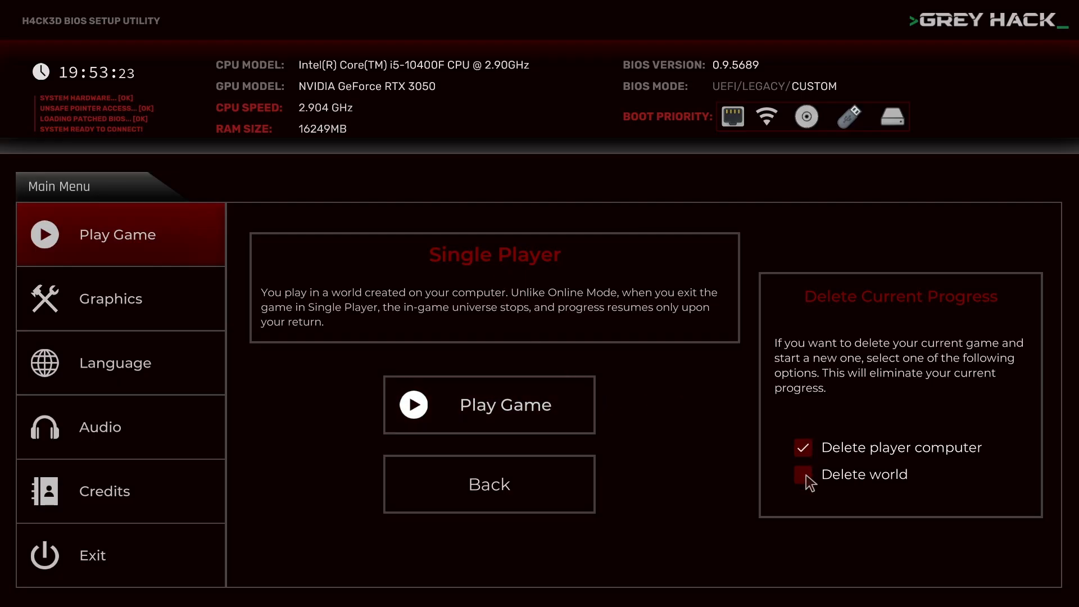
click(488, 404)
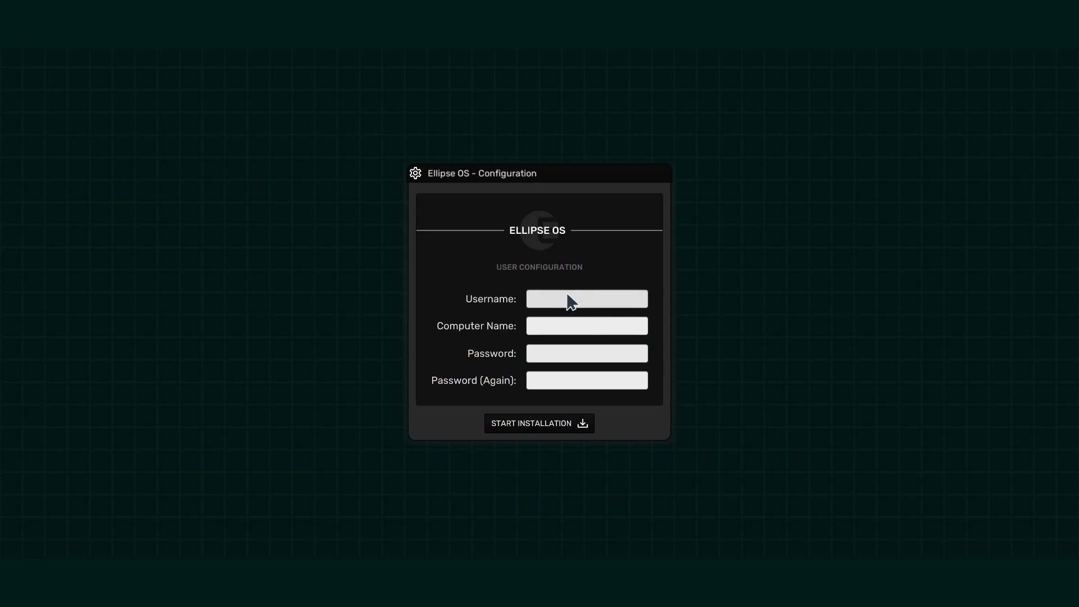
Step: Enter username codotaku, computer name enigma and a password, then install Ellipse OS
text(codotaku)
click(587, 326)
text(eni)
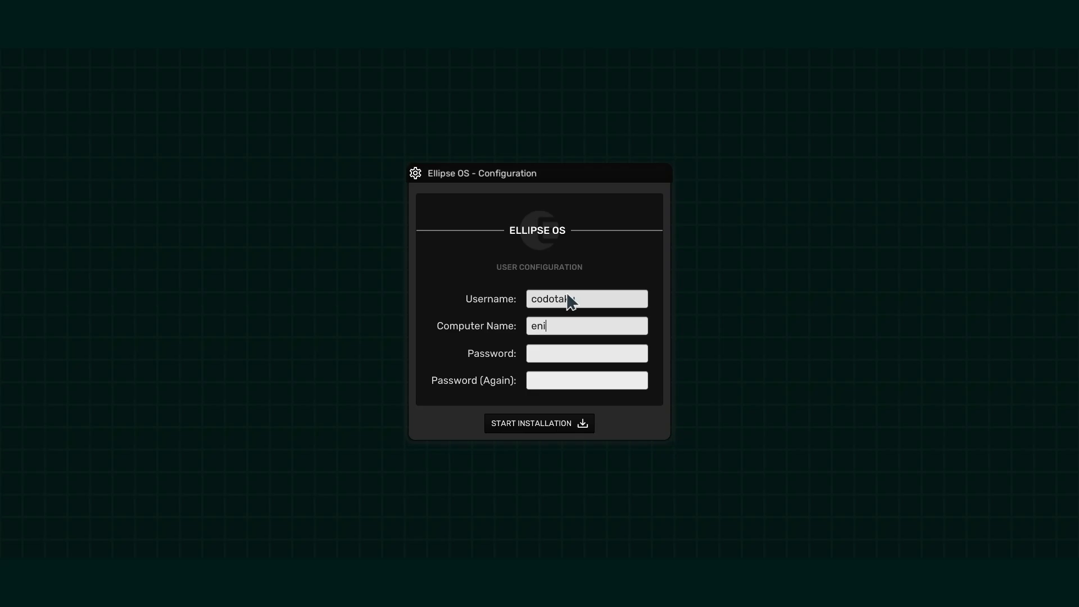
text(gma)
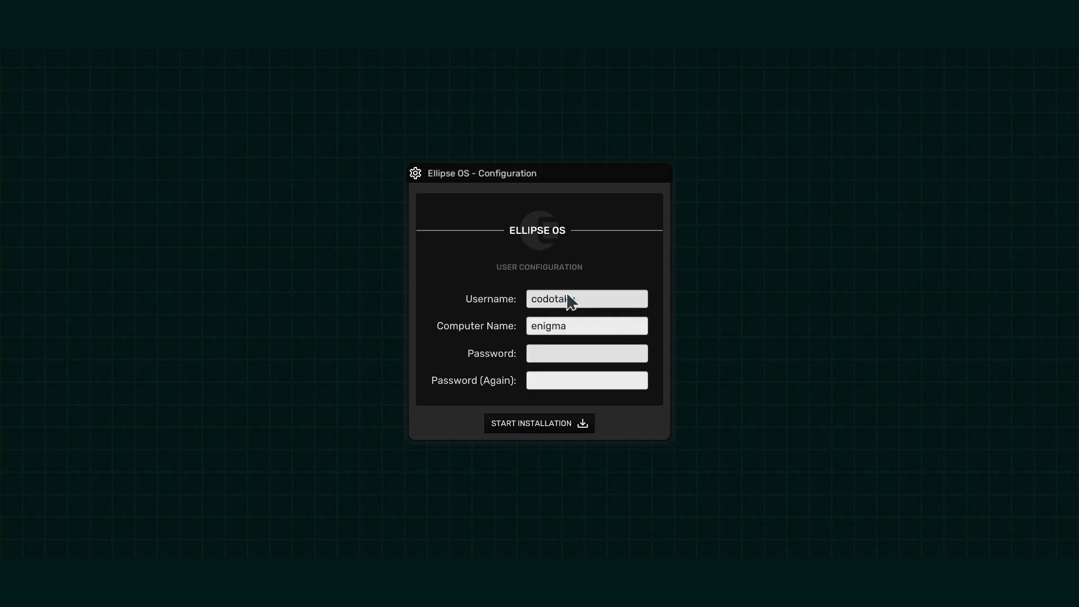
text(****)
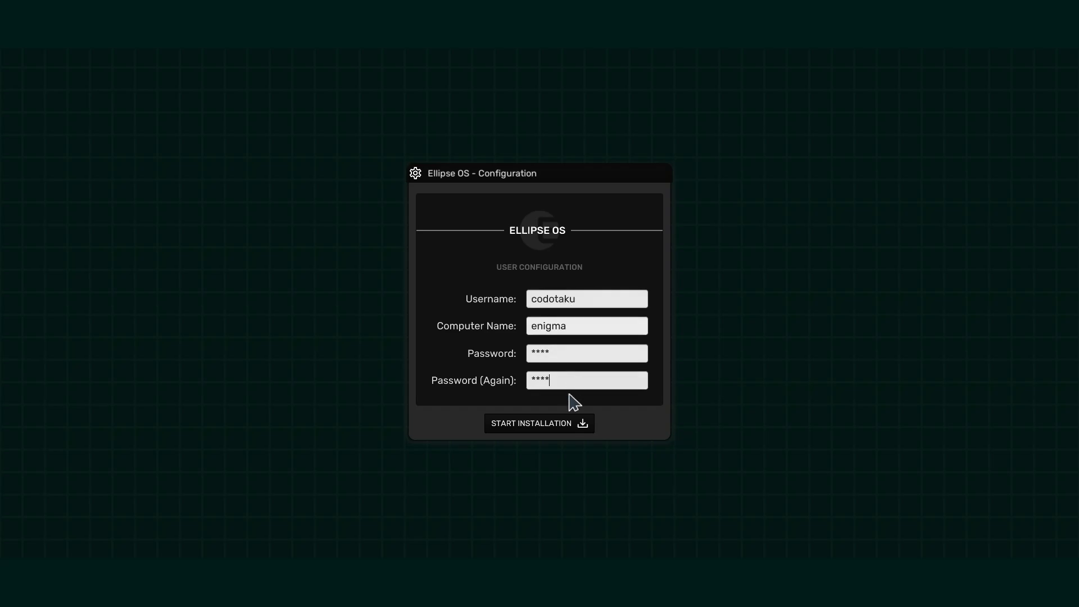
mouse_move(697, 353)
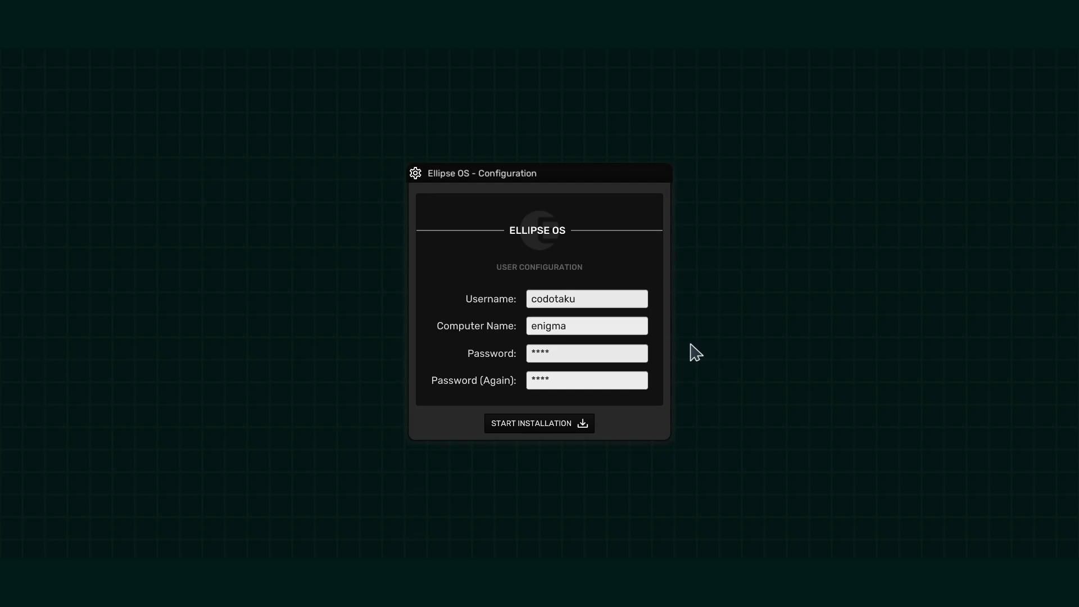
mouse_move(478, 355)
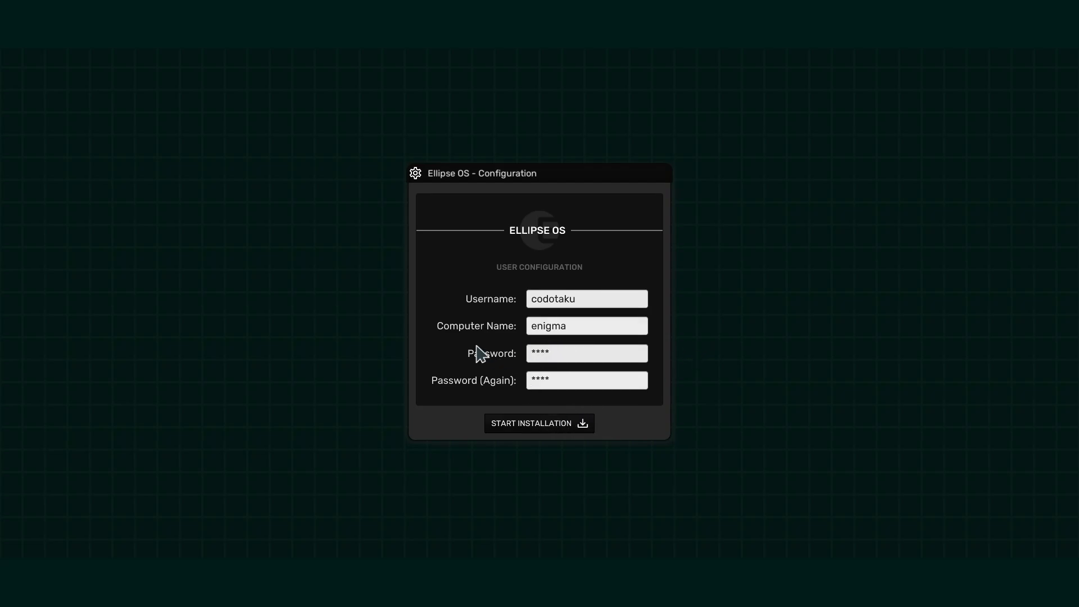
mouse_move(541, 430)
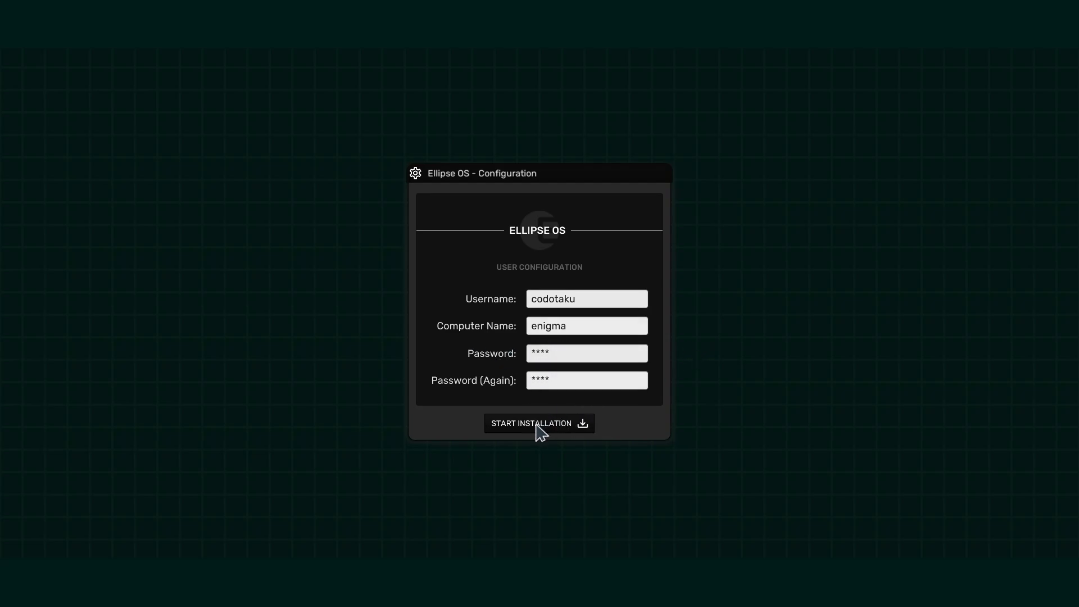
click(539, 423)
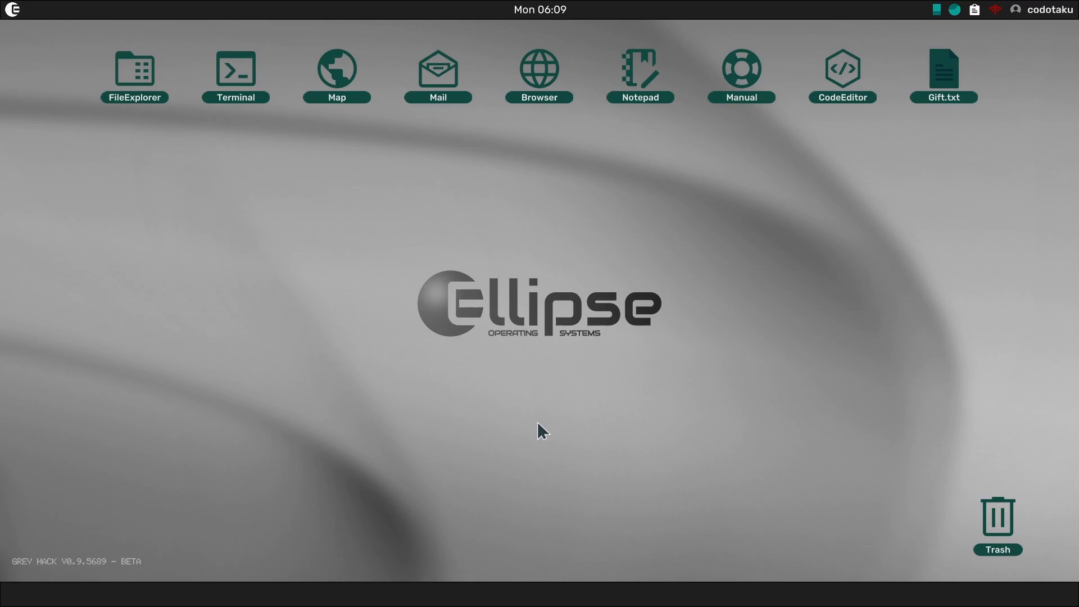
mouse_move(442, 252)
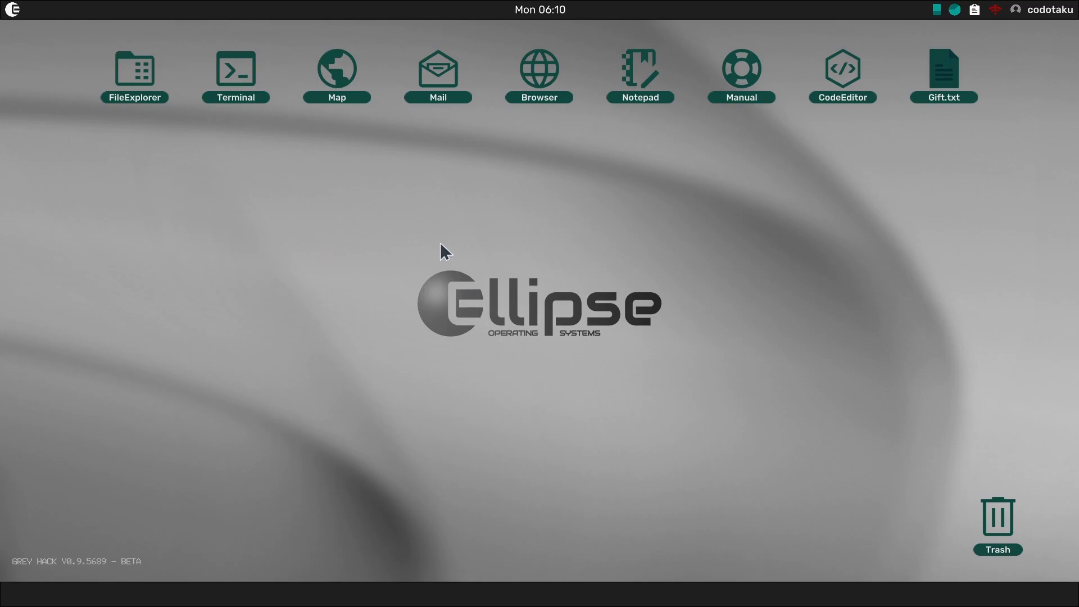
mouse_move(943, 104)
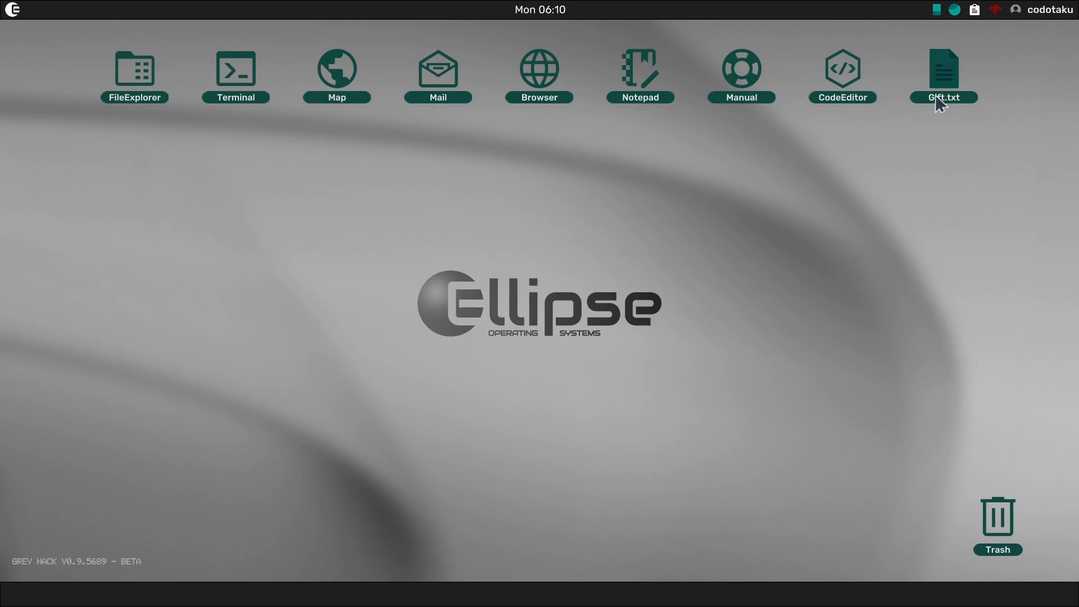
Step: Check the Wi-Fi networks list, including Pennatico, and open a Terminal window
double_click(944, 68)
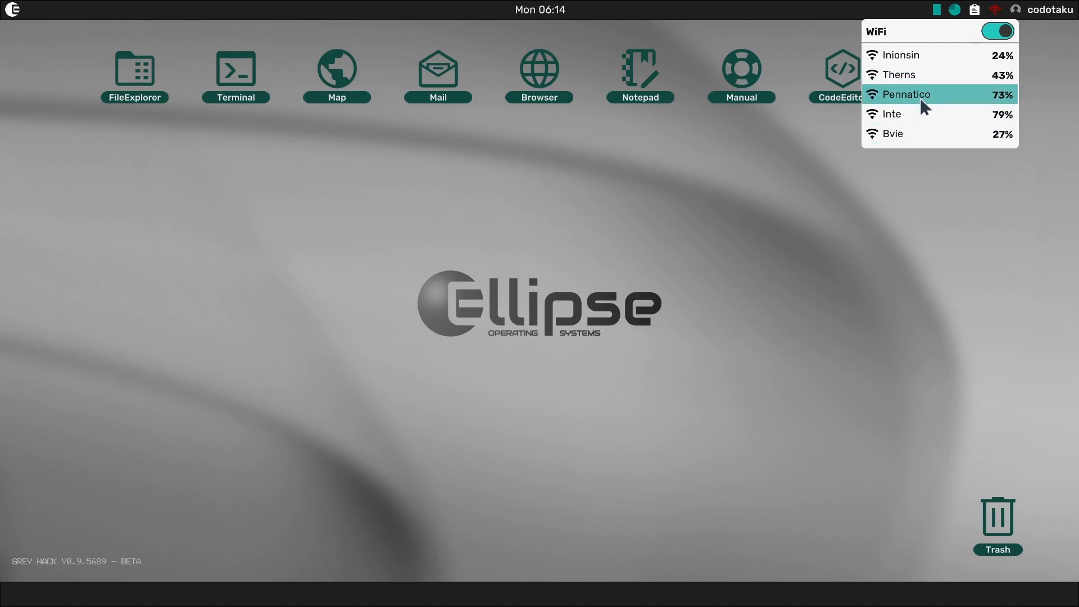
mouse_move(928, 67)
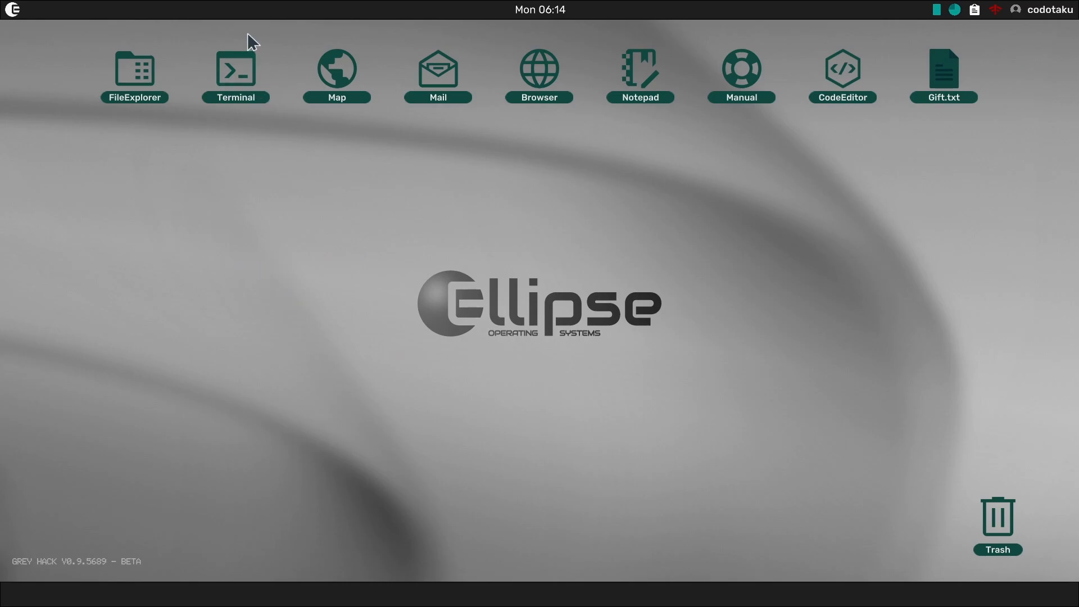
double_click(235, 68)
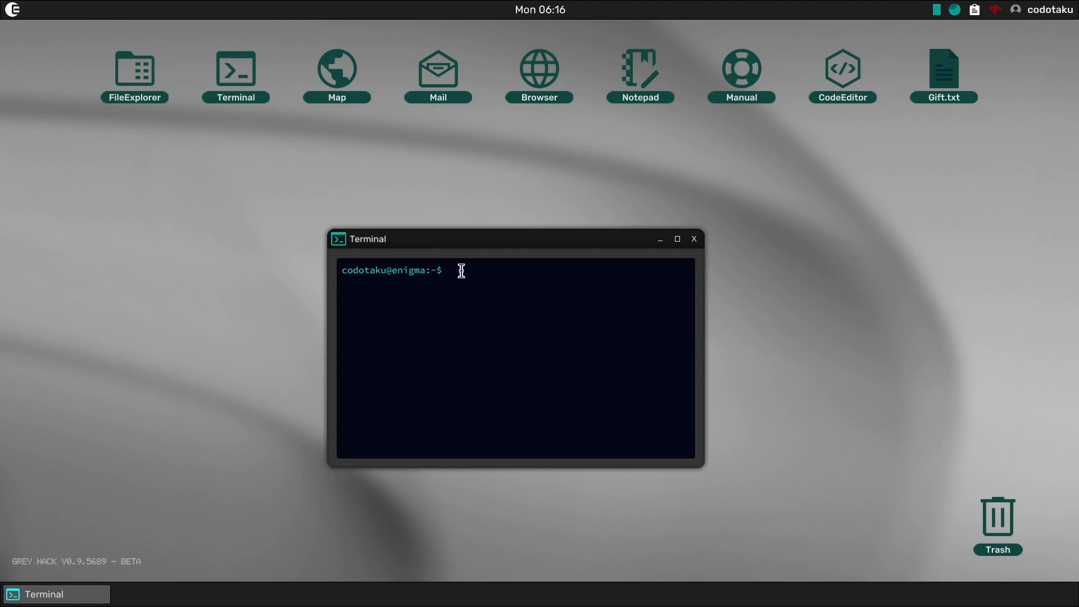
Step: Run 'ld' and 'ls' in the terminal, highlighting the 'command not found' error
click(677, 239)
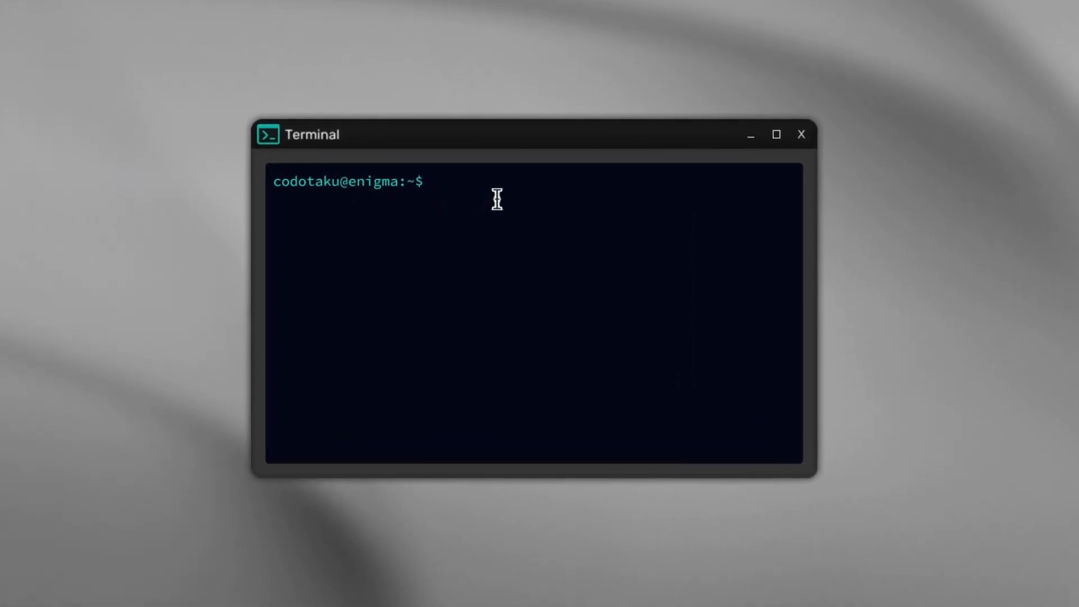
text(l)
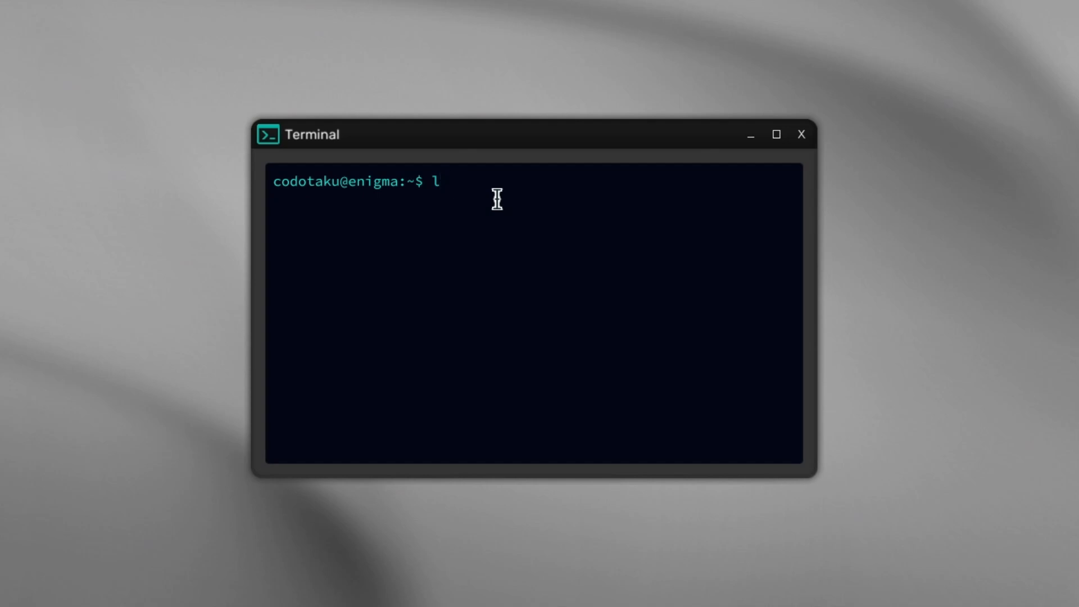
key(Return)
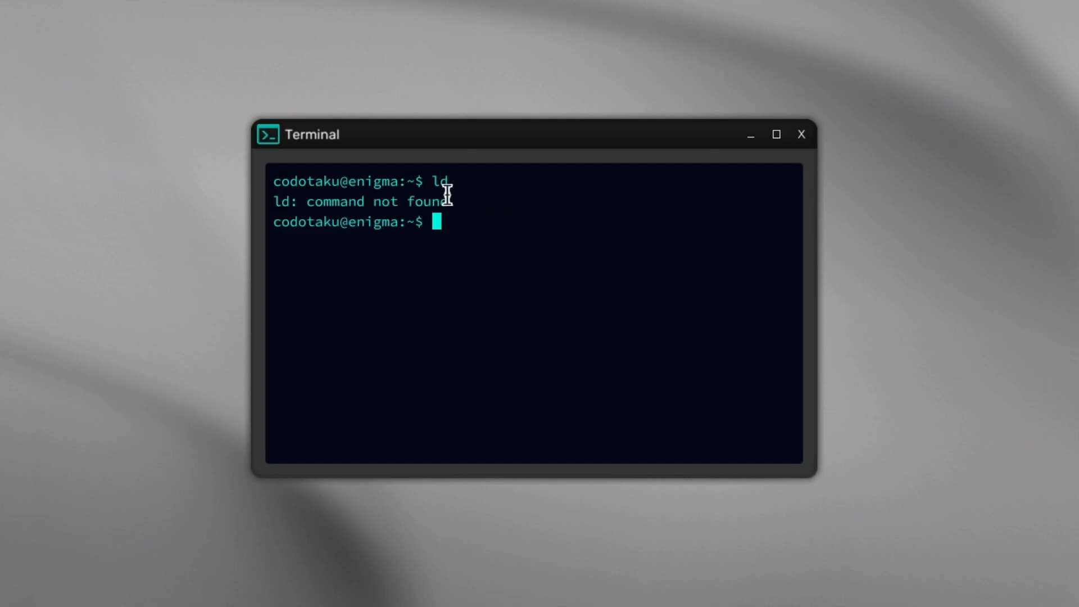
double_click(439, 181)
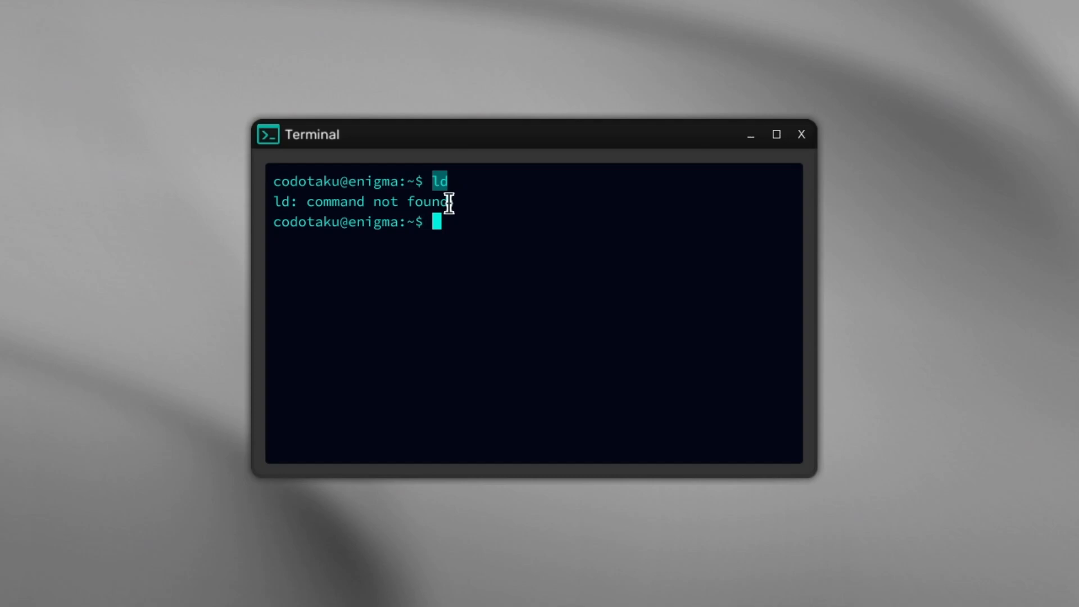
triple_click(360, 202)
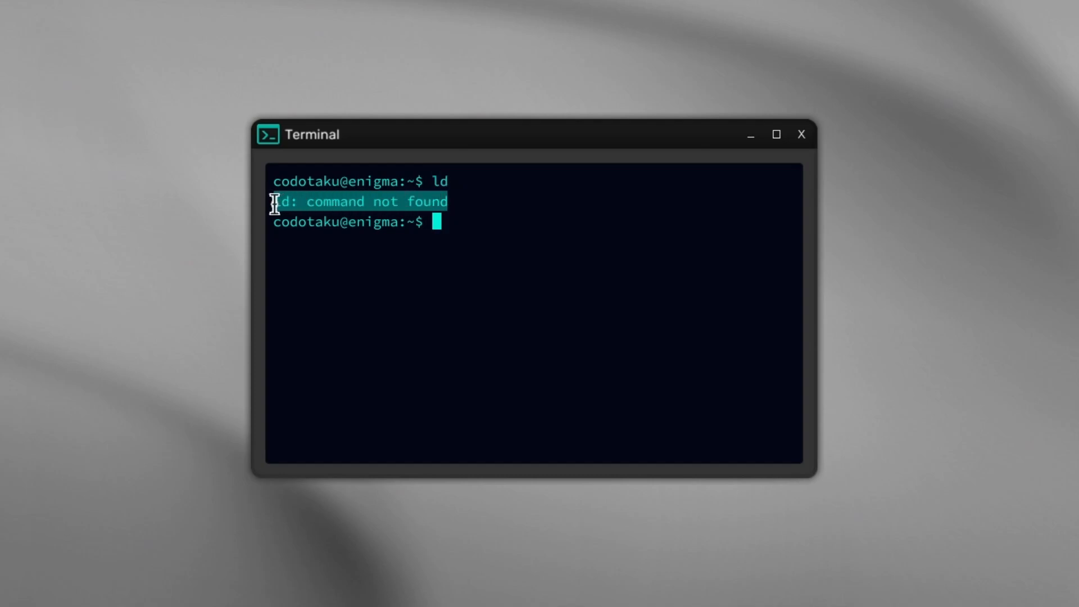
mouse_move(377, 202)
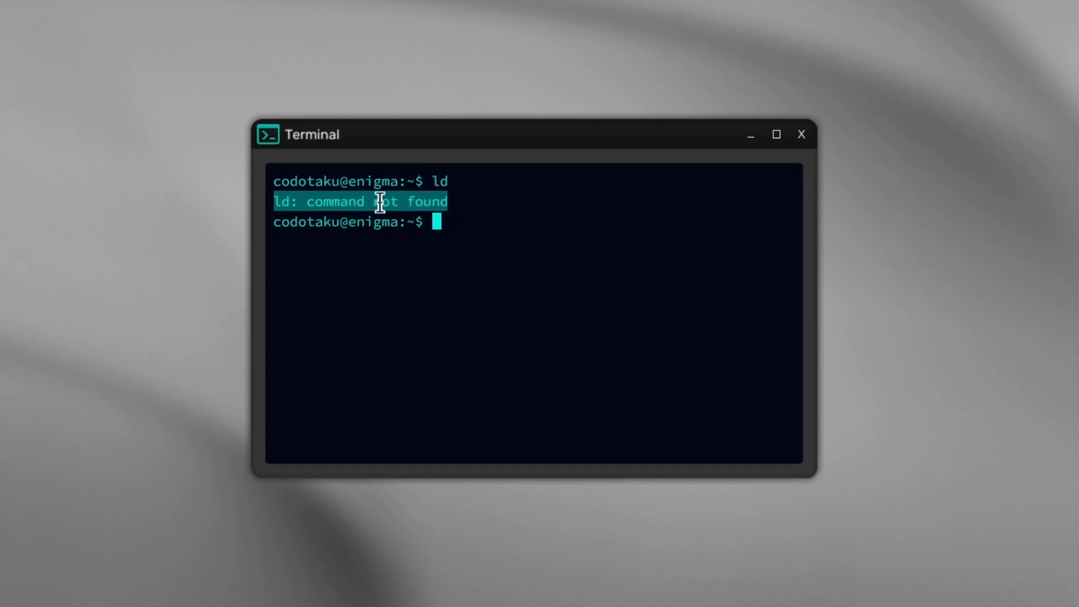
mouse_move(460, 225)
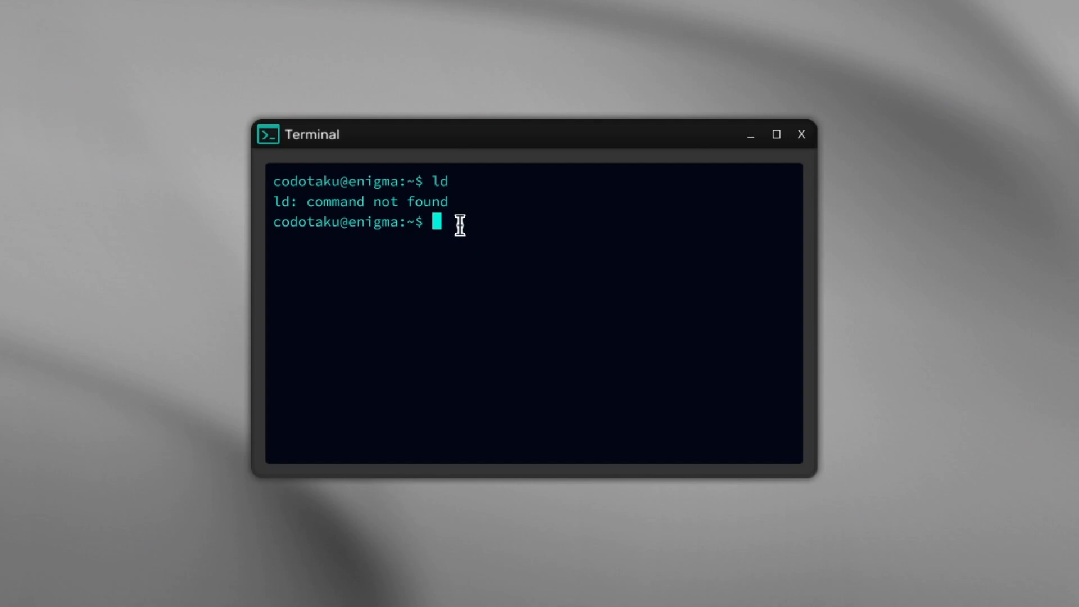
drag(445, 201, 274, 202)
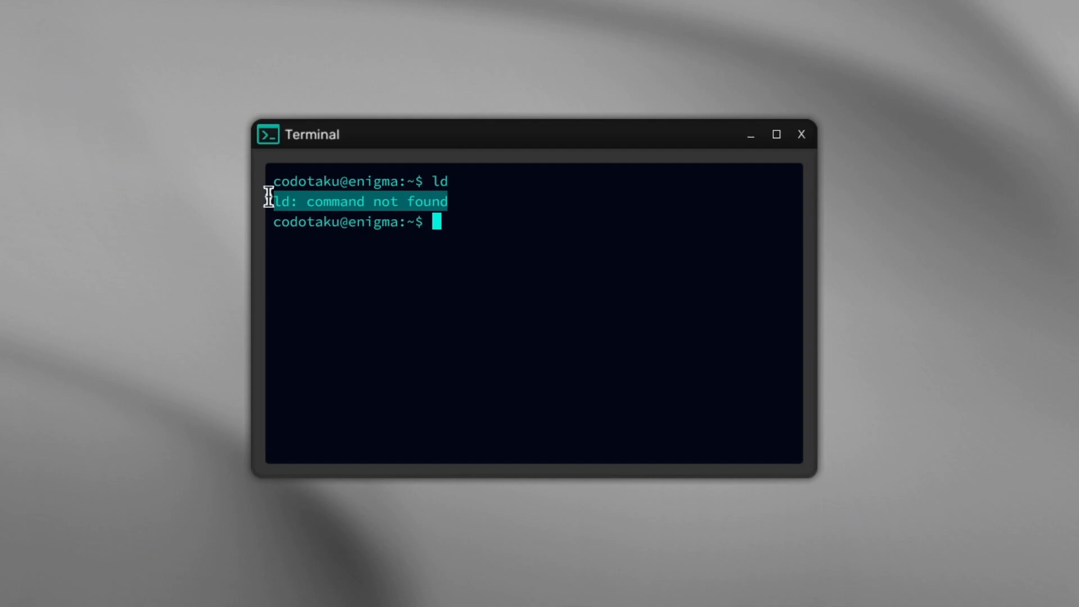
mouse_move(482, 286)
text(ls)
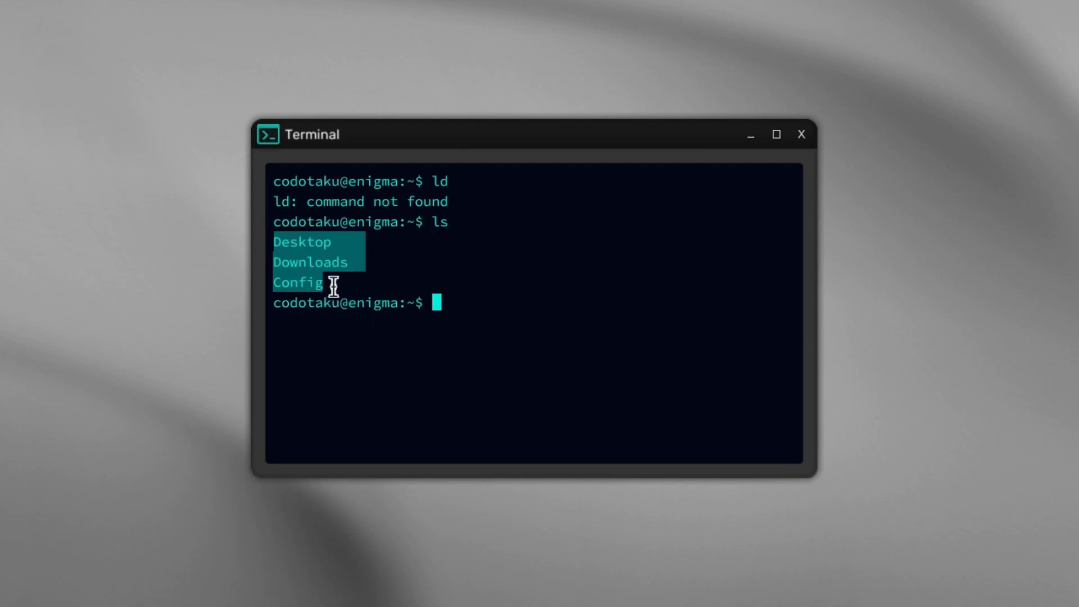
mouse_move(402, 224)
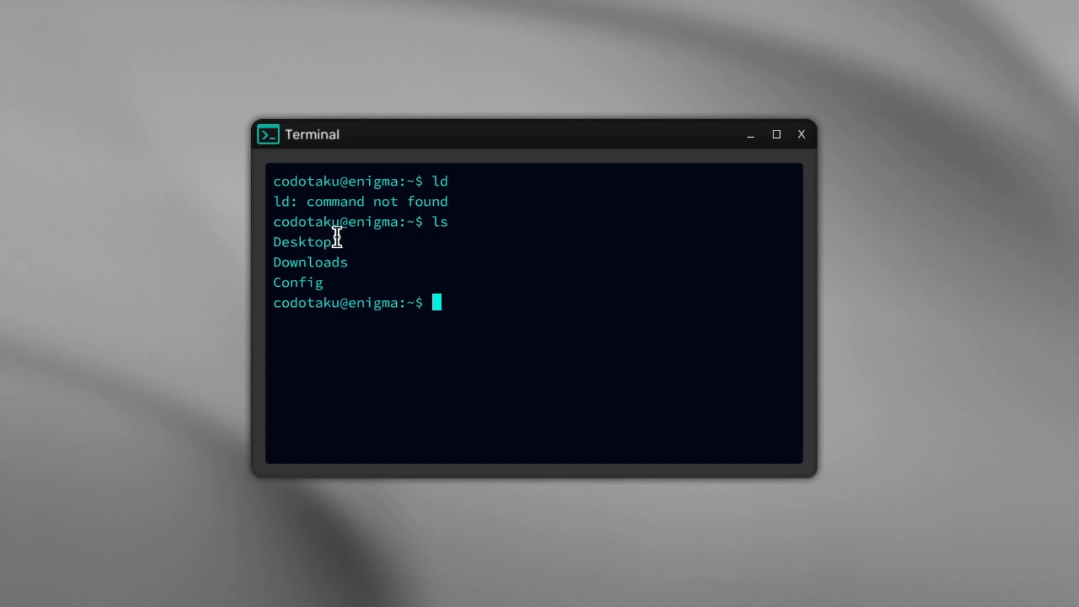
double_click(306, 241)
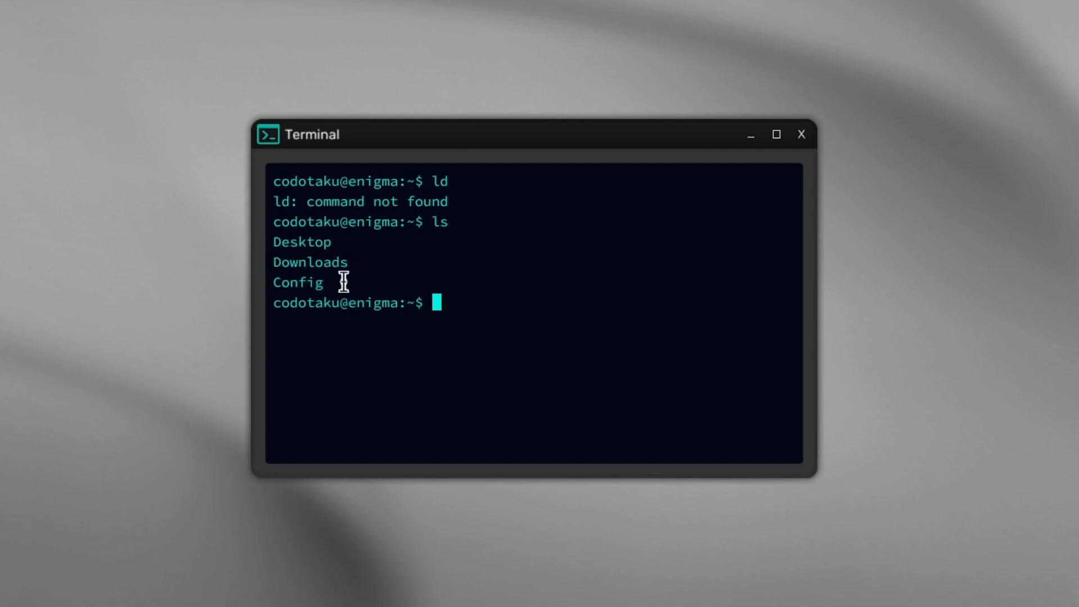
mouse_move(500, 317)
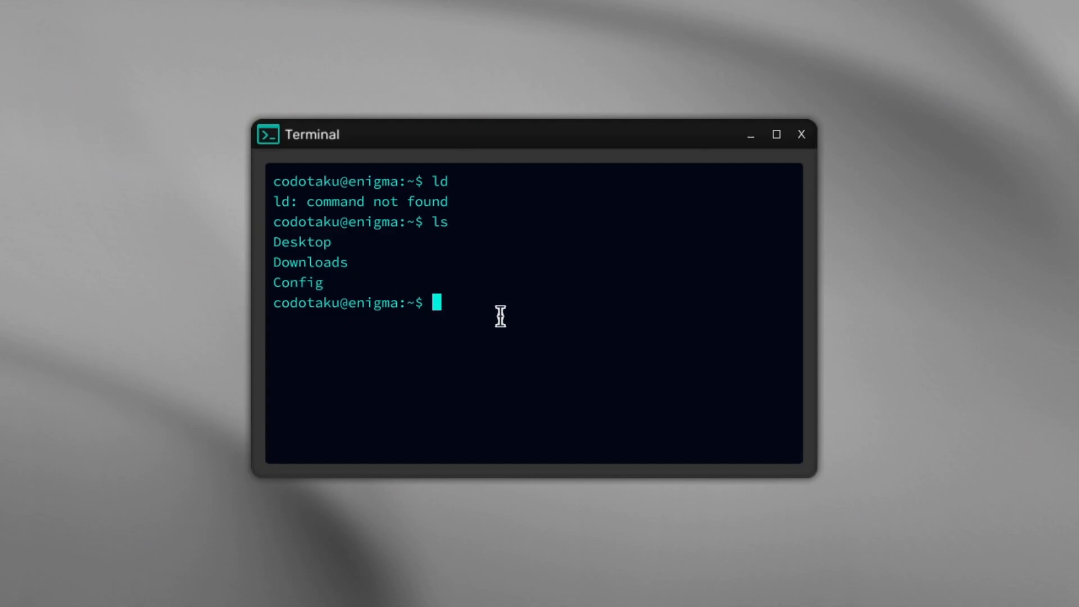
mouse_move(485, 294)
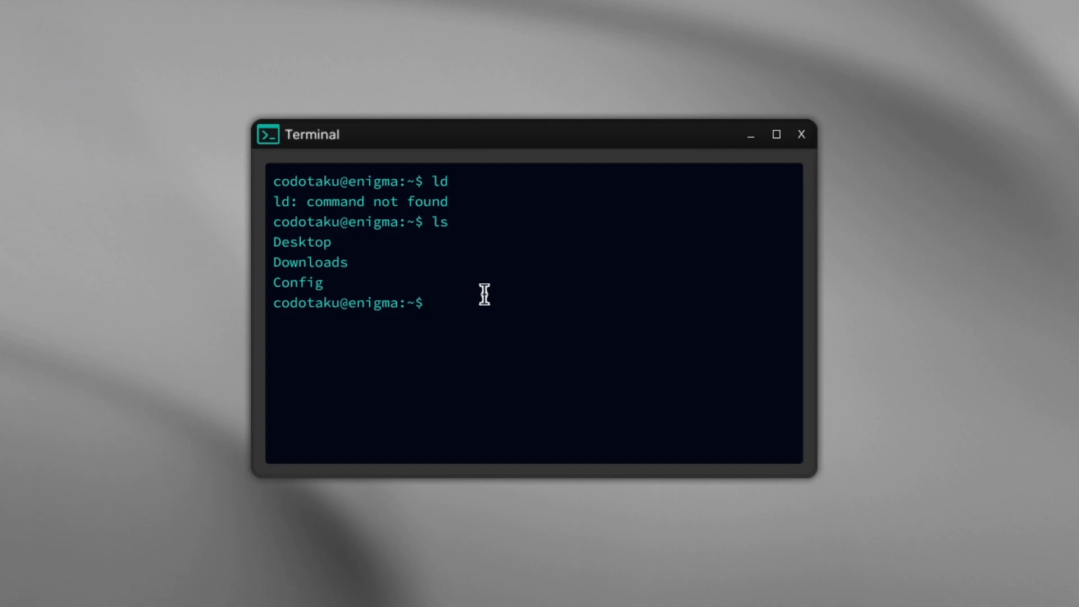
Step: Change into Desktop and run 'ls -la', selecting the FileExplorer permissions string
text(cd Desktop/)
text(ls)
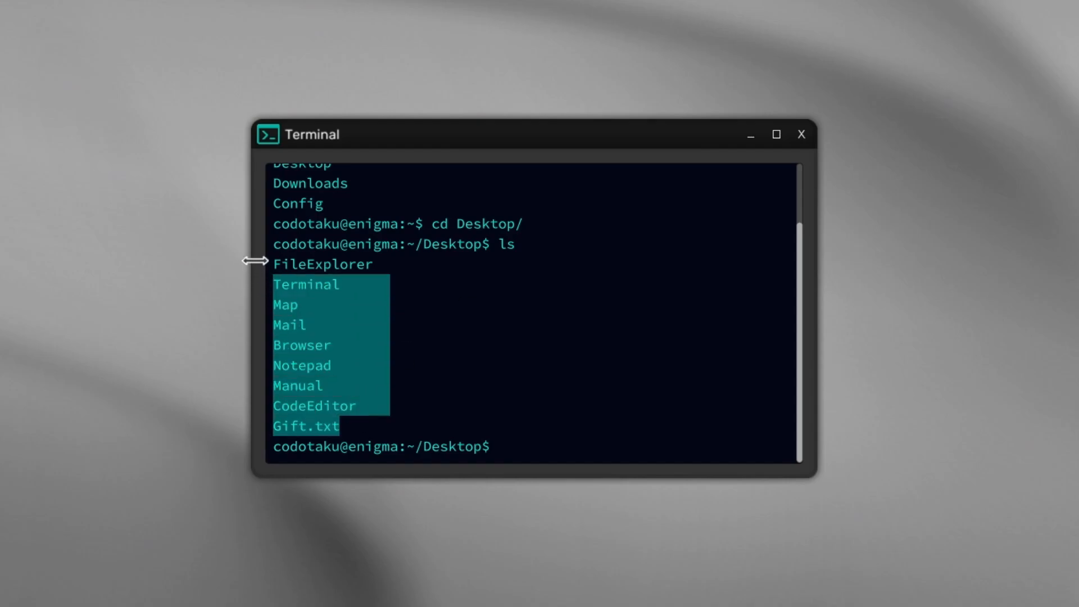
click(533, 411)
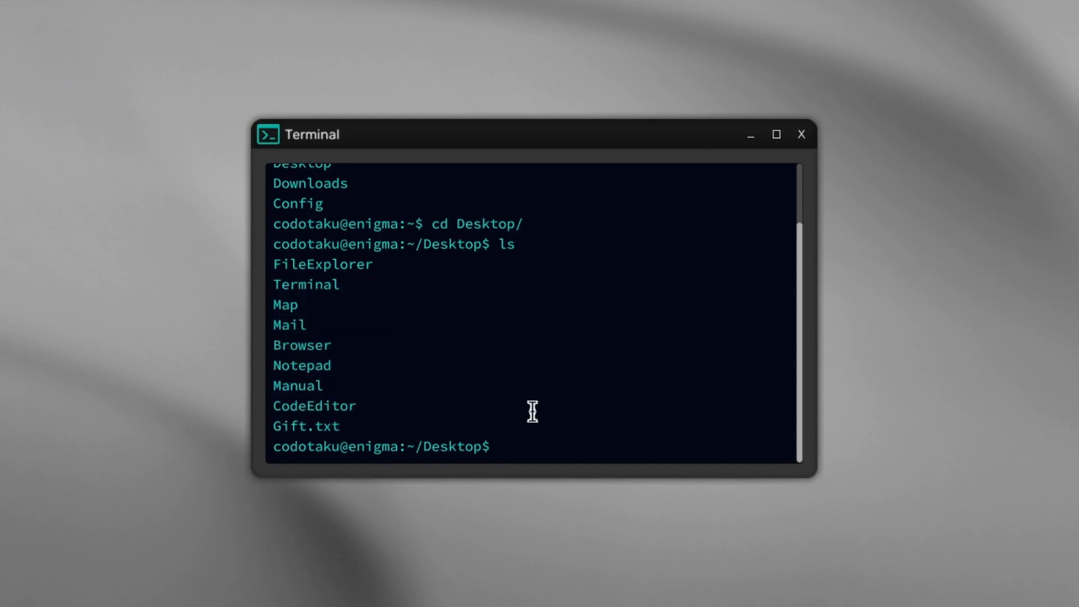
text(ls -)
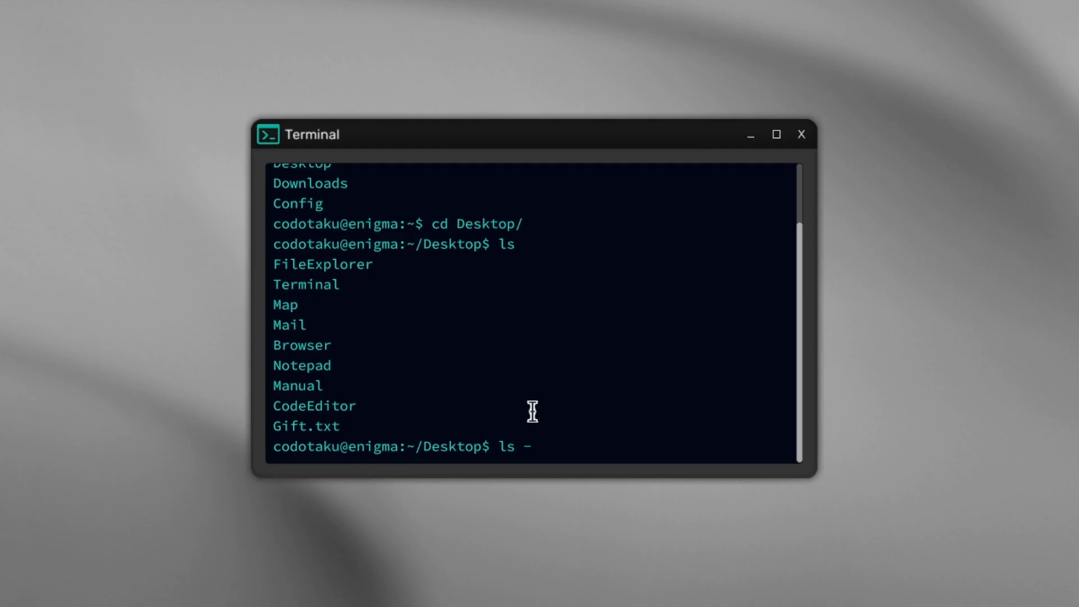
text(la)
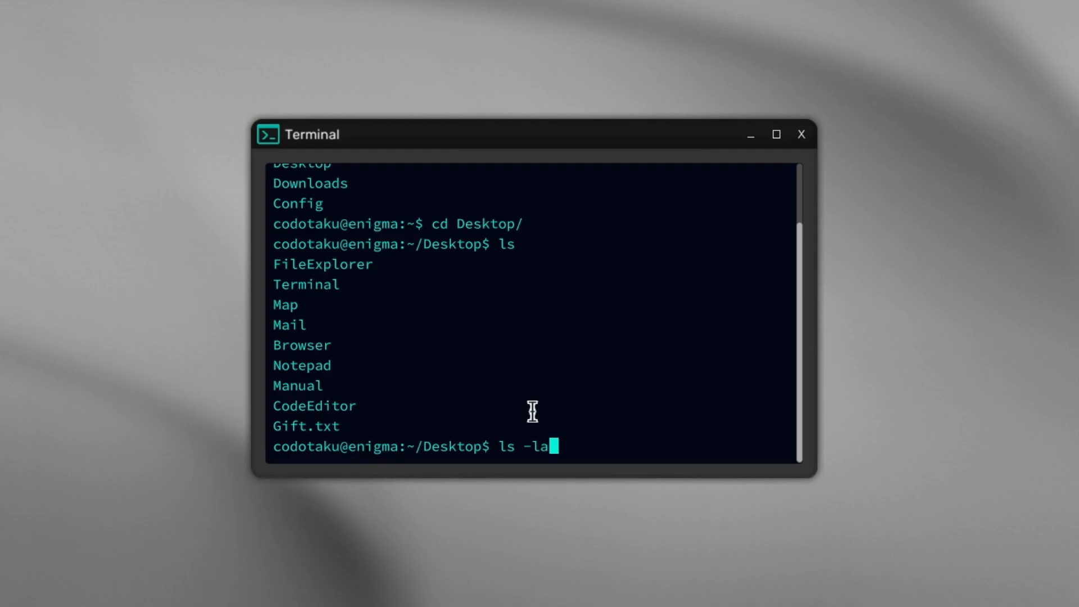
key(Return)
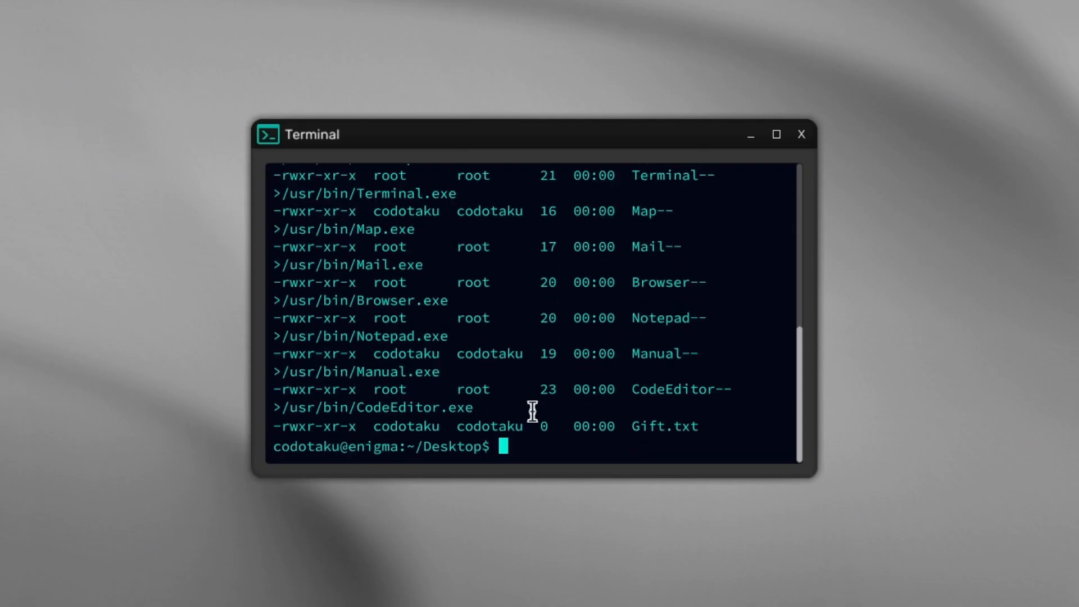
click(776, 135)
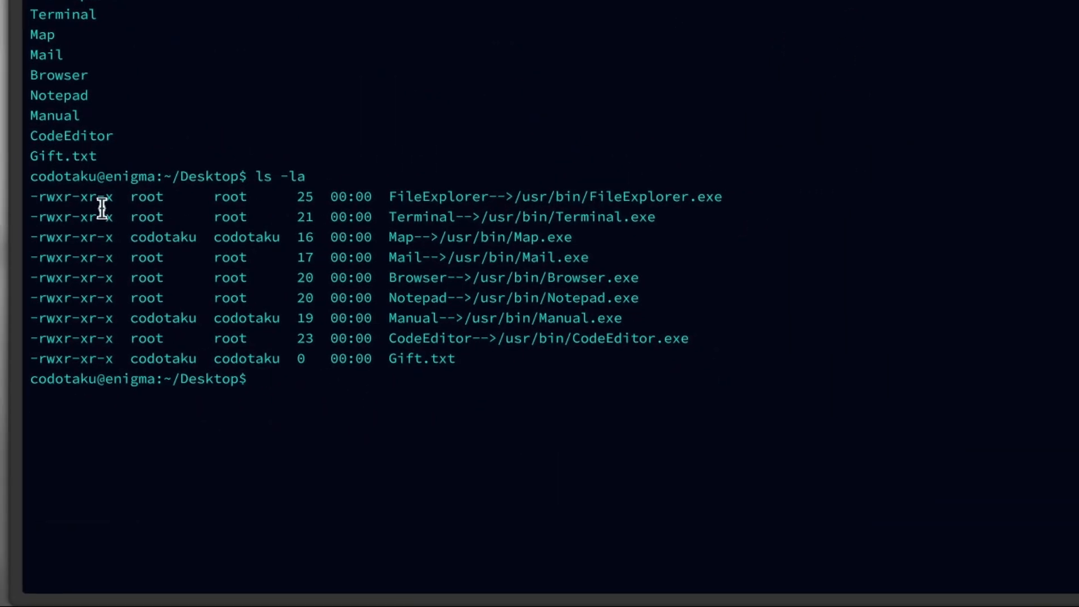
double_click(71, 196)
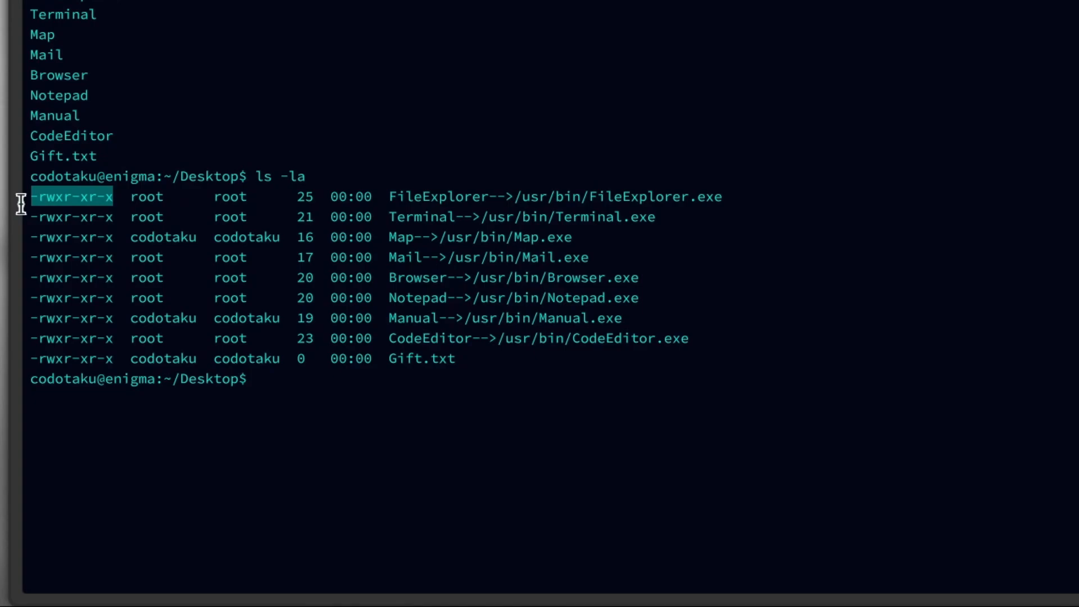
mouse_move(83, 165)
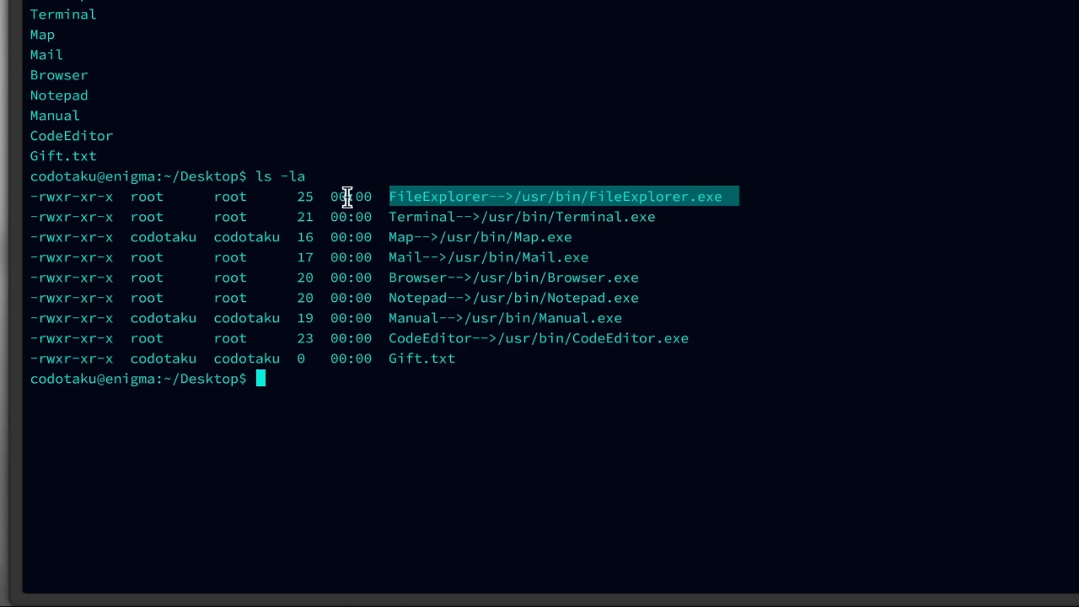
mouse_move(295, 197)
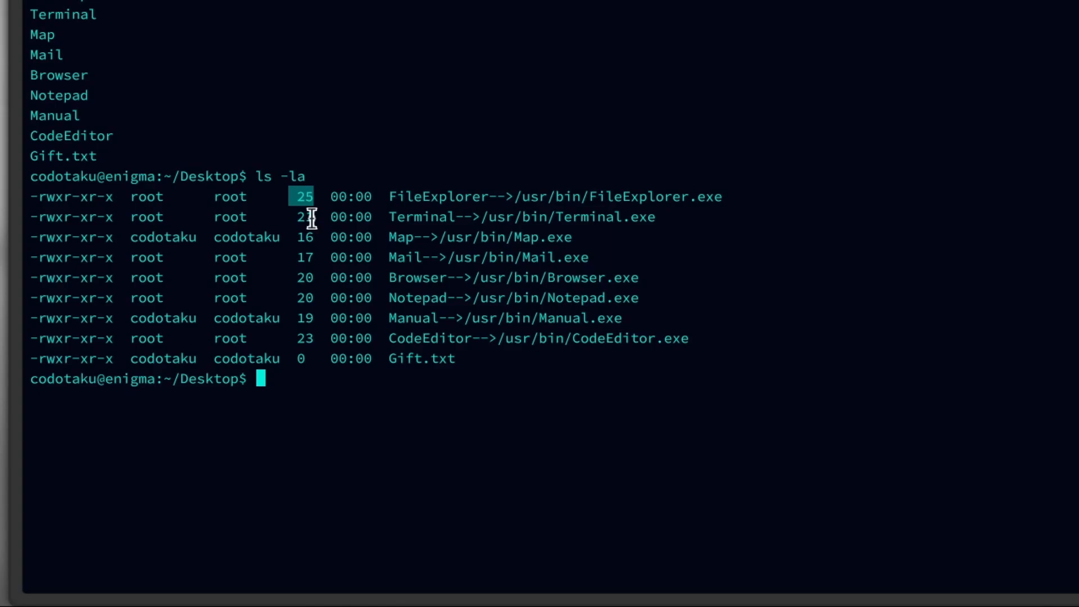
mouse_move(382, 432)
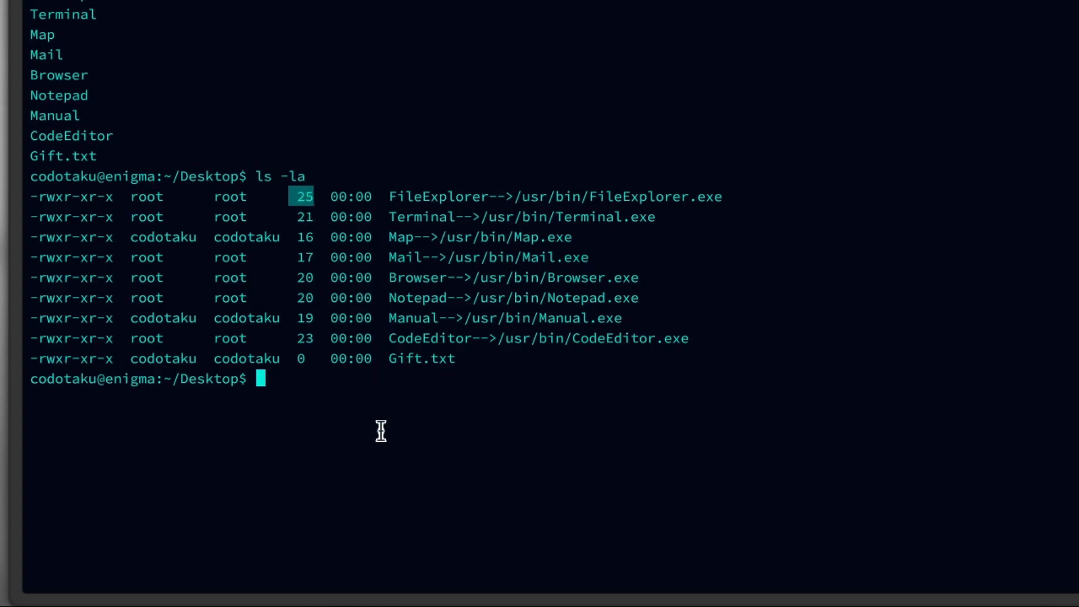
mouse_move(401, 427)
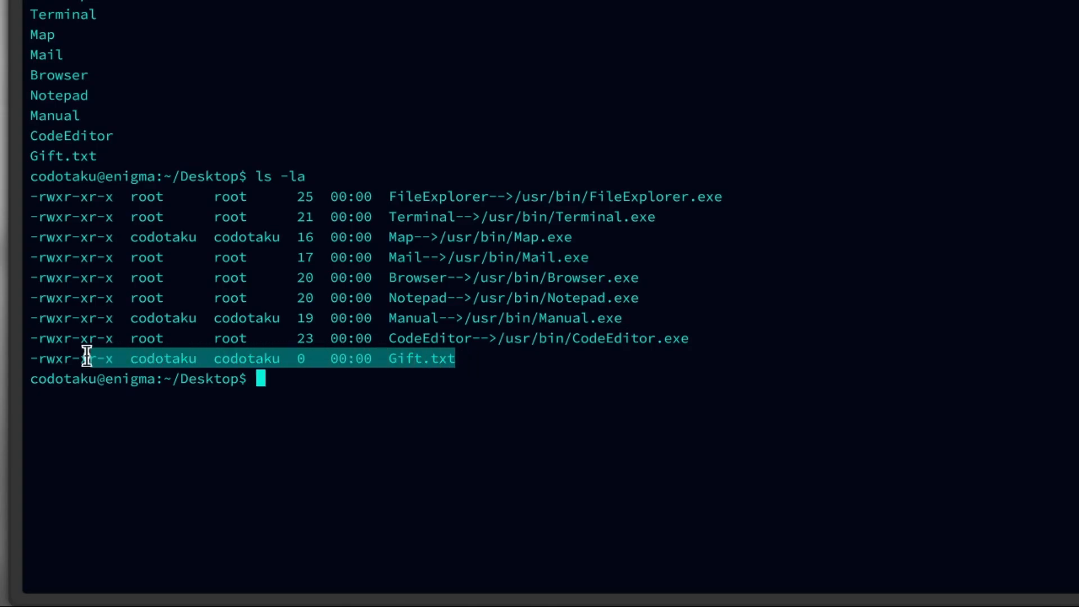
Step: Delete Gift.txt from Desktop and move up to the home folder with 'cd ..'
text(r)
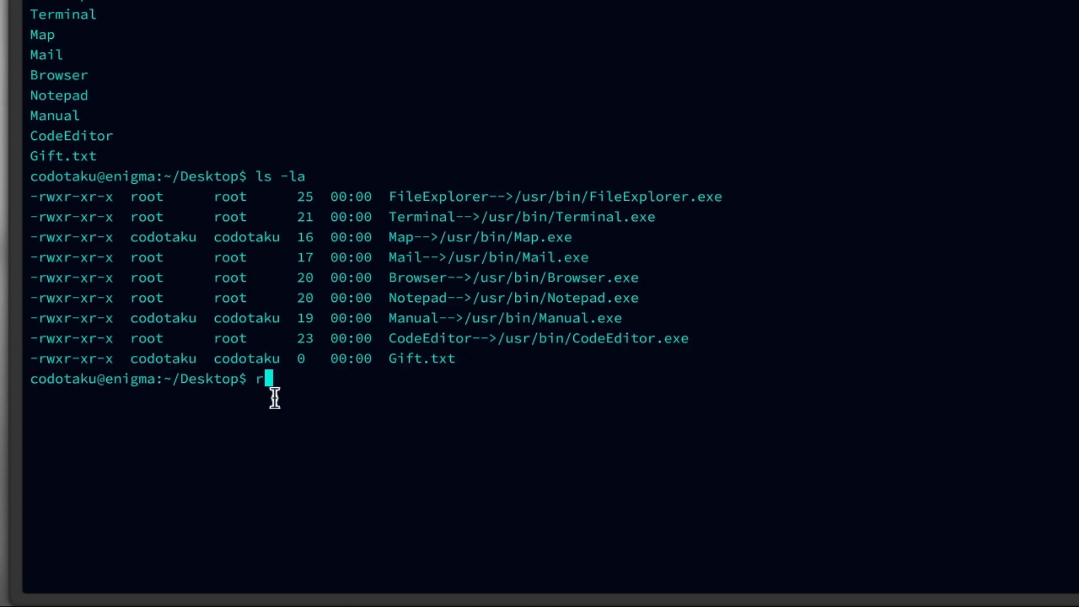
text(m Gift.txt)
text(ls)
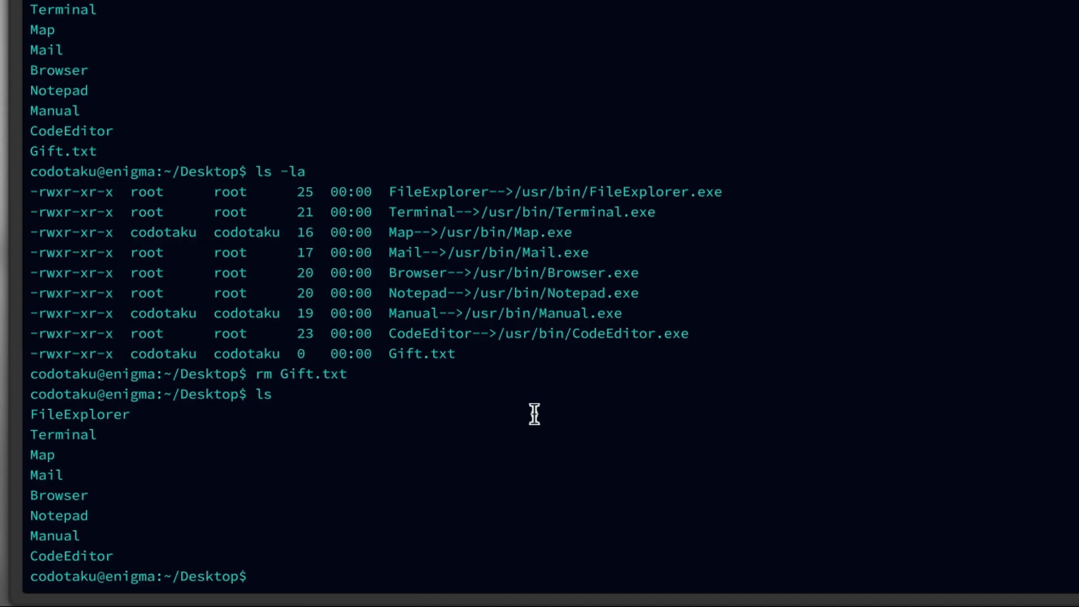
text(cd)
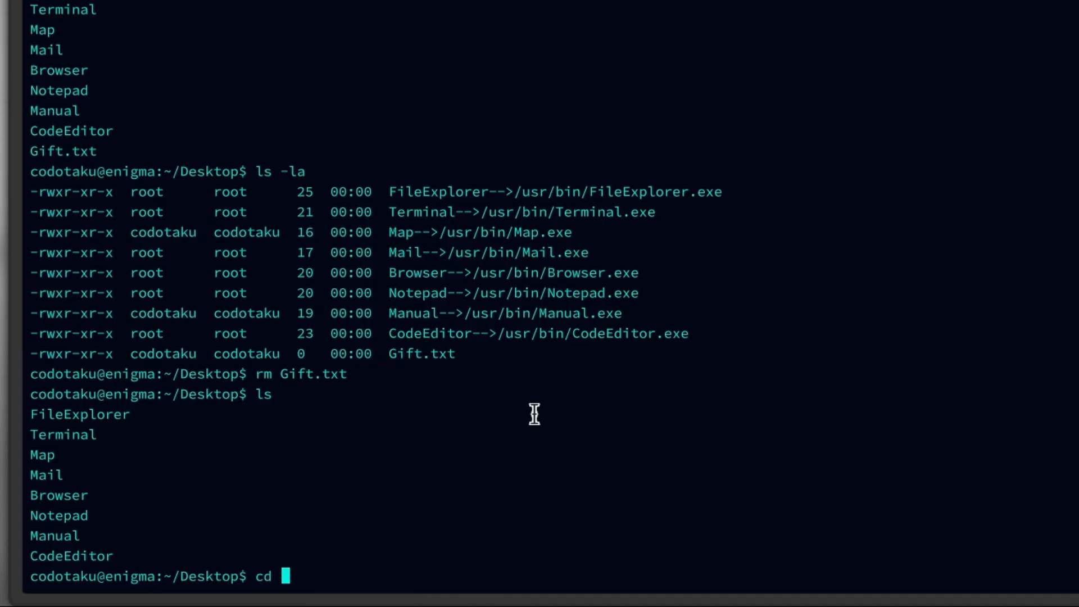
text(..)
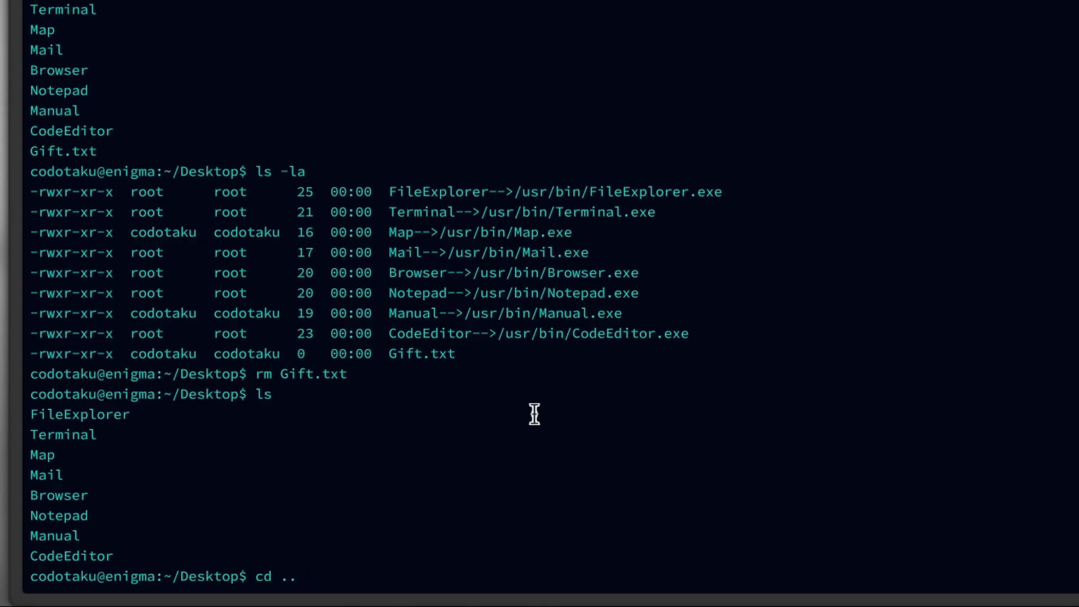
key(Return)
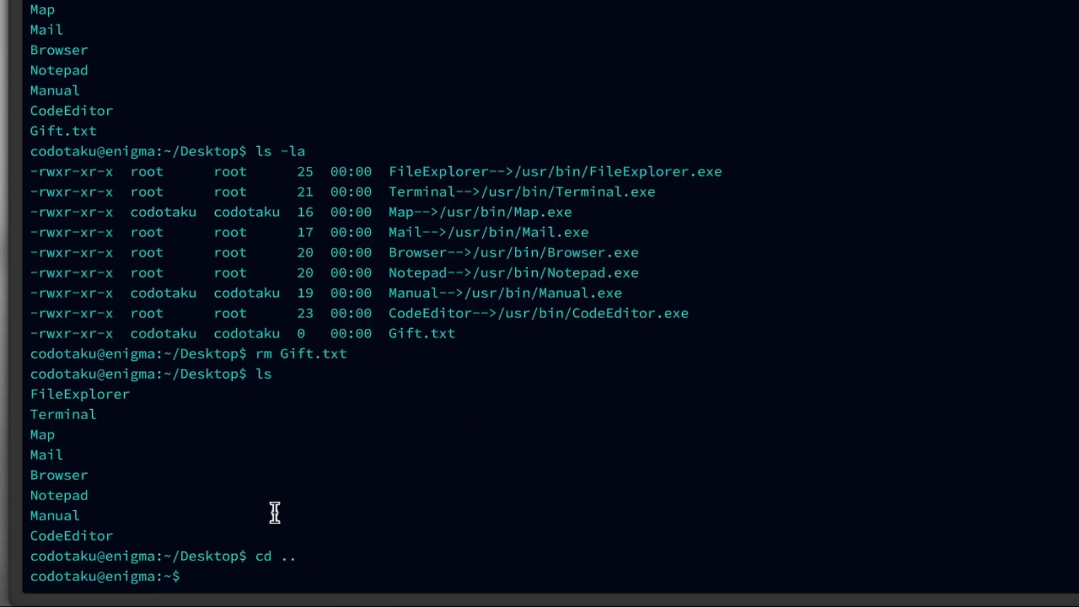
mouse_move(173, 402)
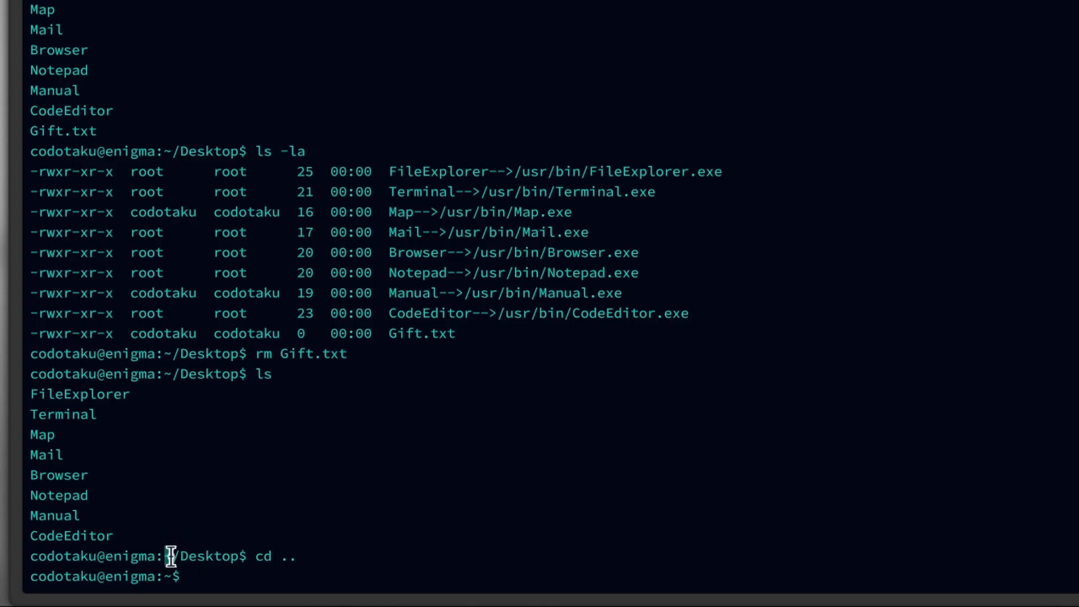
mouse_move(175, 565)
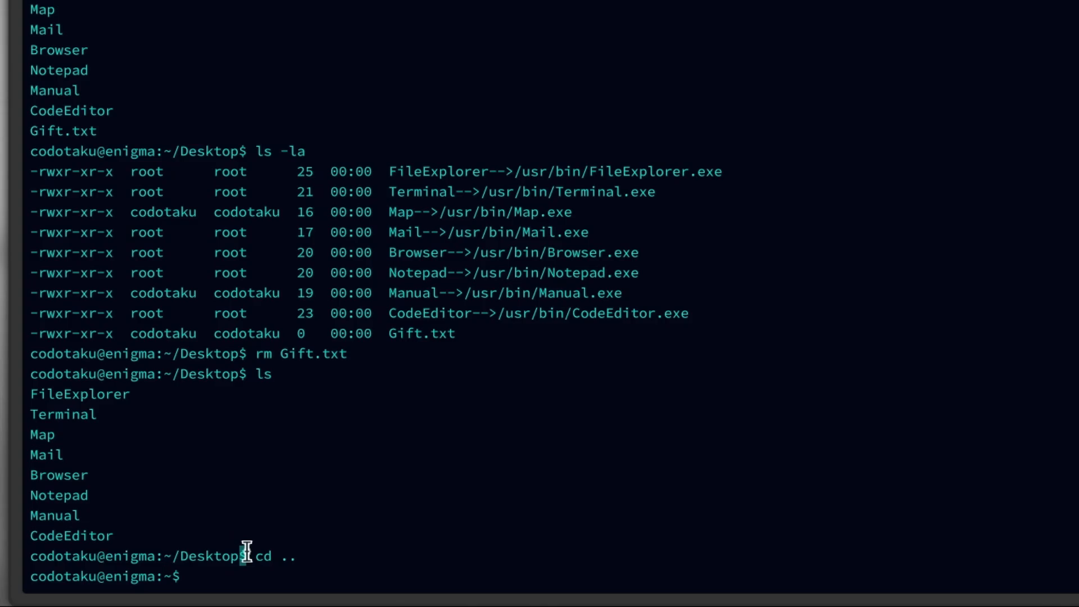
mouse_move(251, 570)
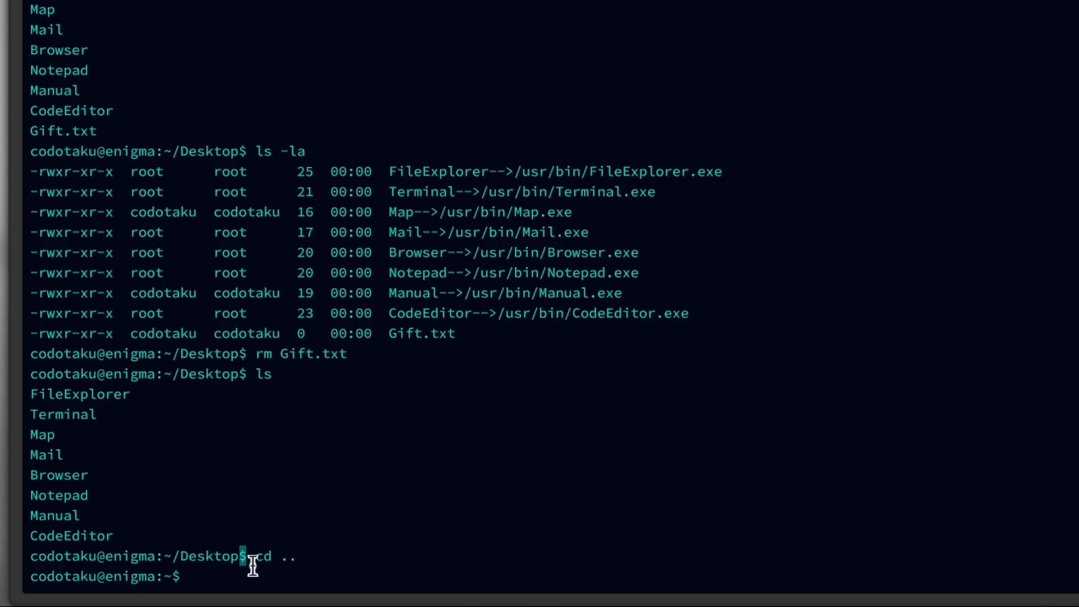
mouse_move(227, 574)
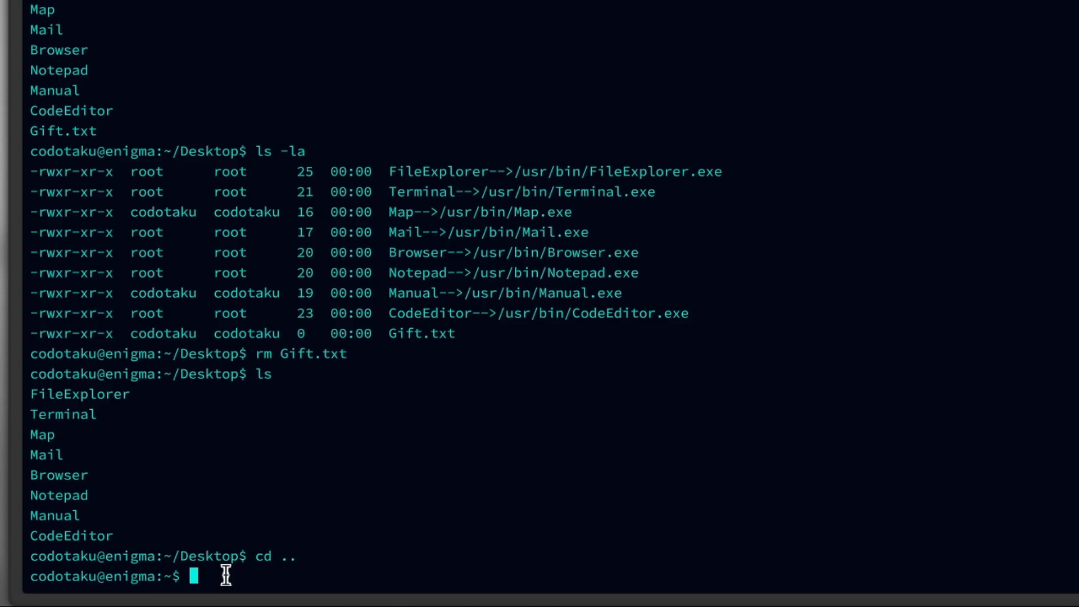
mouse_move(248, 555)
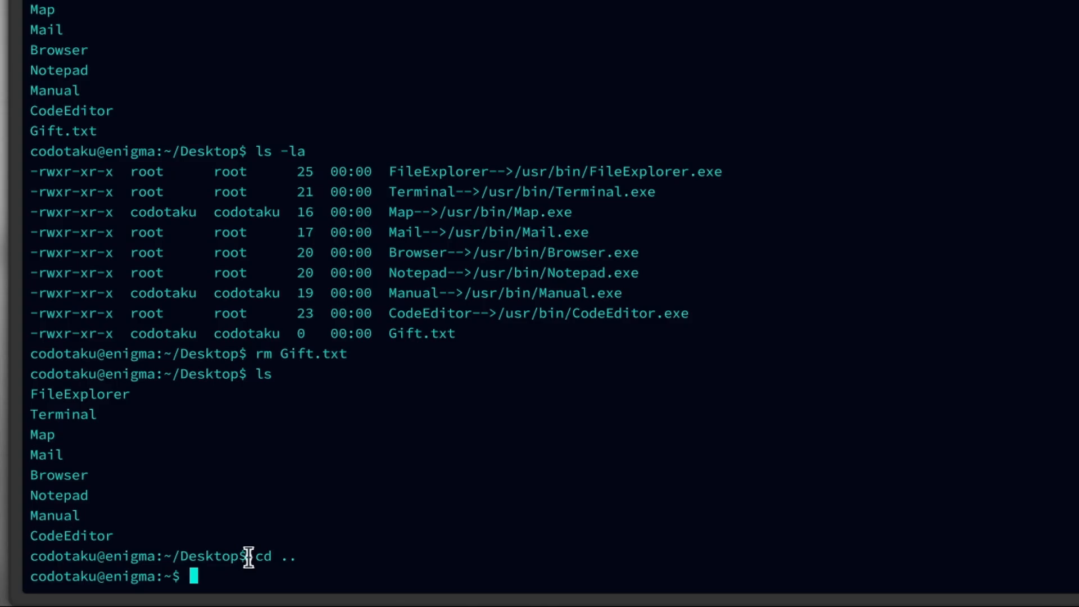
mouse_move(252, 583)
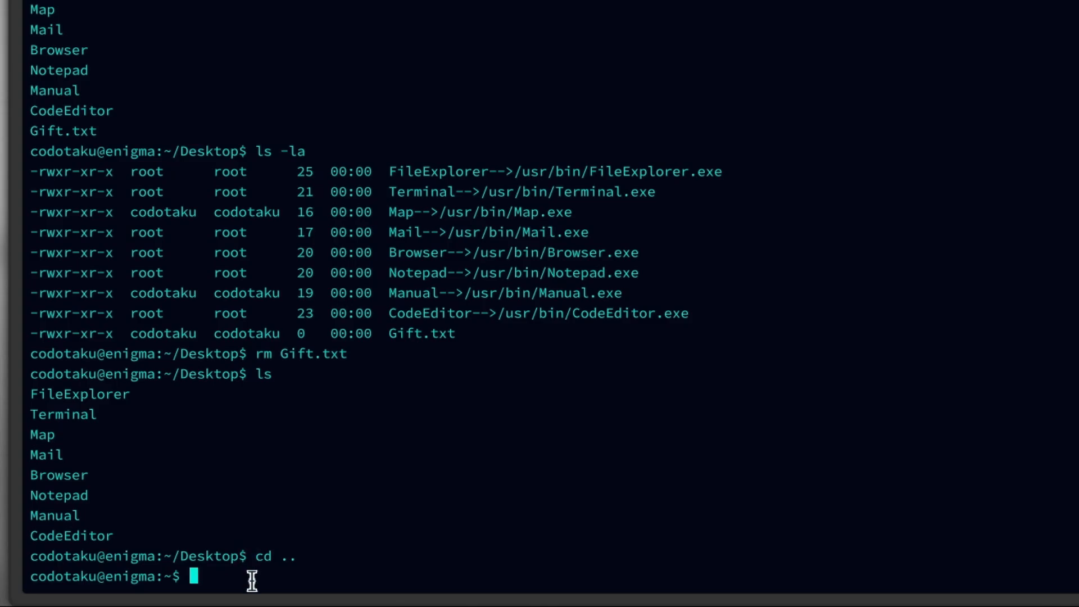
Step: Type 'rm /' at the home prompt and cancel it with Ctrl+C
text(rm)
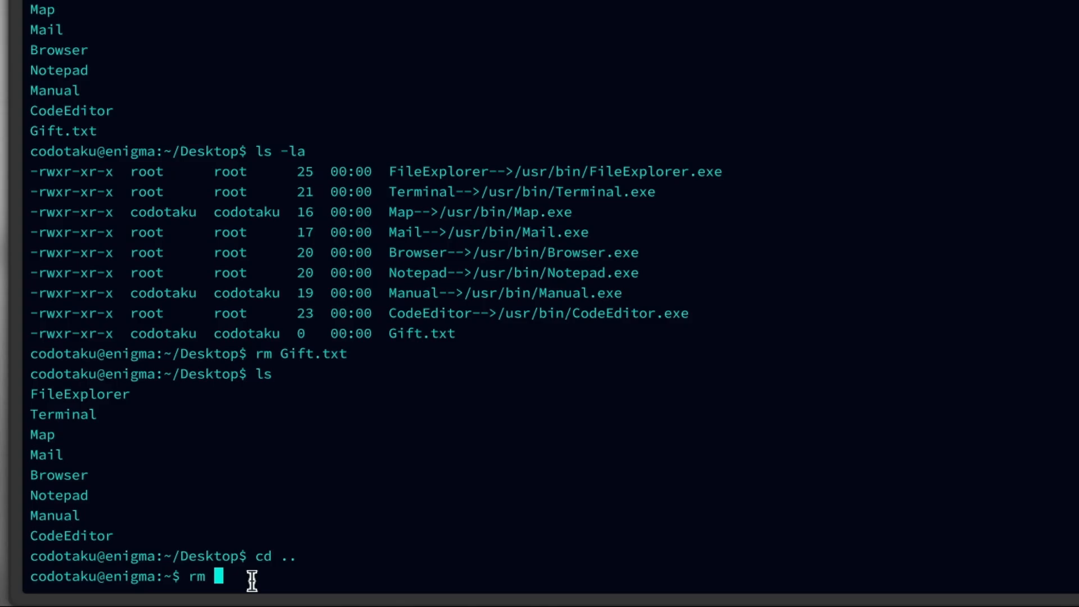
text(/)
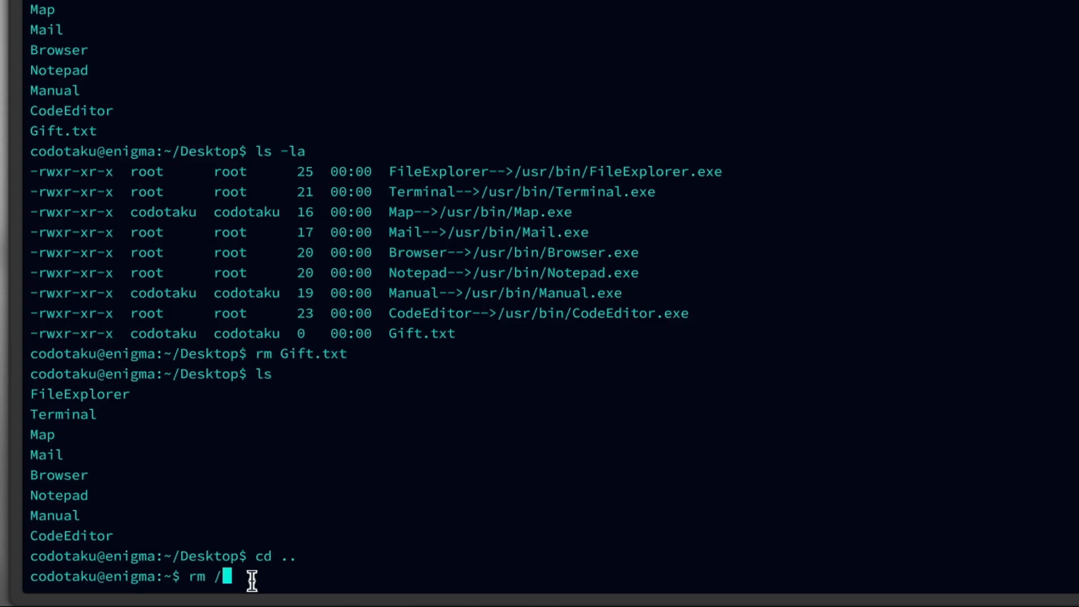
key(ctrl+c)
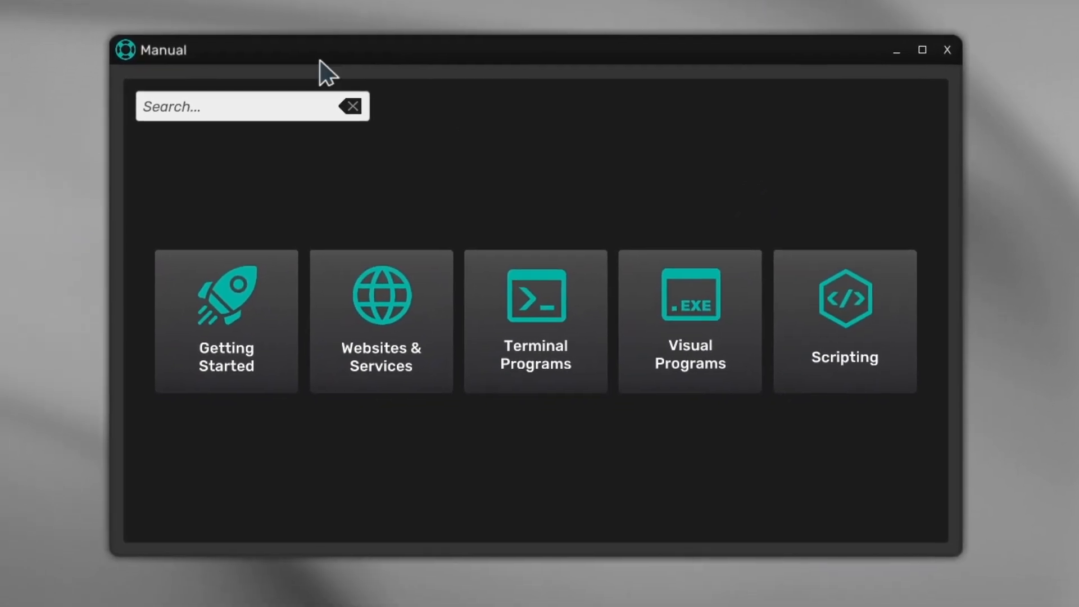
Step: Open a Terminal over the Manual and run man to show MAN_USAGE
click(535, 320)
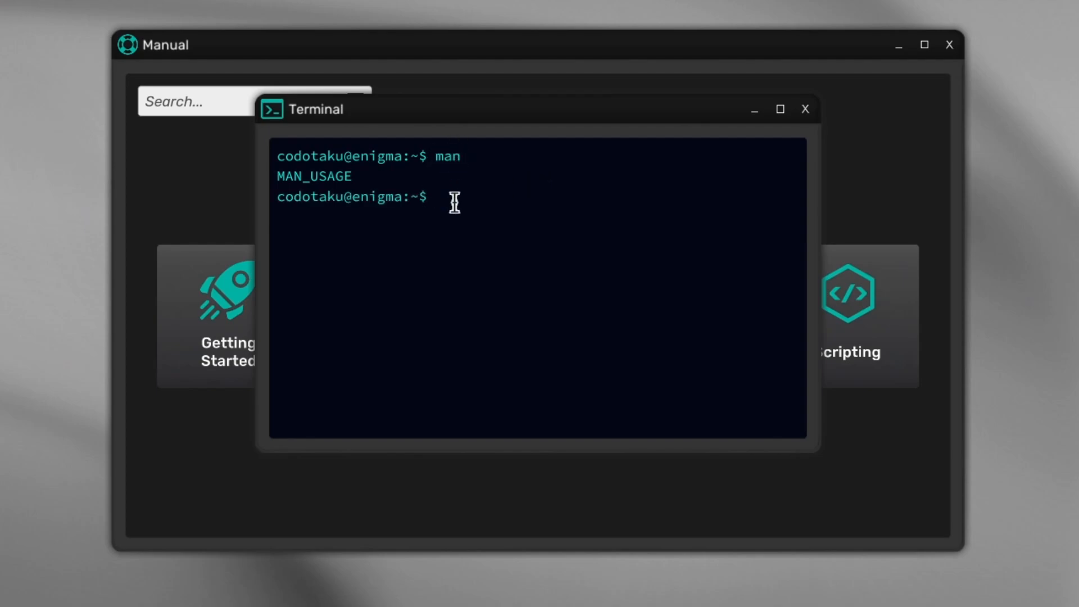
text(man)
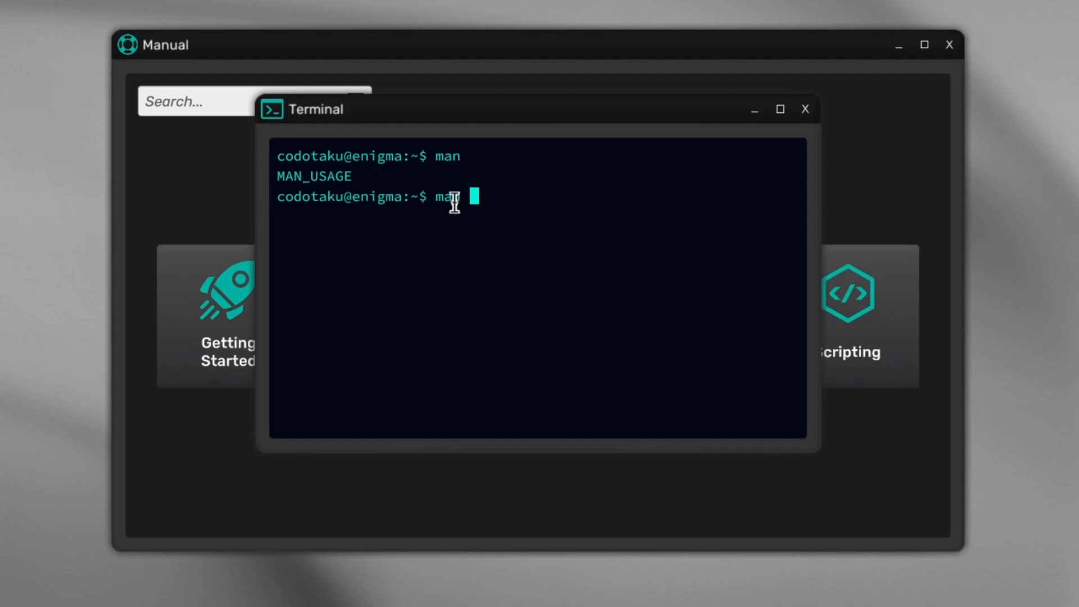
key(Return)
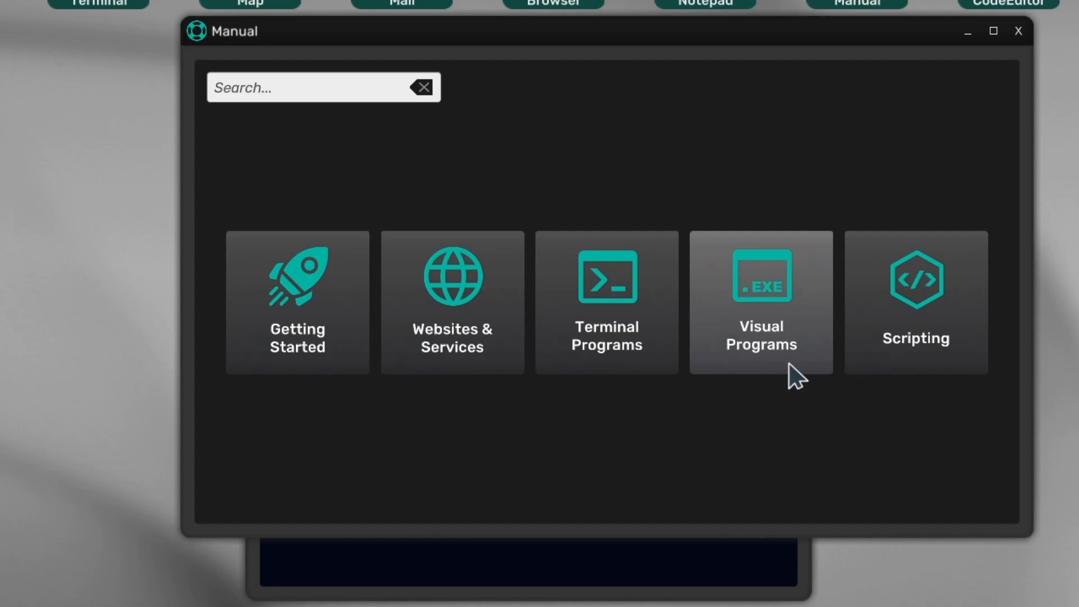
mouse_move(628, 393)
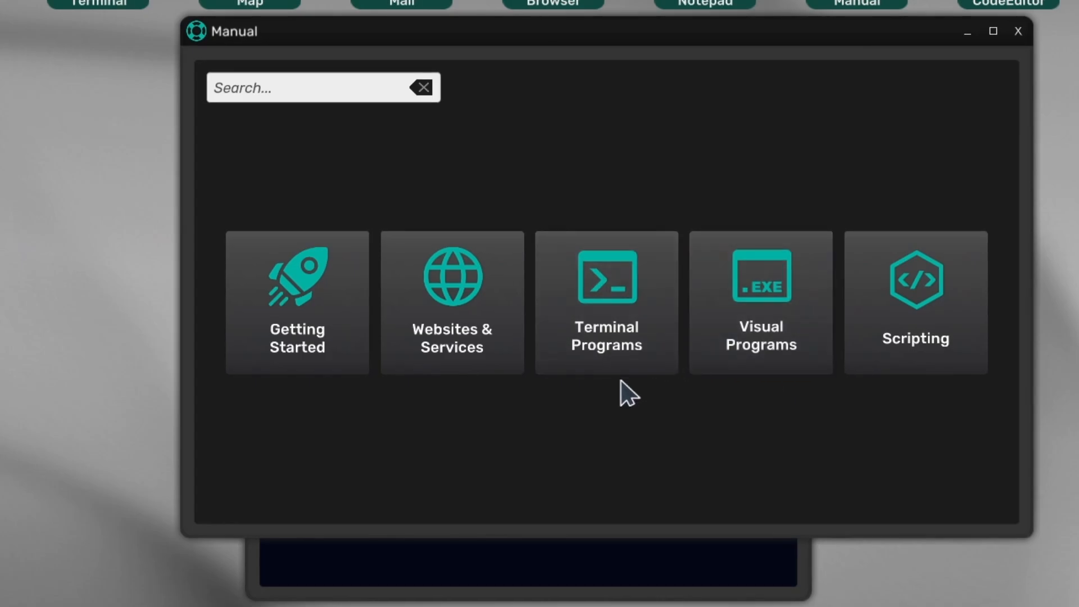
mouse_move(858, 296)
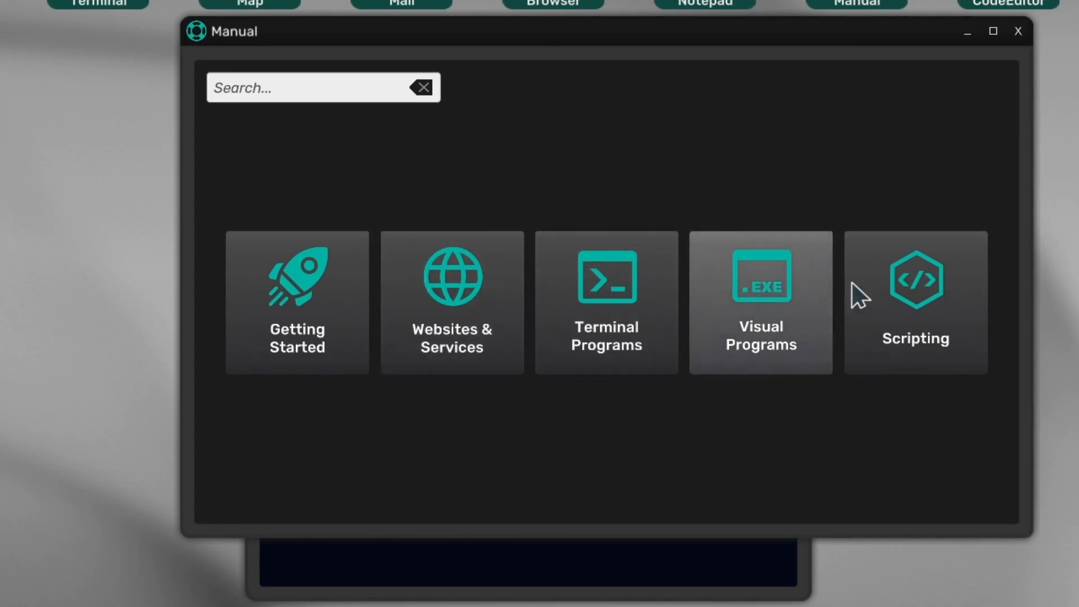
mouse_move(605, 324)
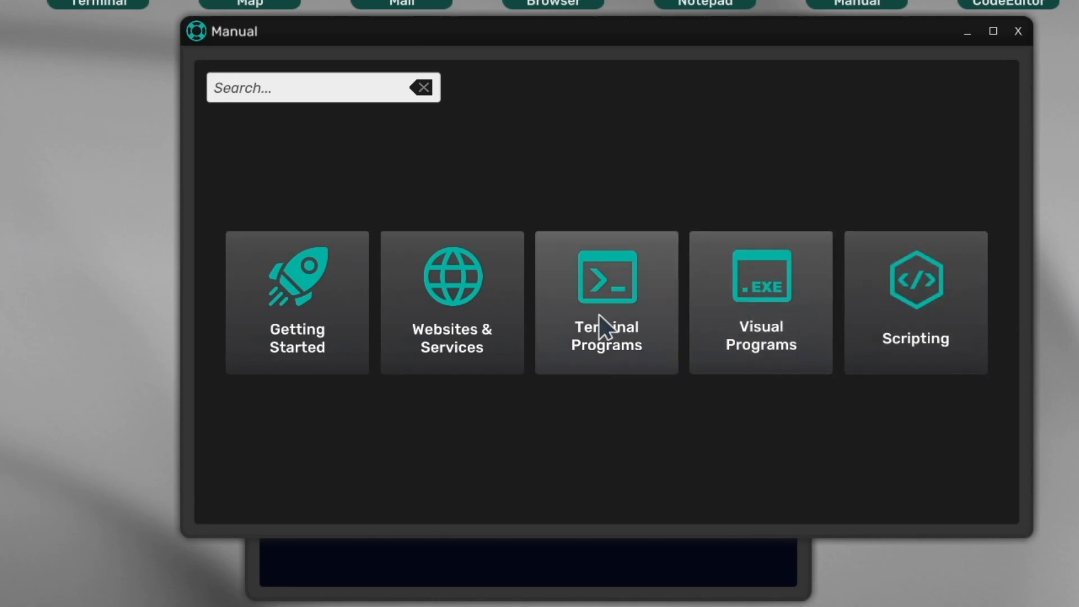
mouse_move(590, 313)
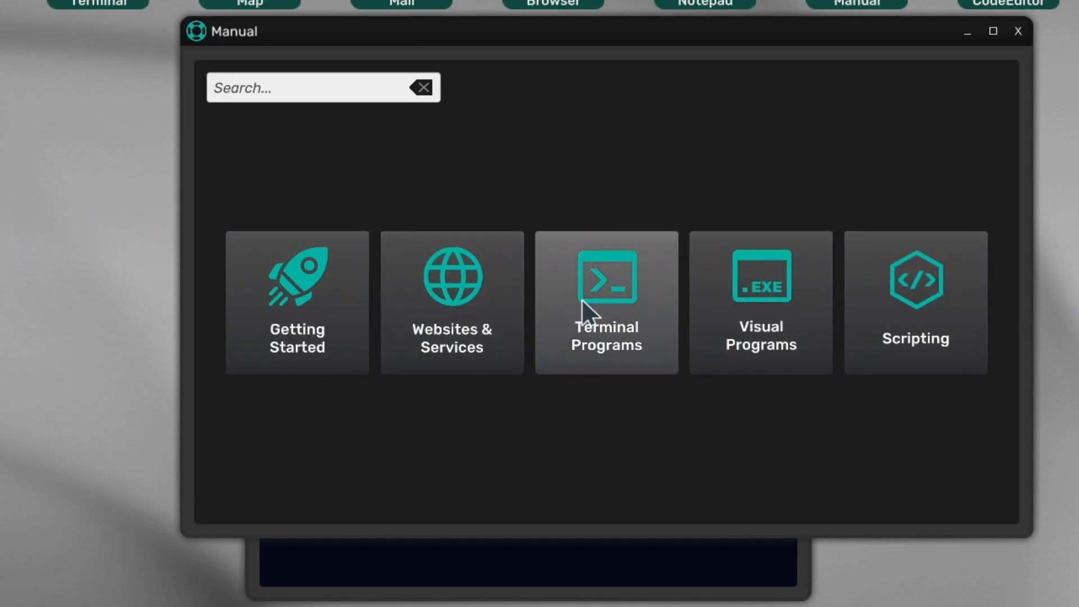
Step: Browse the Manual's cp and ps pages, open Network Commands, and enter clear
click(606, 303)
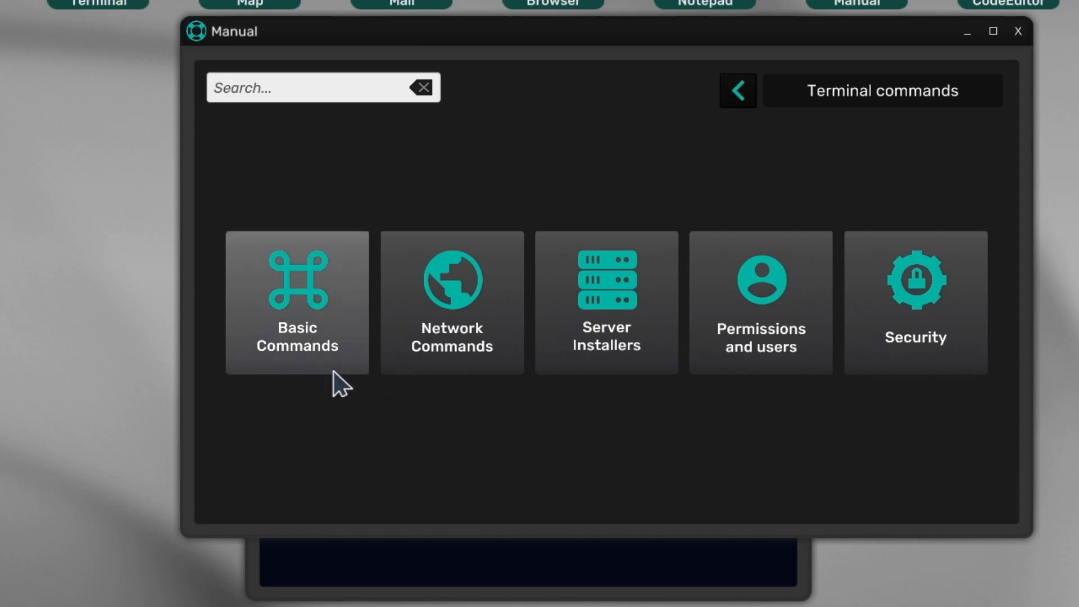
click(296, 303)
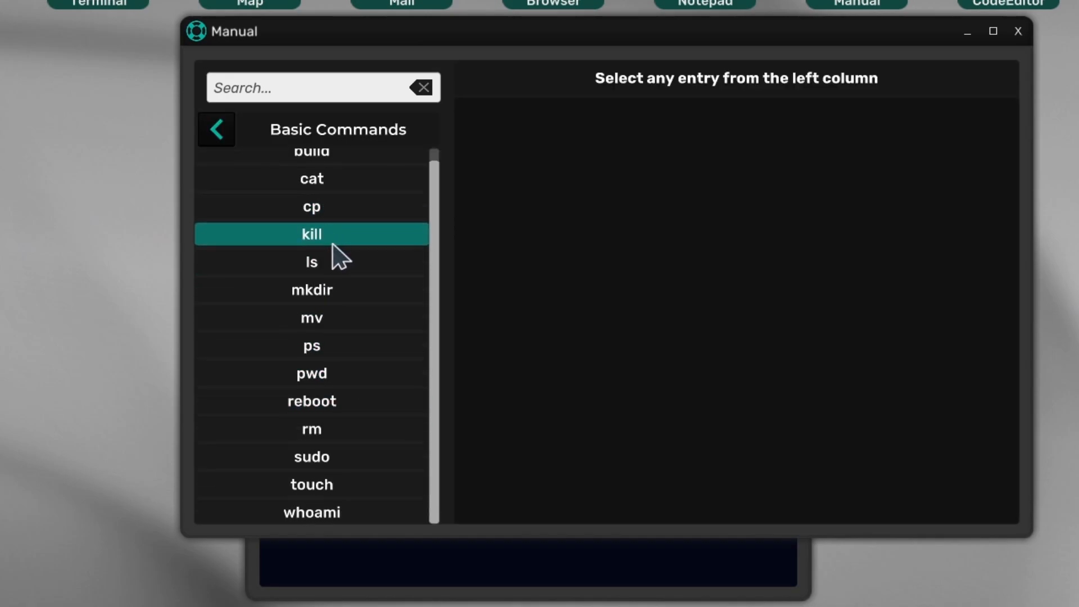
click(311, 206)
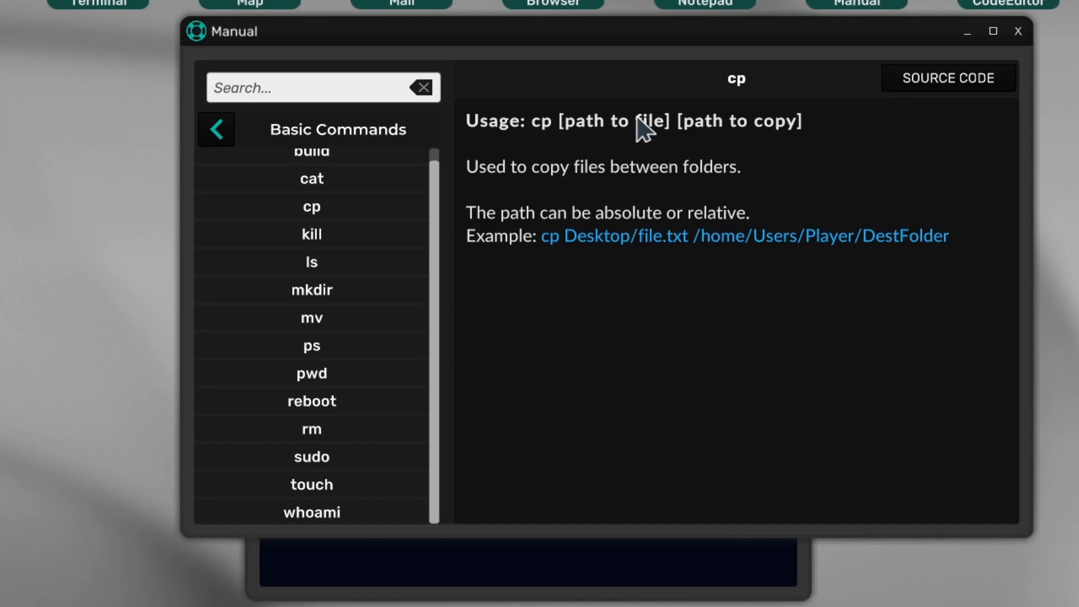
click(311, 317)
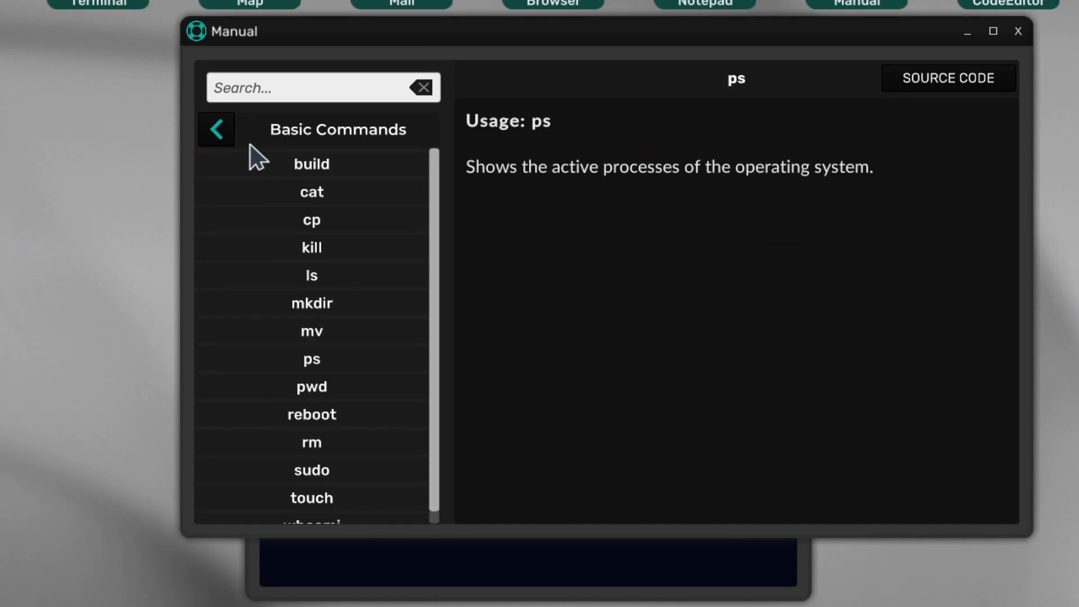
click(215, 129)
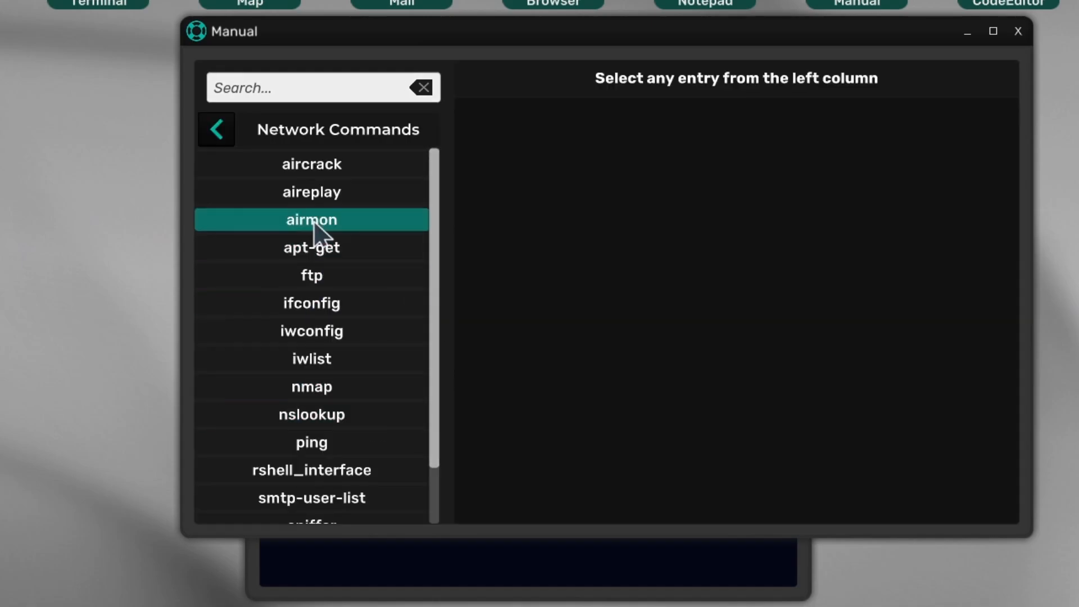
mouse_move(331, 265)
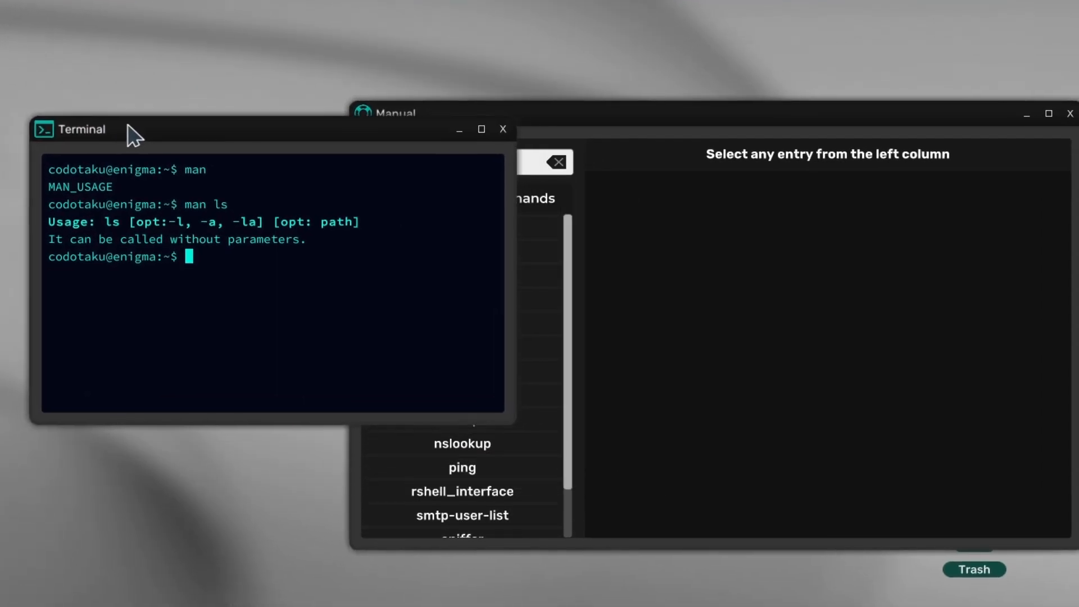
text(cle)
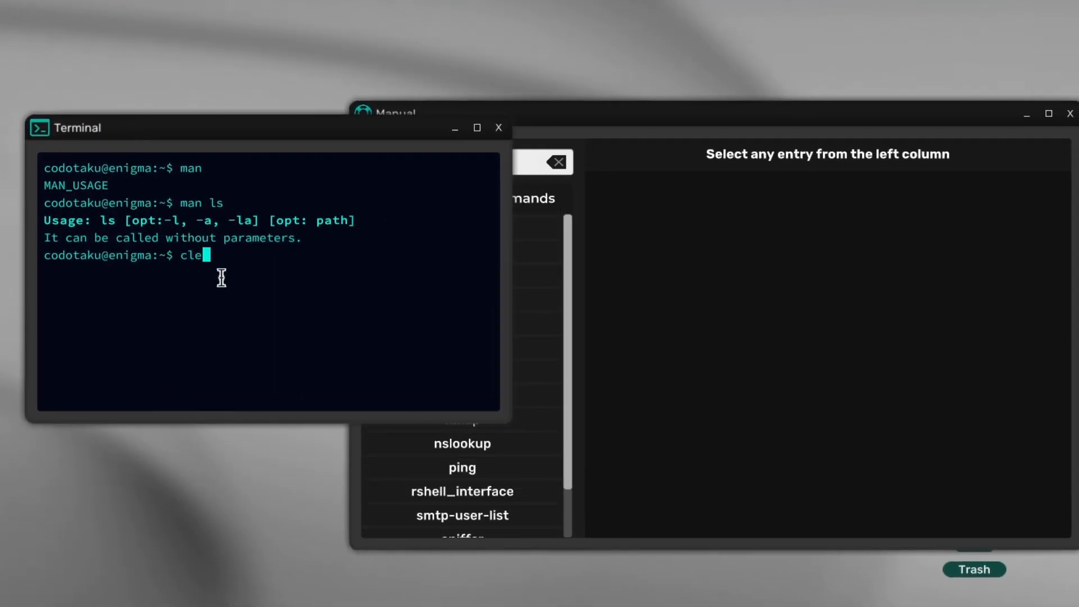
text(ar)
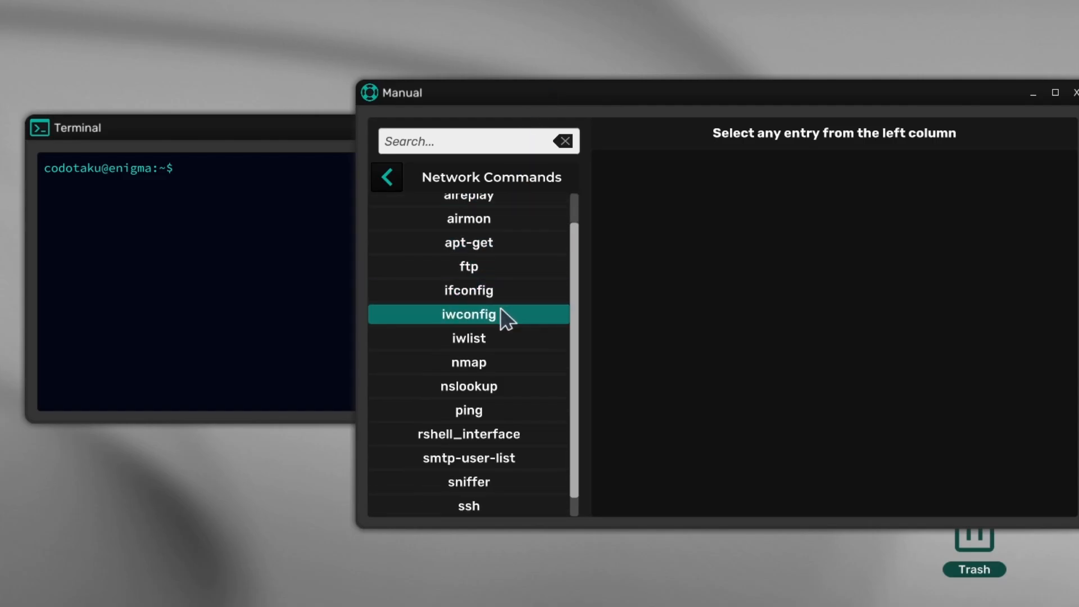
Step: Read the Manual's airmon page on monitor mode, then bring the Terminal forward
click(468, 218)
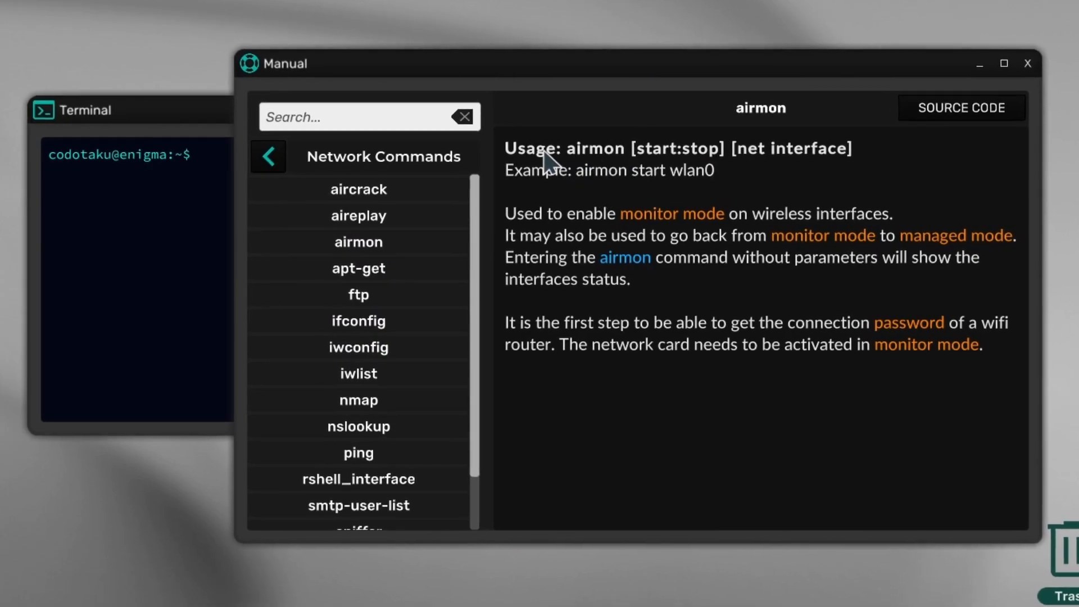
mouse_move(845, 166)
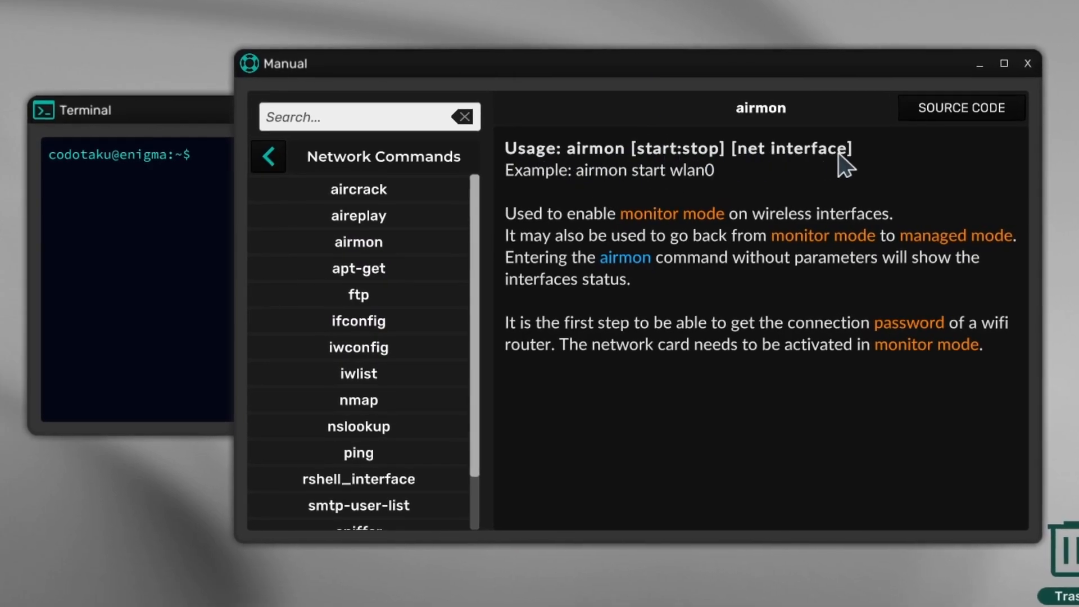
mouse_move(595, 186)
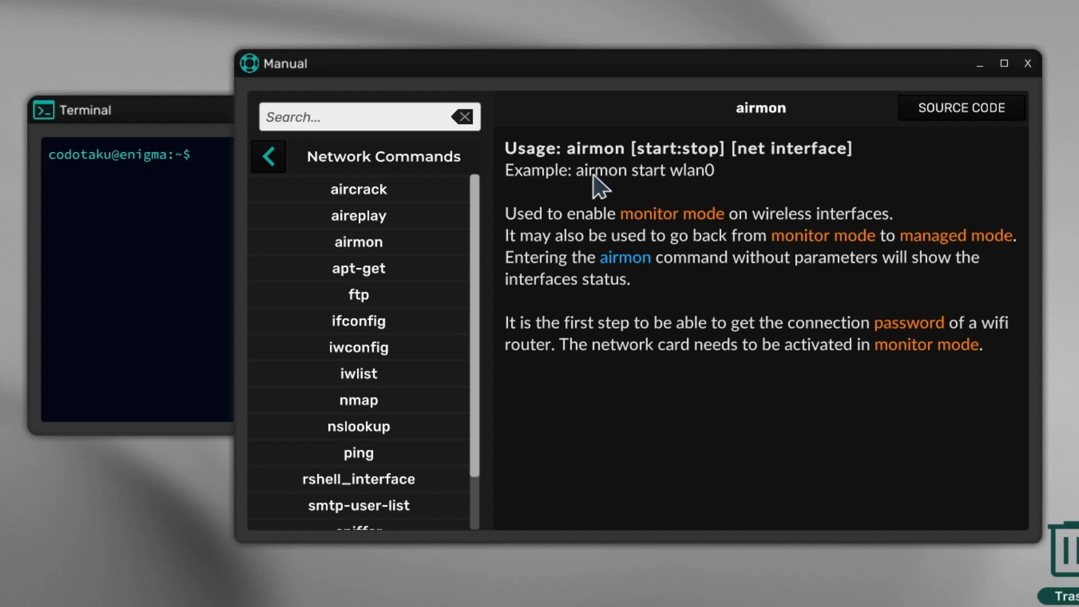
mouse_move(653, 210)
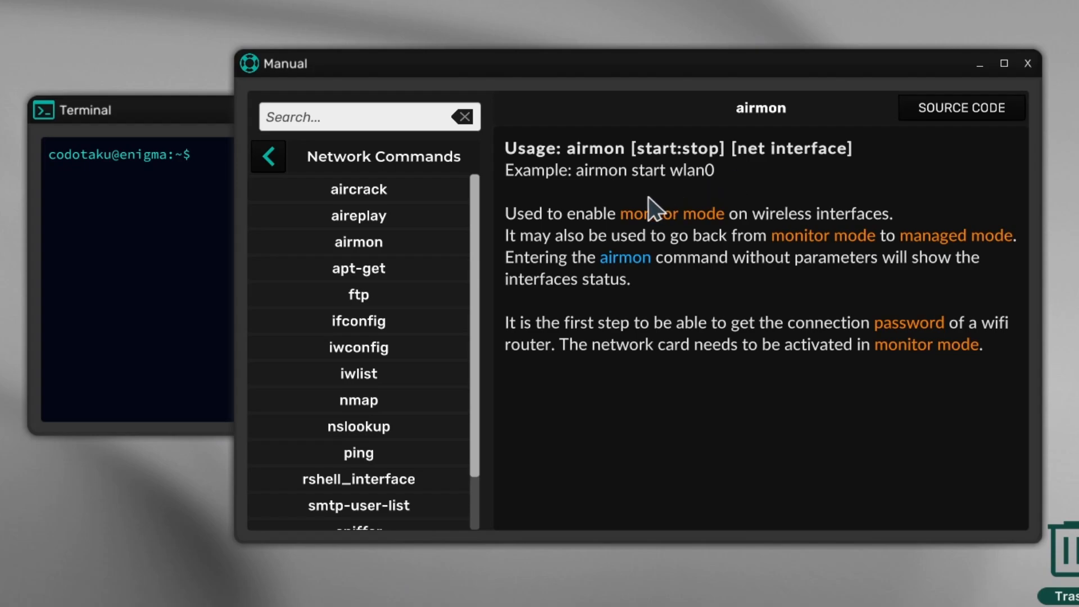
mouse_move(574, 245)
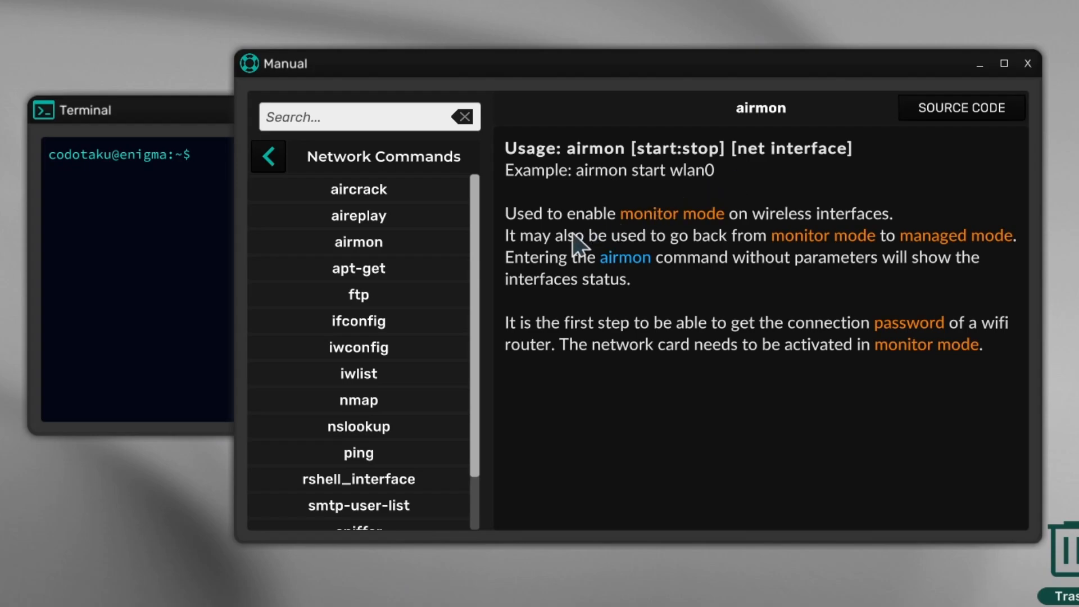
mouse_move(861, 227)
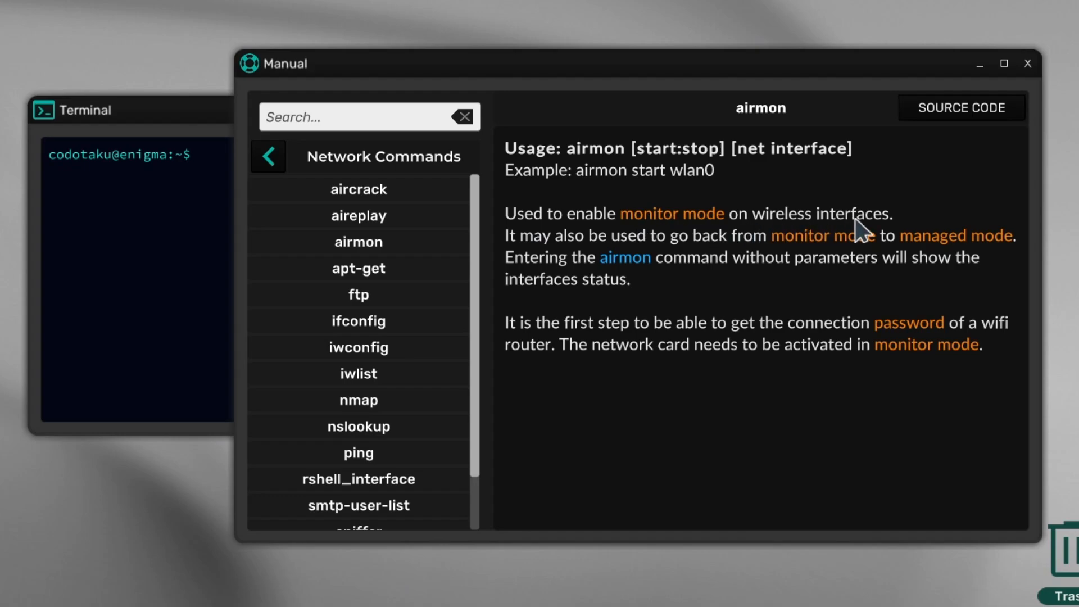
mouse_move(834, 245)
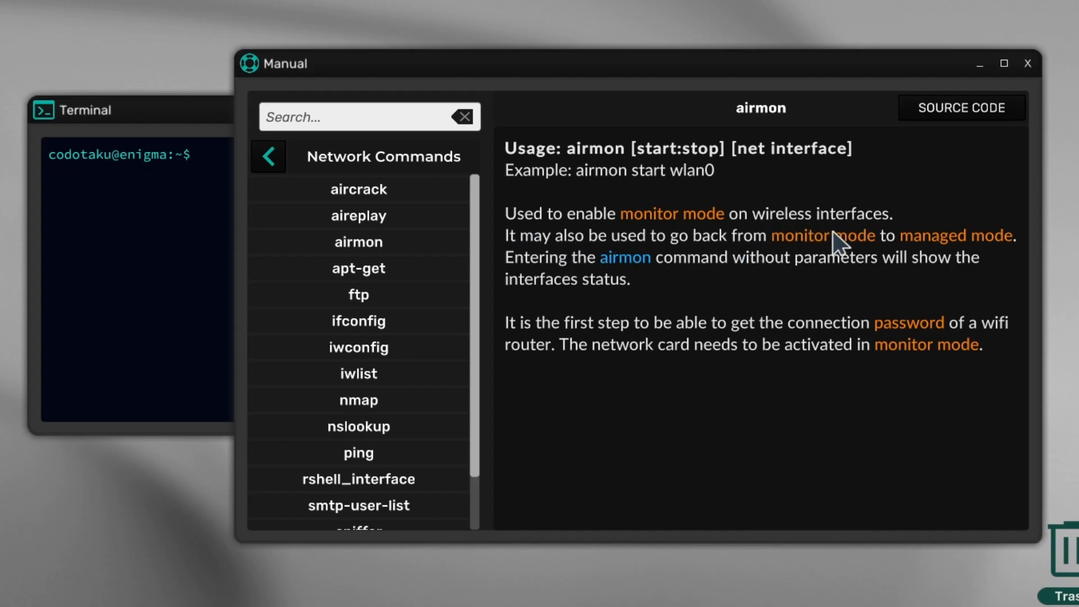
mouse_move(521, 272)
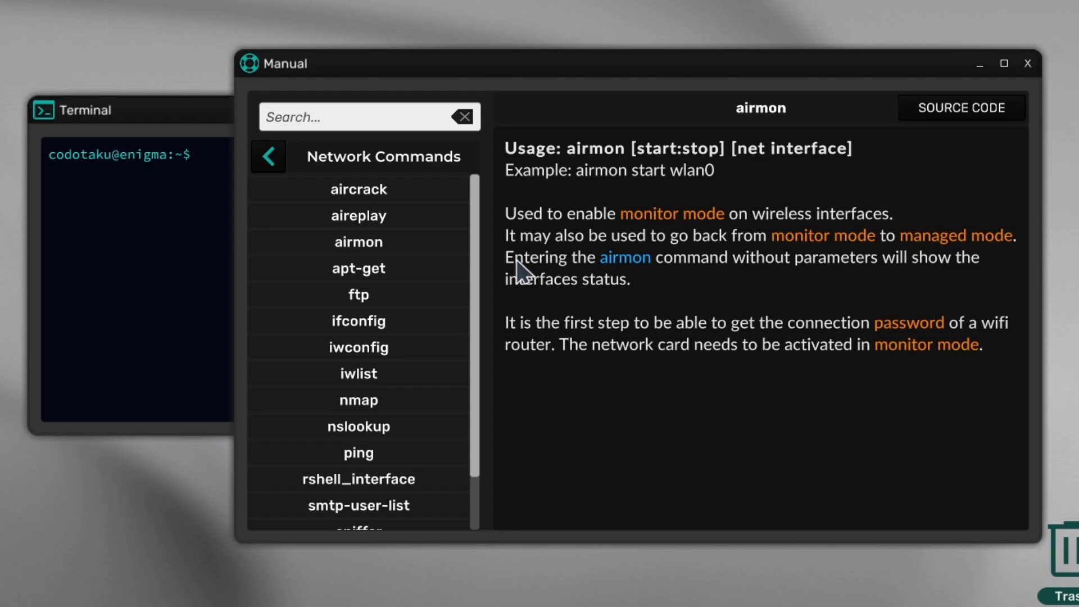
mouse_move(726, 274)
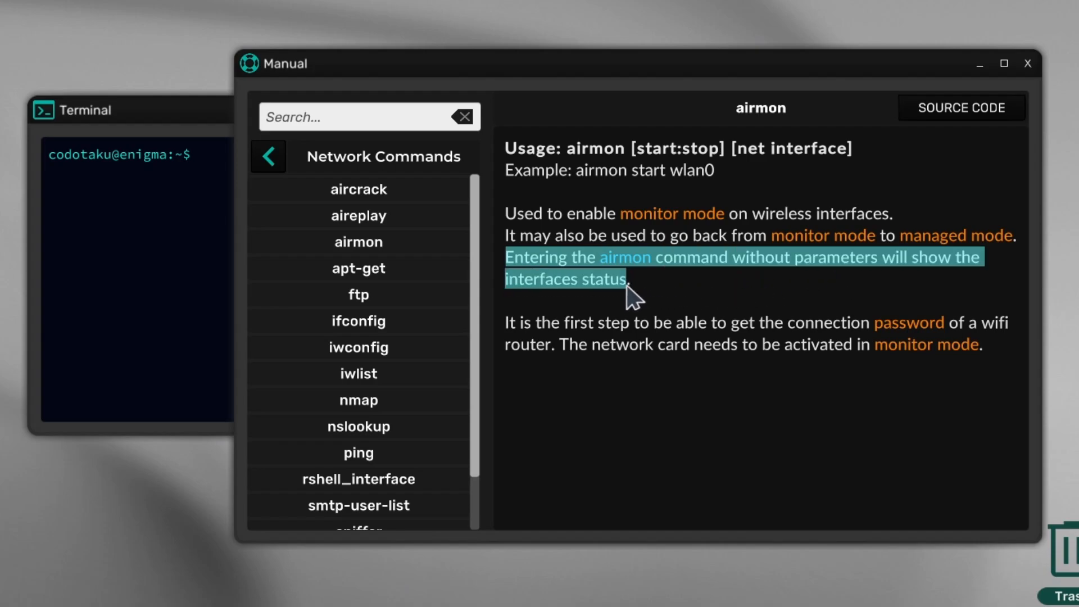
mouse_move(810, 337)
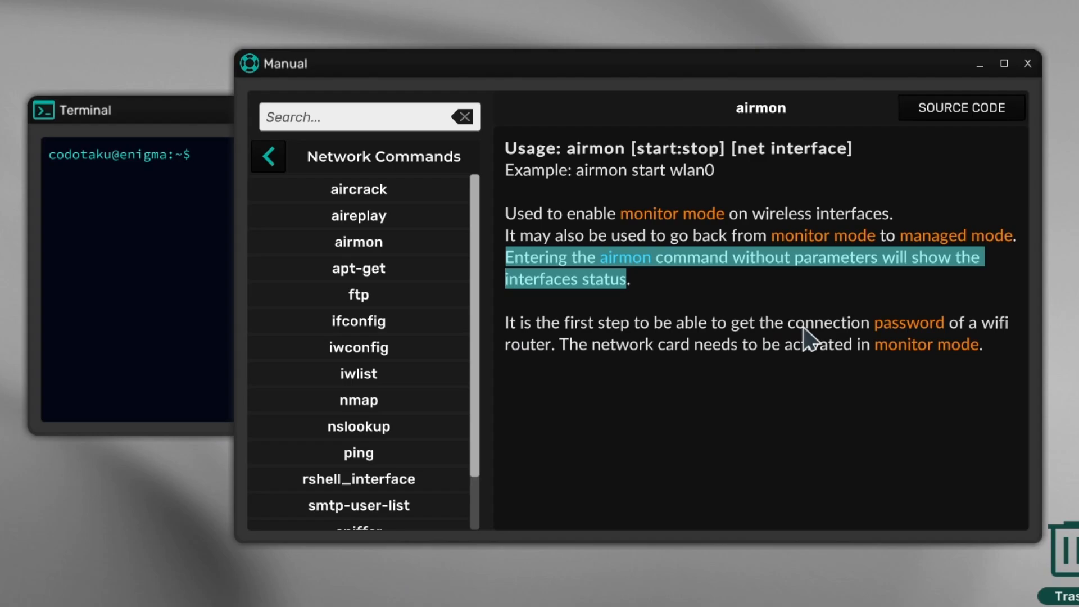
mouse_move(595, 358)
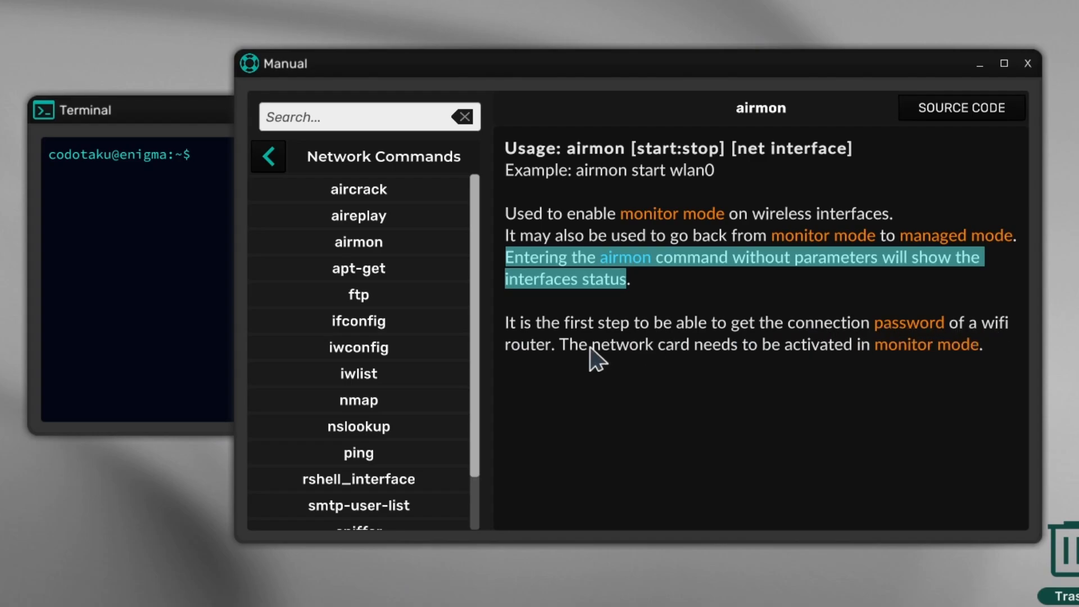
mouse_move(855, 369)
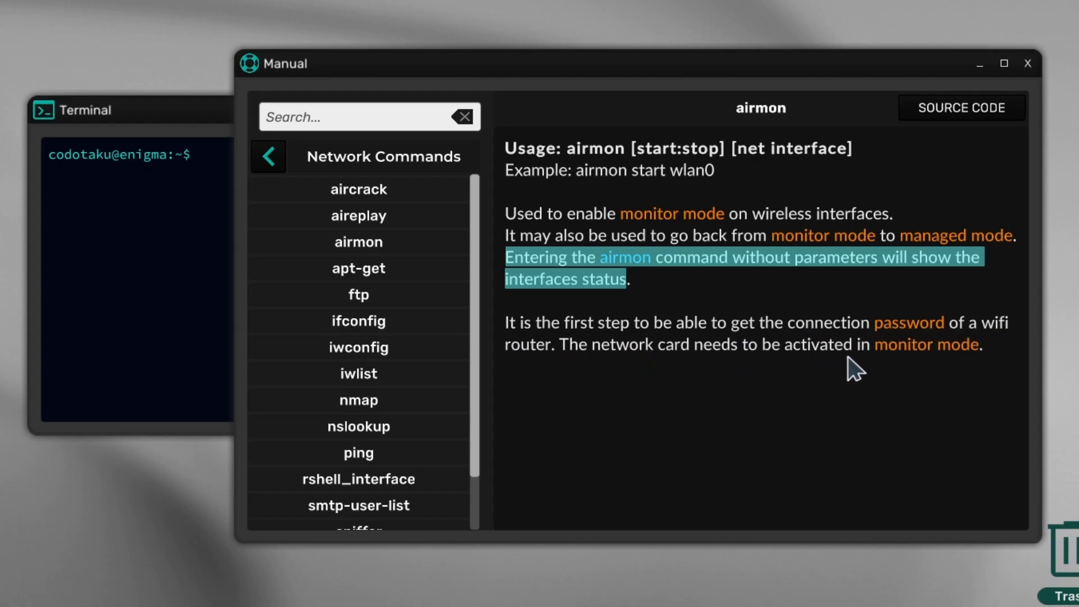
mouse_move(926, 169)
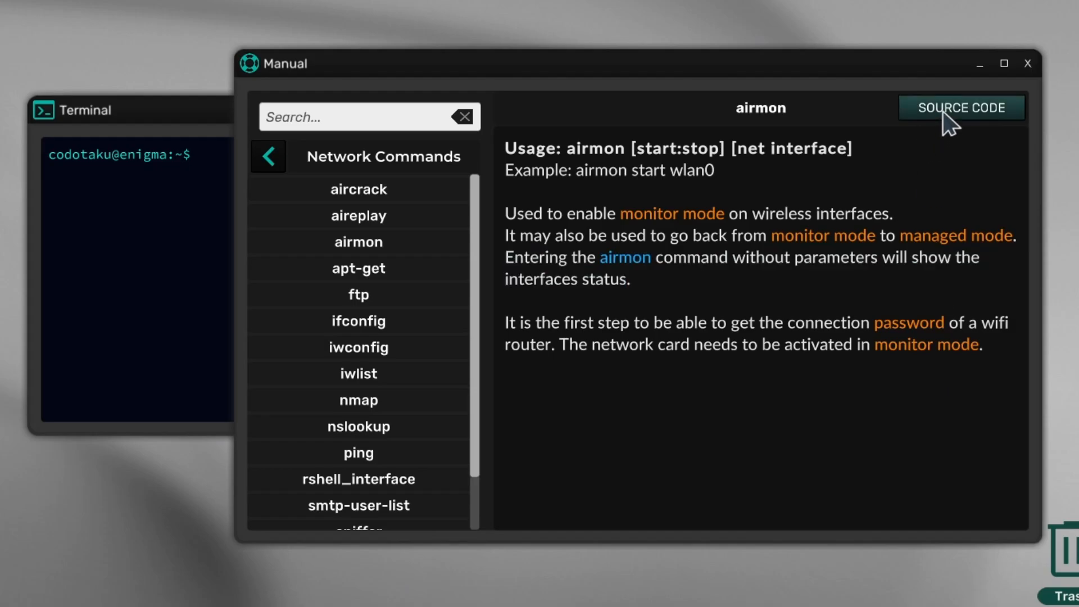
click(961, 107)
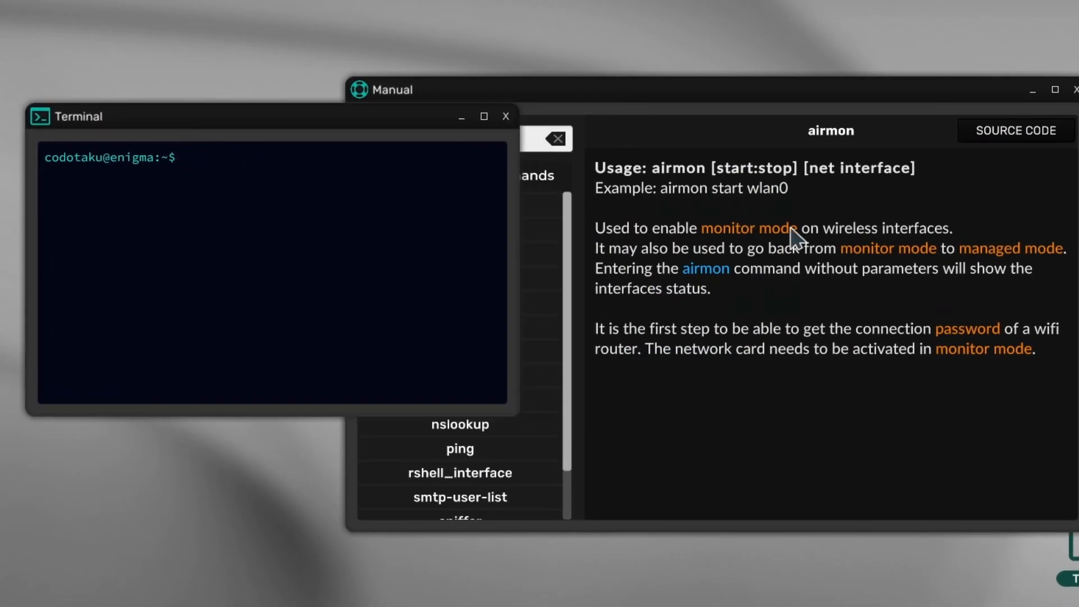
mouse_move(387, 249)
text(airmon)
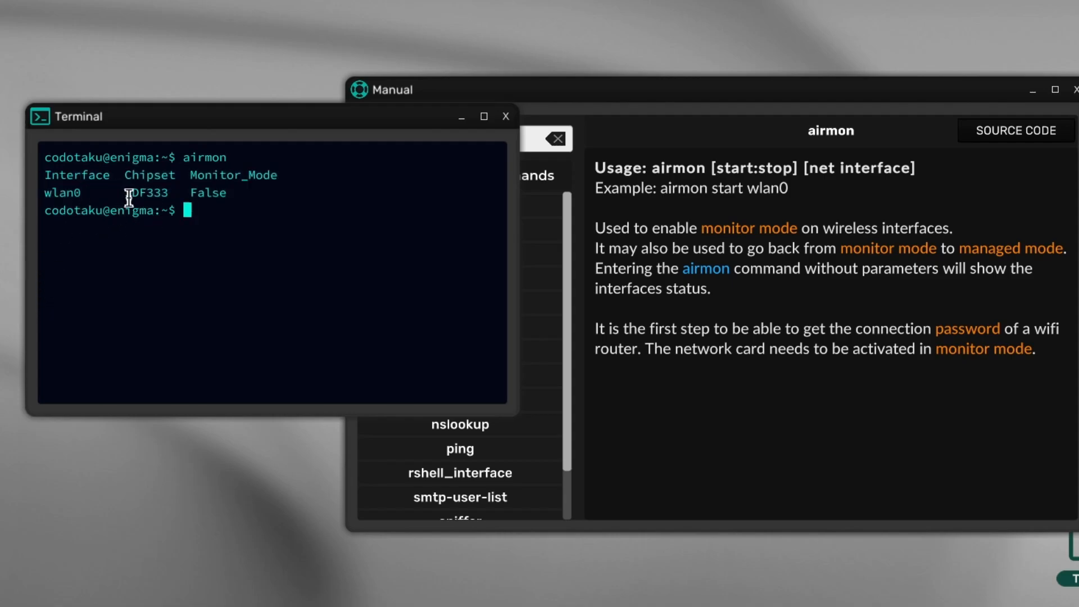
Step: Highlight wlan0's False monitor-mode status in the airmon output
double_click(208, 193)
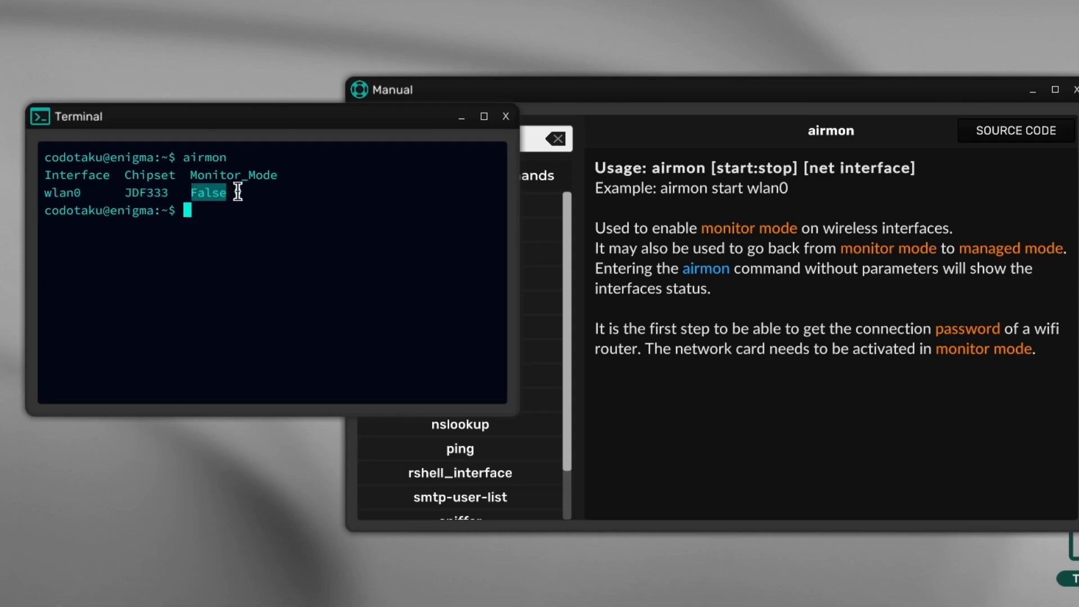
mouse_move(195, 209)
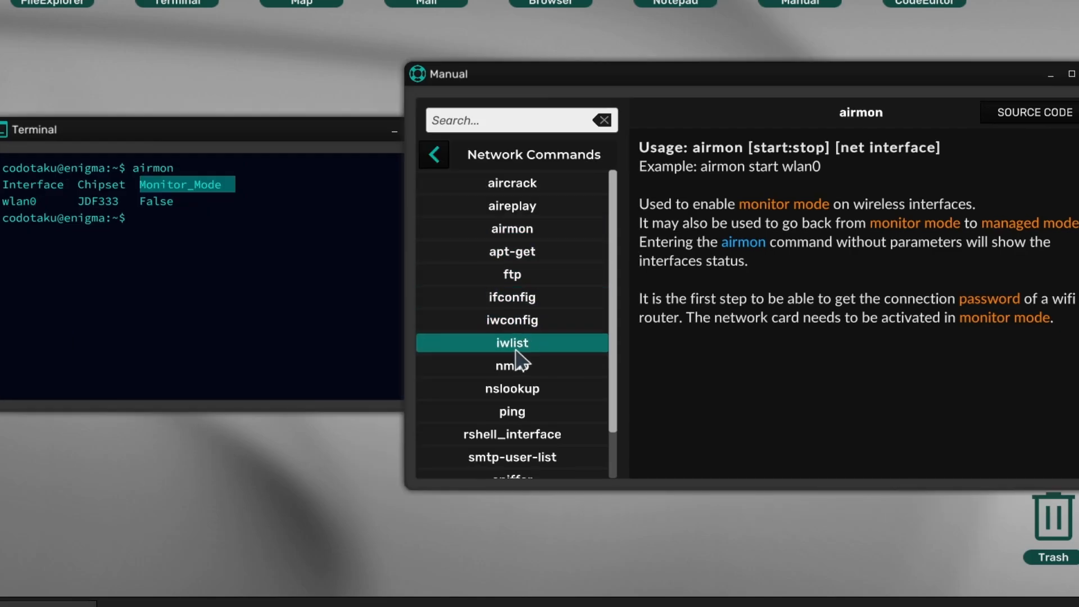
Step: Show the iwlist entry from the Manual's Network Commands list
click(511, 343)
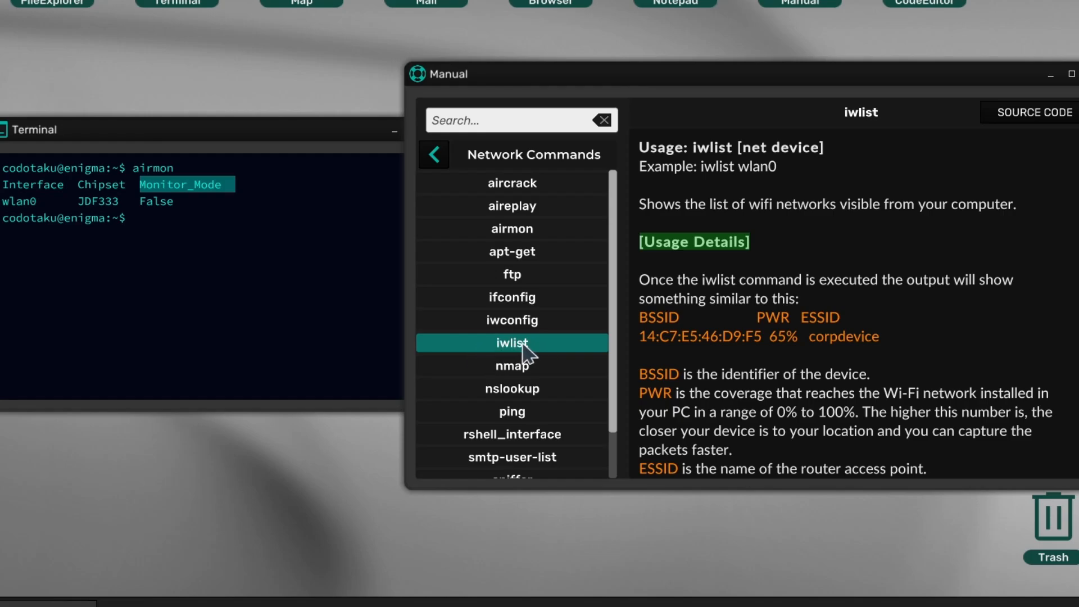
mouse_move(736, 217)
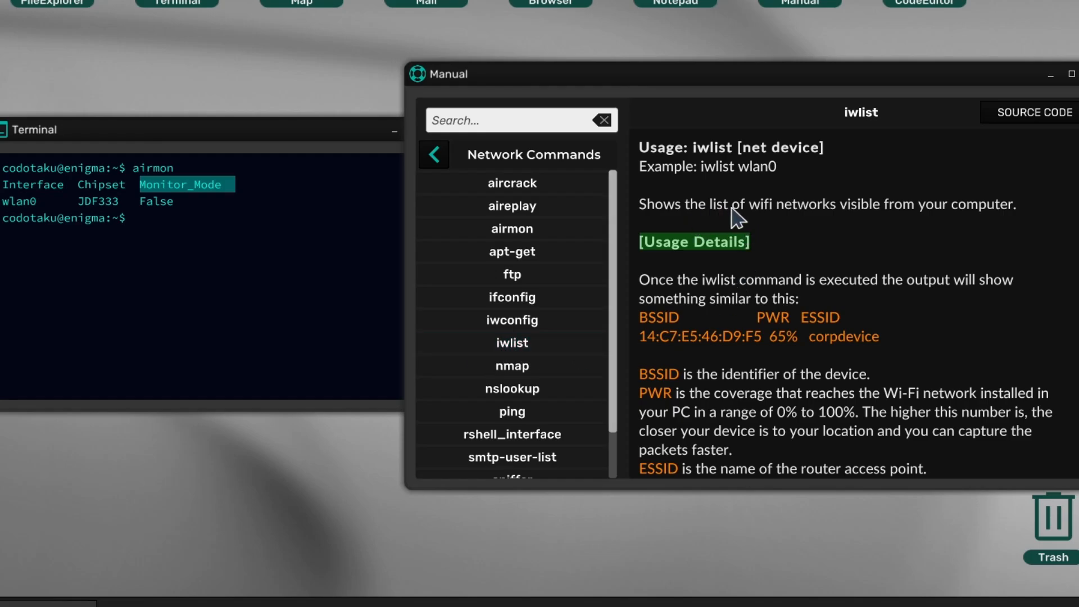
mouse_move(349, 292)
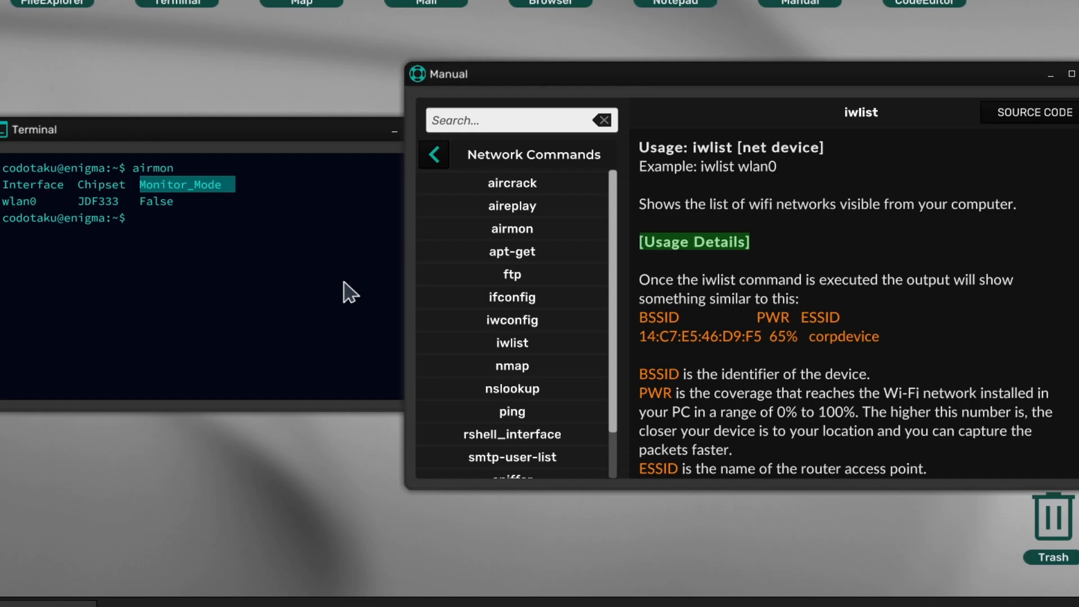
Step: Run 'iwlist wlan0' to list five networks, including Pennatico at 73%, and select a BSSID
text(iwlist)
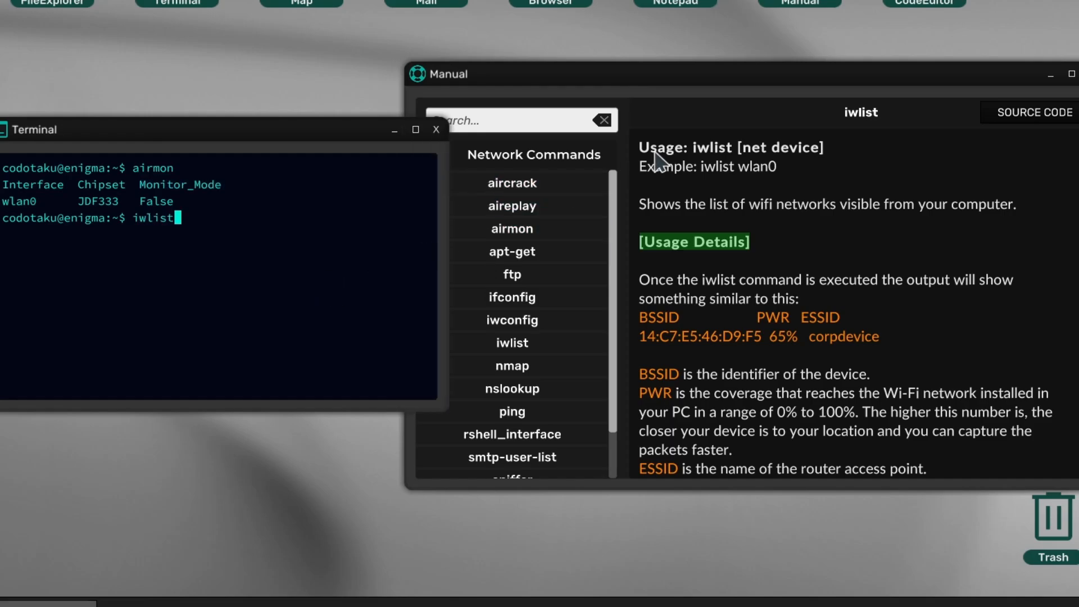
mouse_move(191, 237)
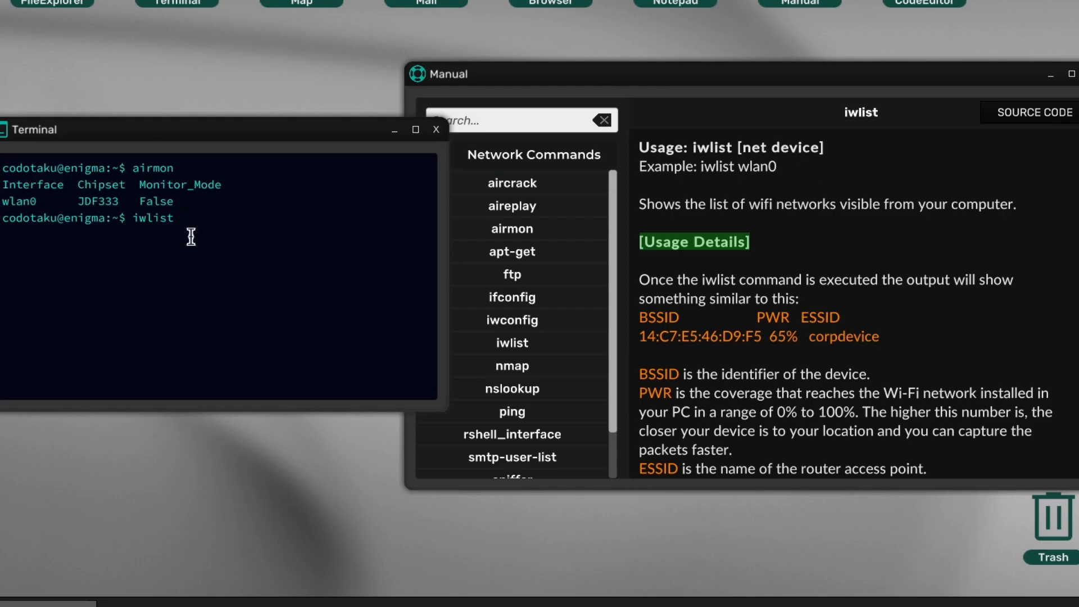
text(wlan0)
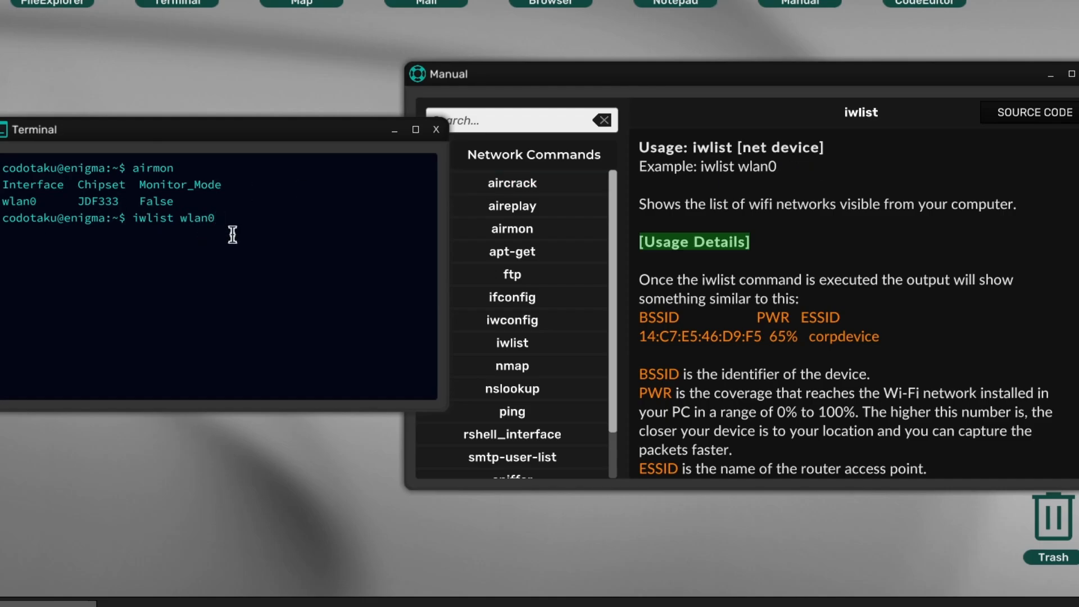
key(Return)
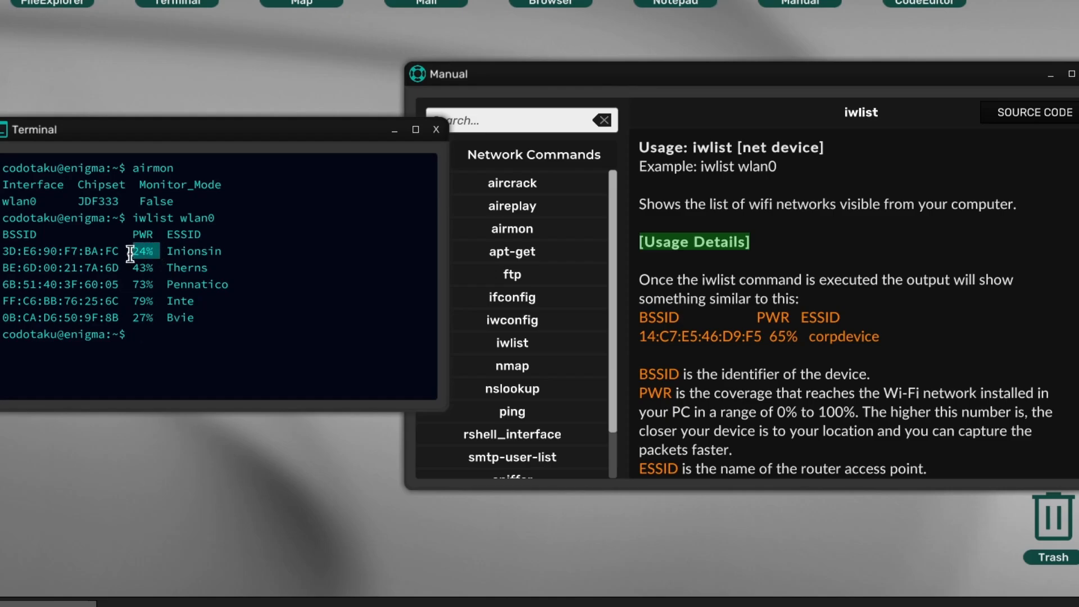
mouse_move(137, 282)
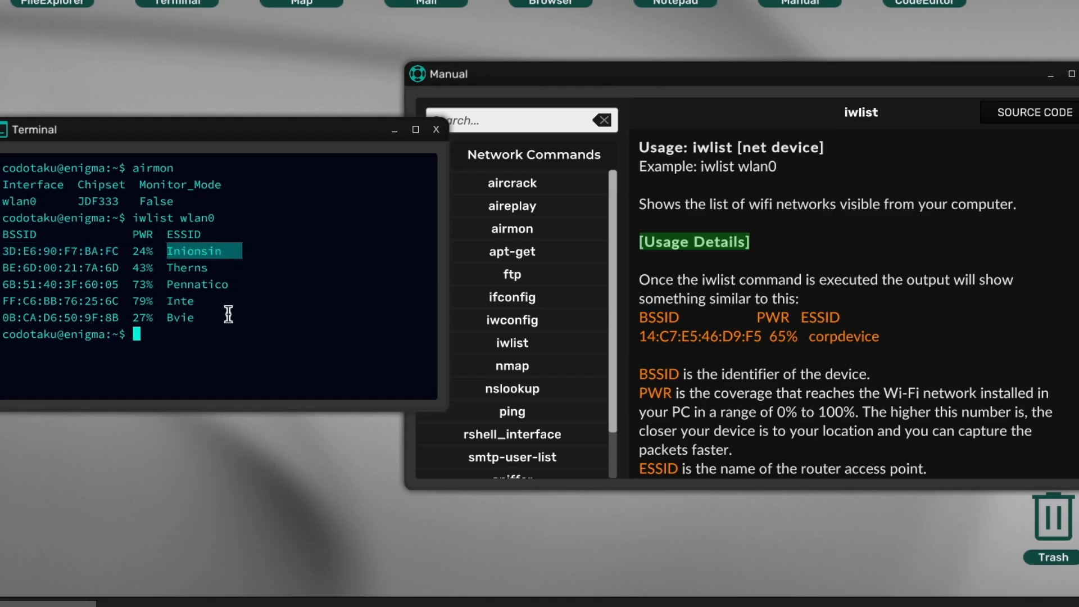
mouse_move(105, 263)
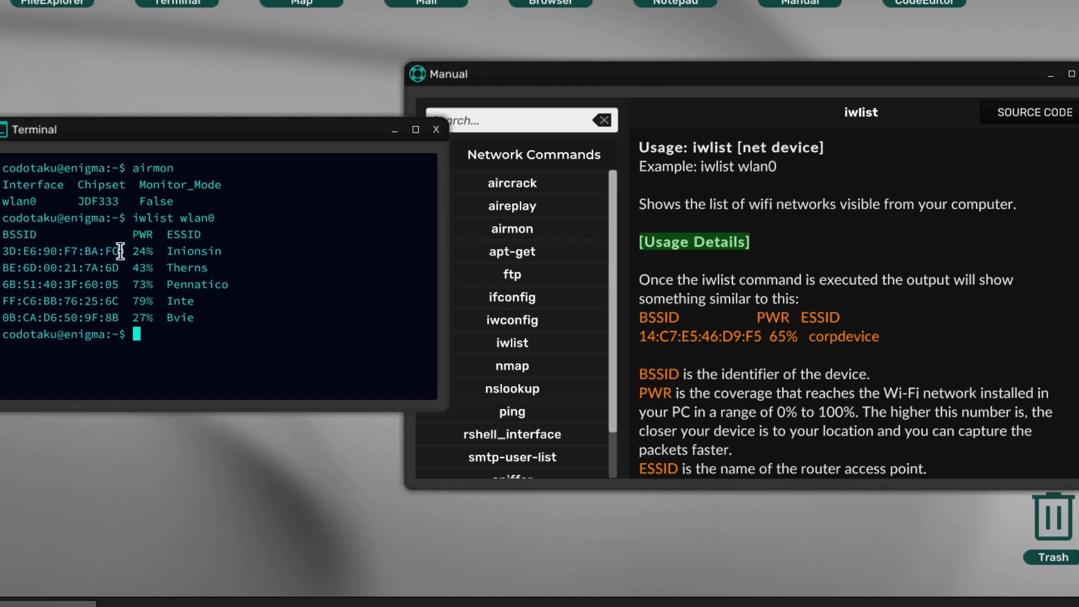
double_click(58, 250)
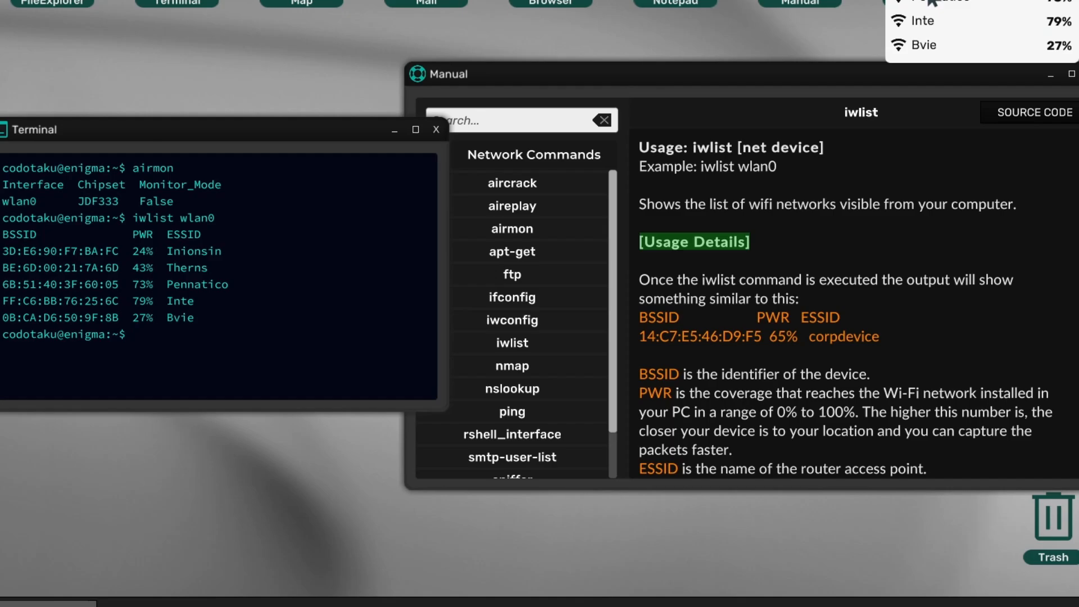
Step: Read the Manual's aireplay usage and example, then type 'a' at the prompt
click(511, 343)
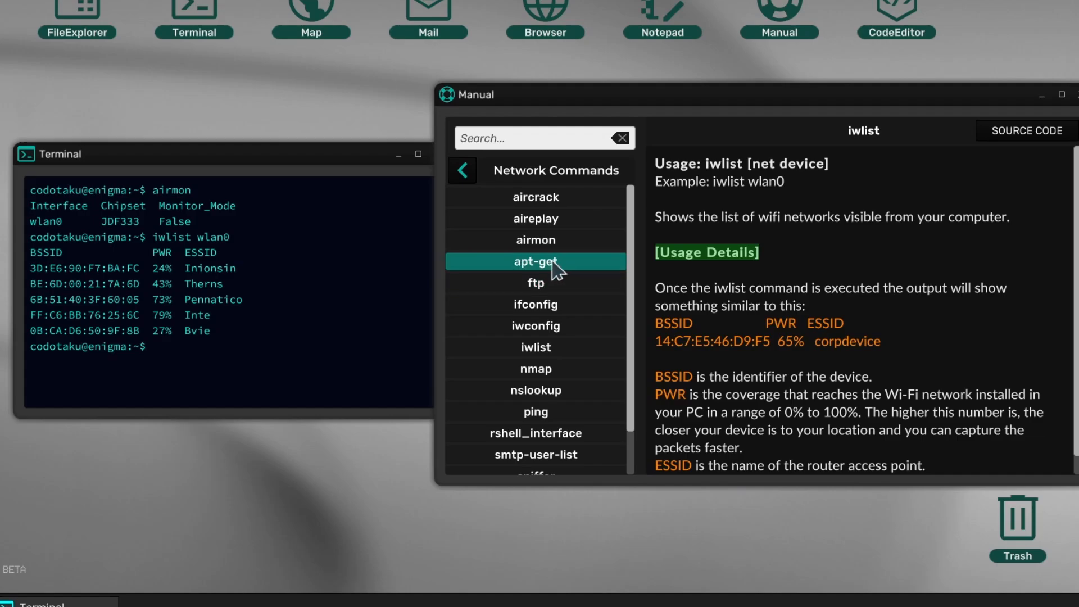
click(534, 347)
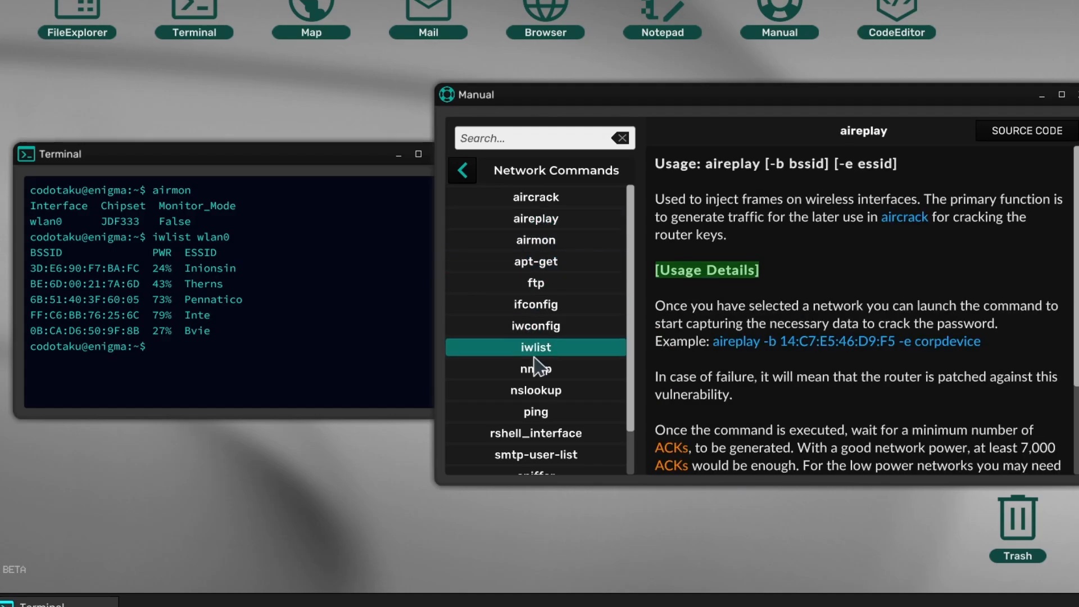
mouse_move(792, 174)
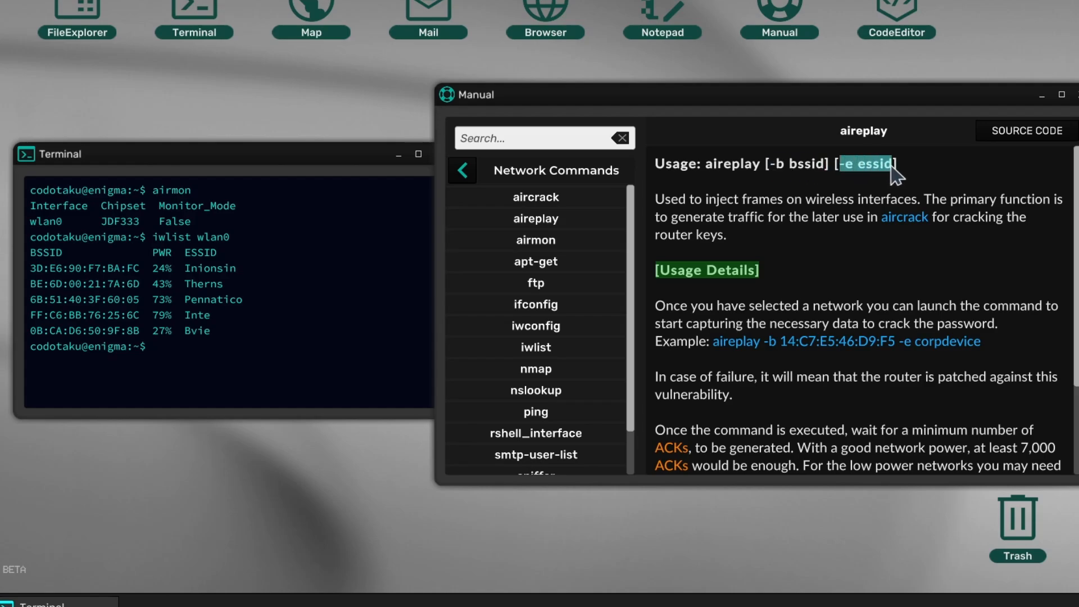
mouse_move(779, 164)
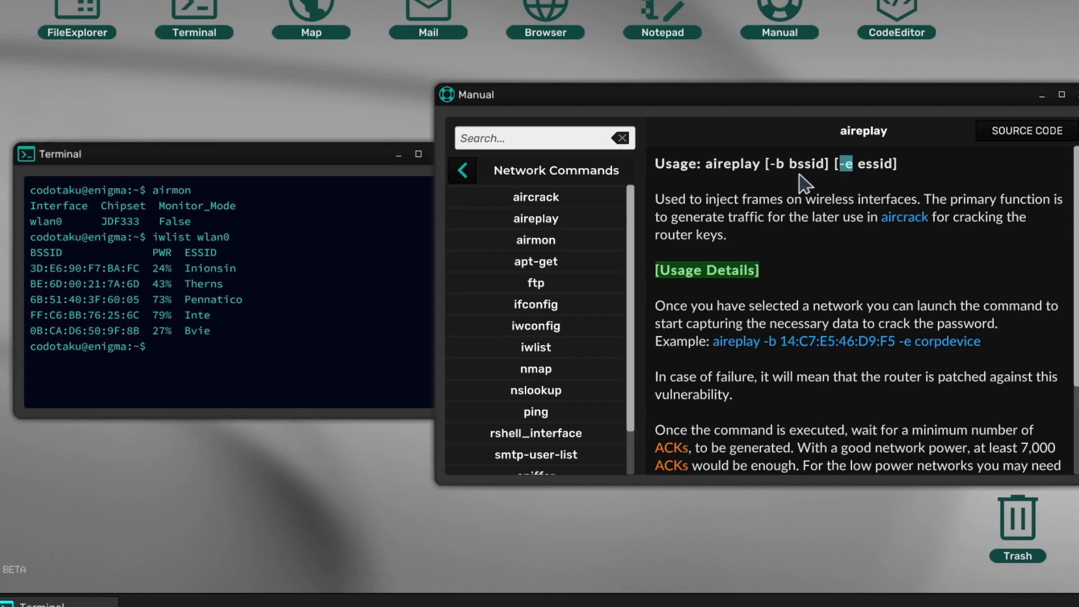
mouse_move(777, 217)
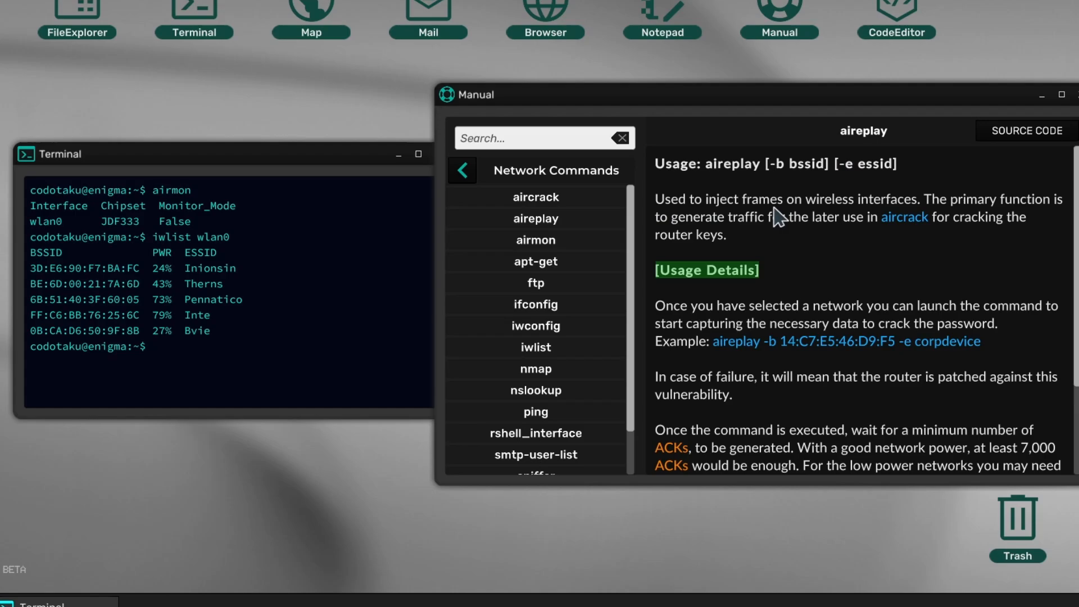
mouse_move(1025, 212)
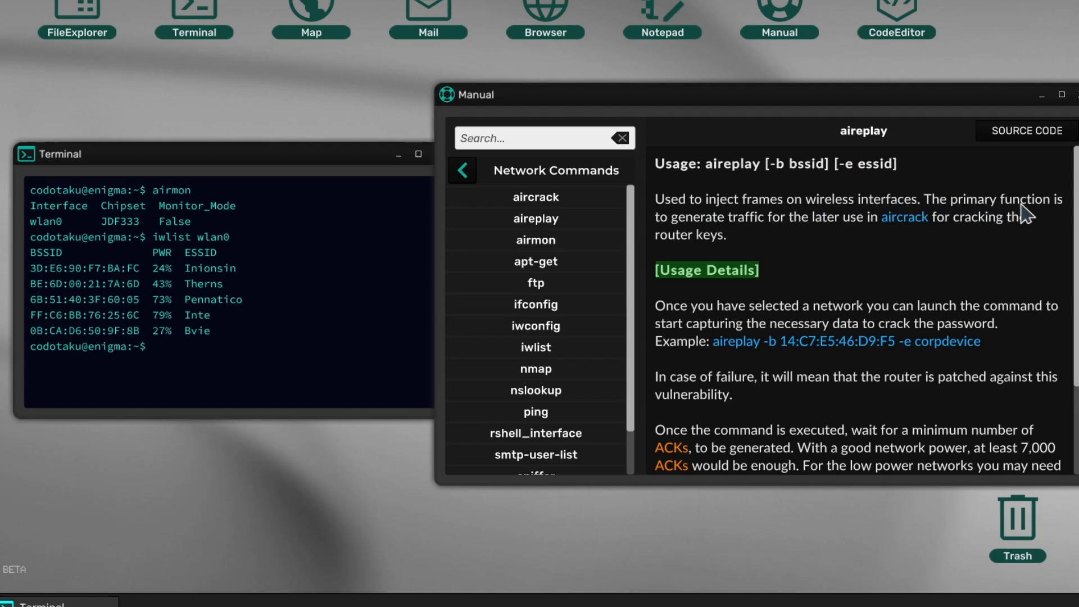
mouse_move(767, 248)
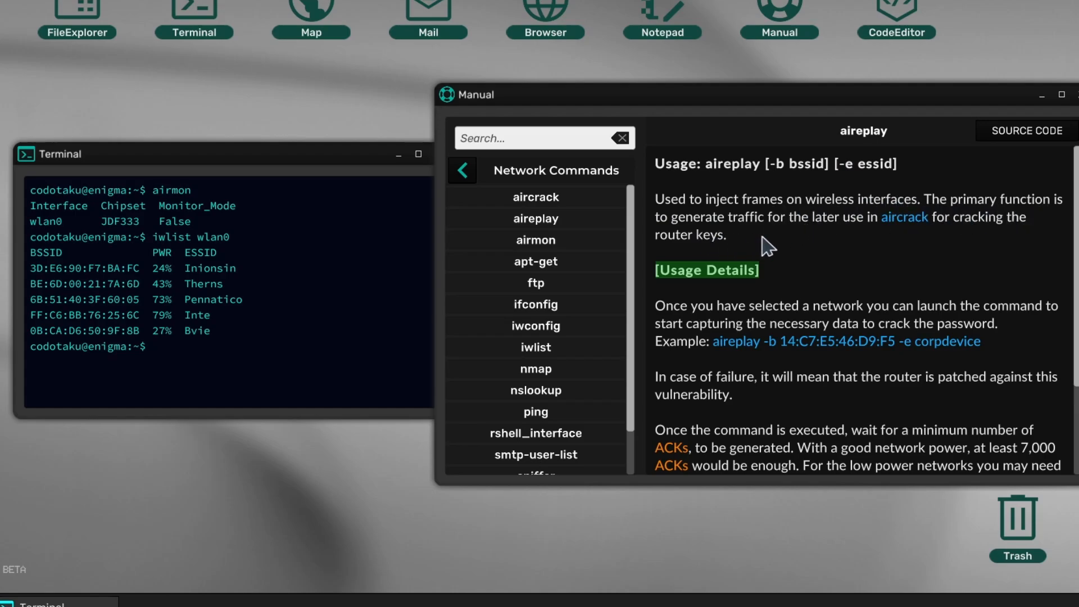
mouse_move(702, 248)
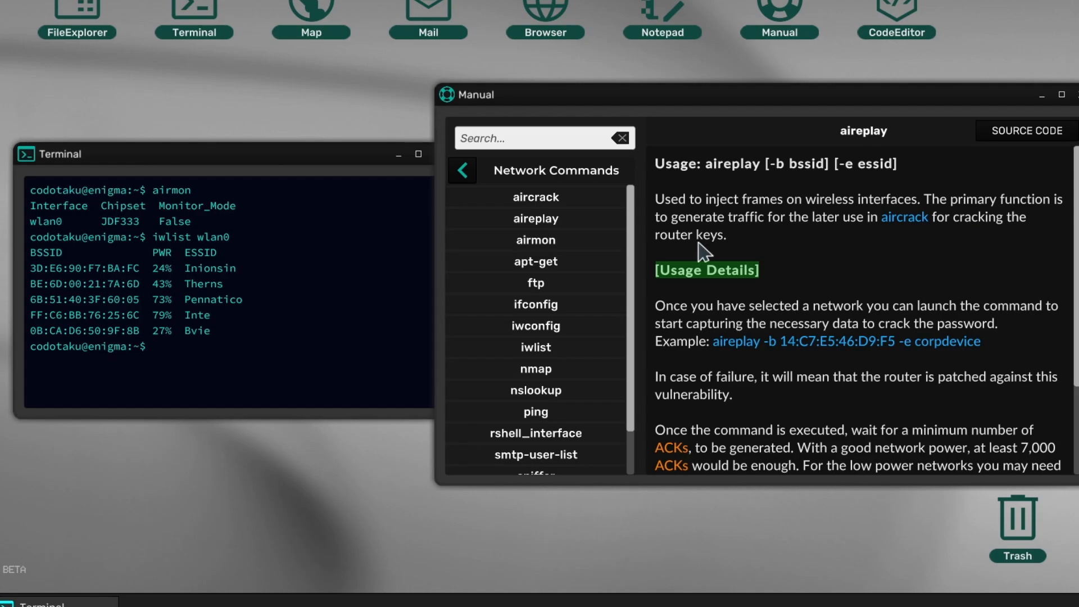
scroll(down, 3)
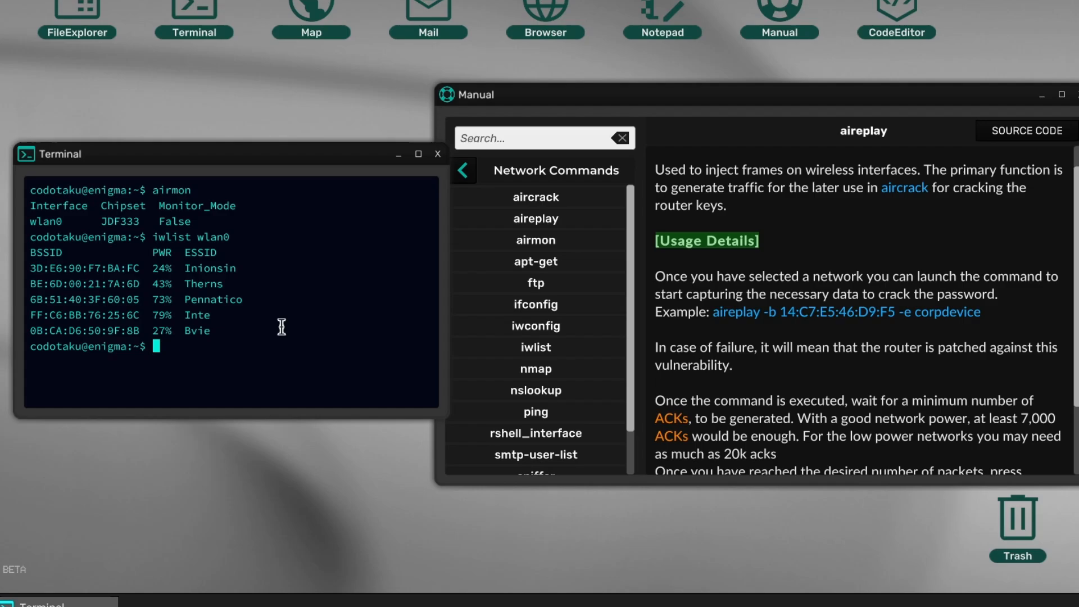
text(a)
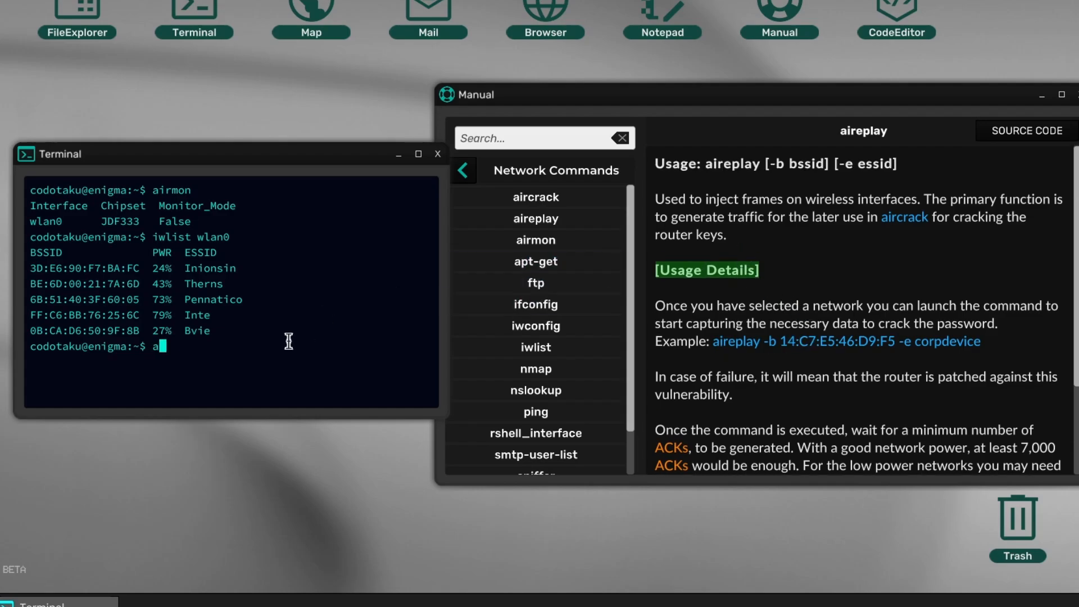
Step: Enter 'aireplay -b 6B:51:40:3F:60:05 -e Pennatico' at the prompt without running it
text(ireplay -b)
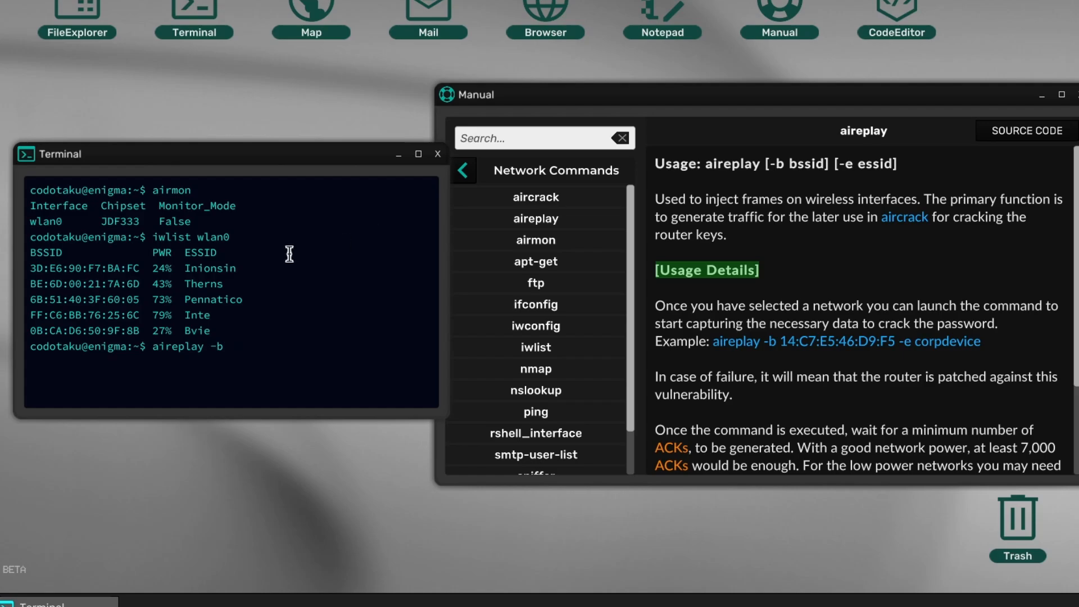
mouse_move(120, 301)
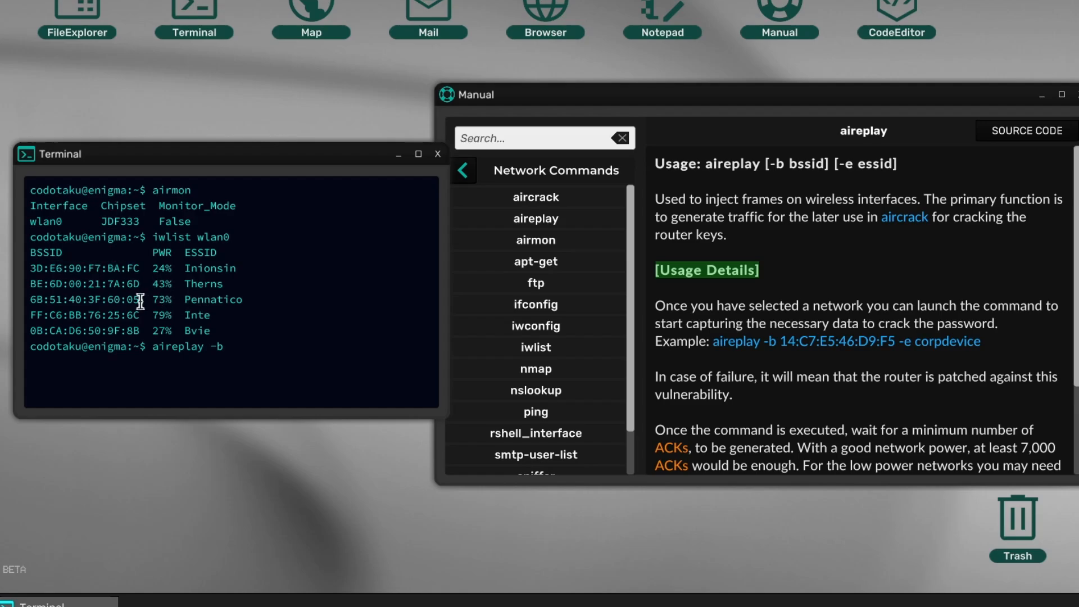
mouse_move(242, 352)
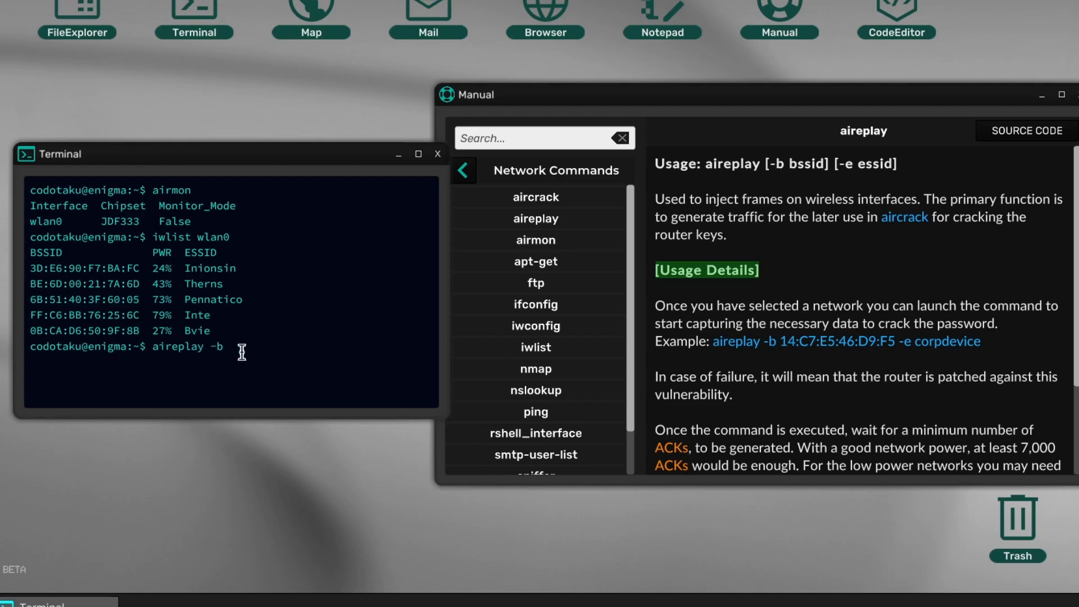
text(6B:51:40:3F:60:05)
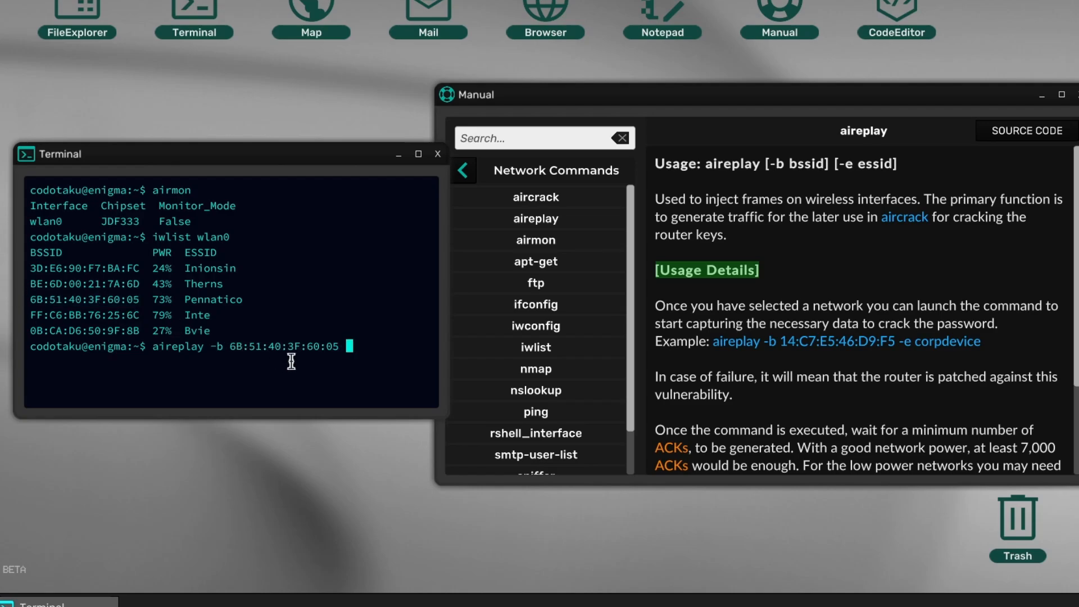
text(-e)
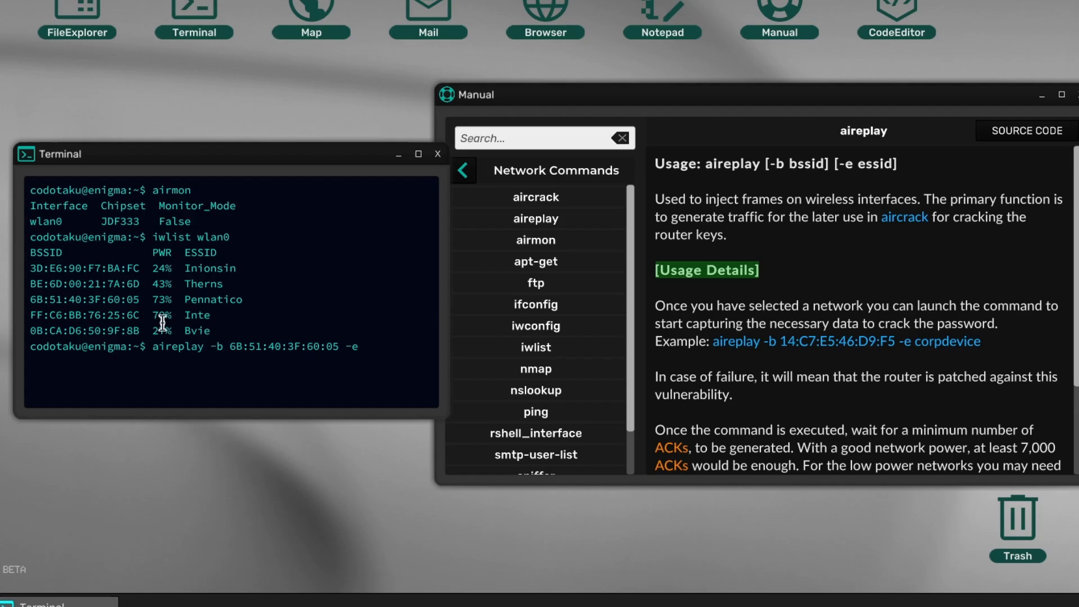
double_click(212, 299)
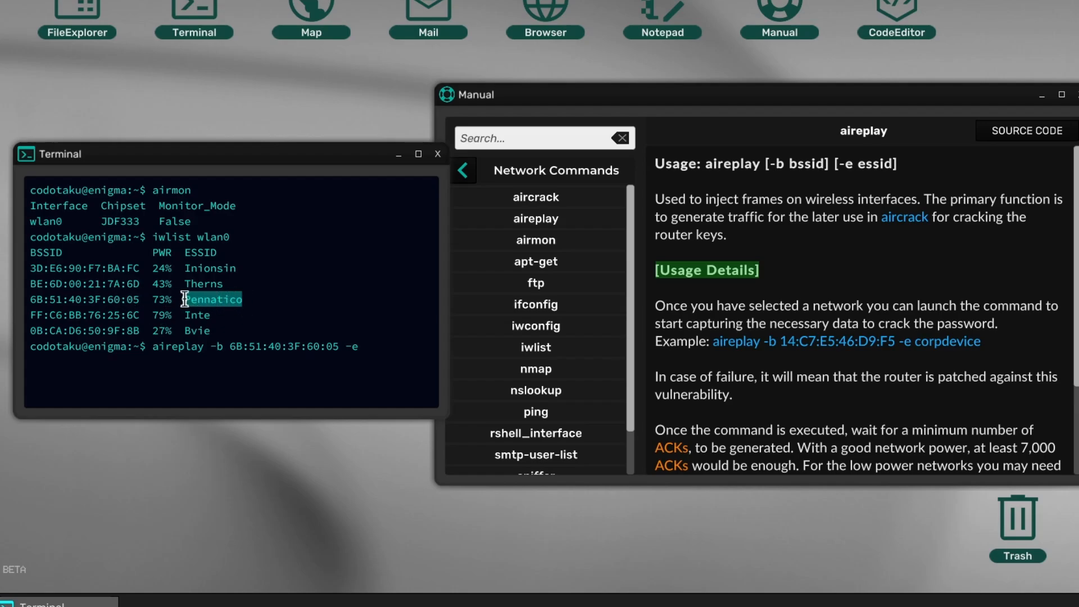
text(Pennatico)
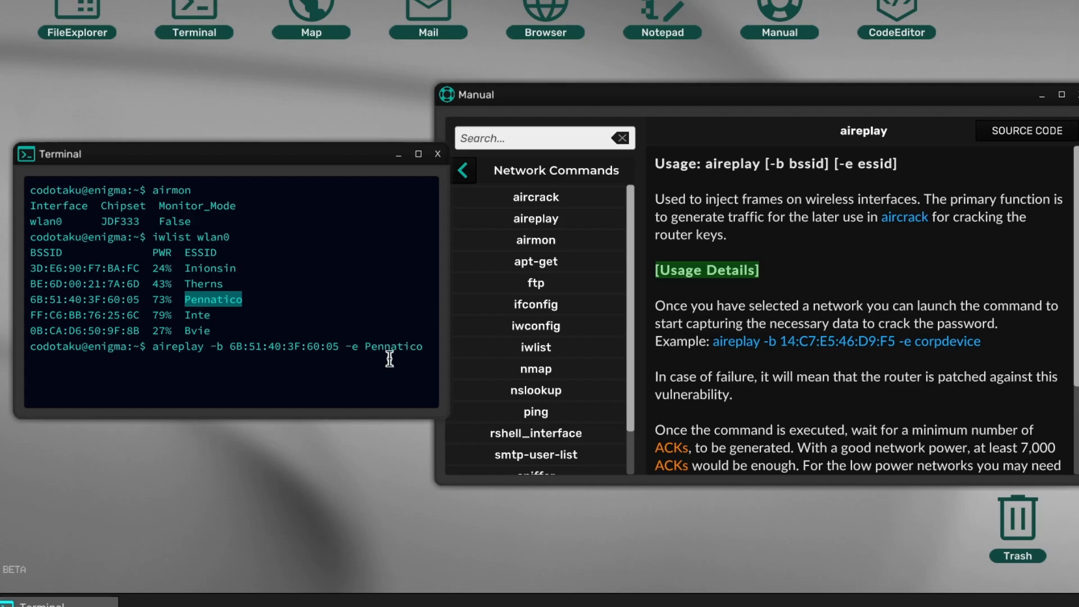
Step: Run aireplay against Pennatico and highlight the 'no wifi card with monitor mode' error
key(Return)
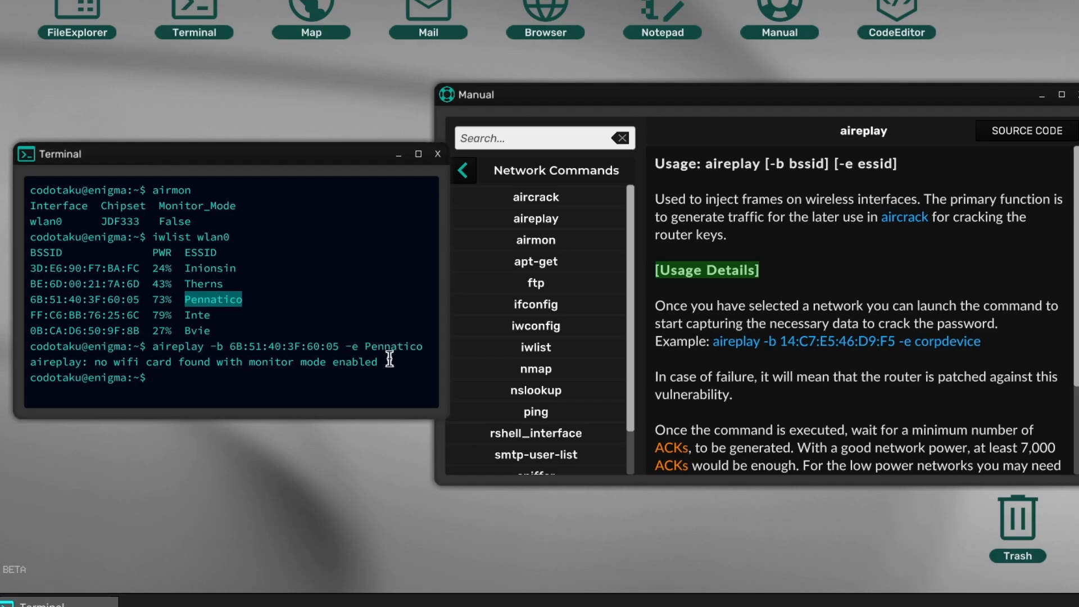
mouse_move(234, 373)
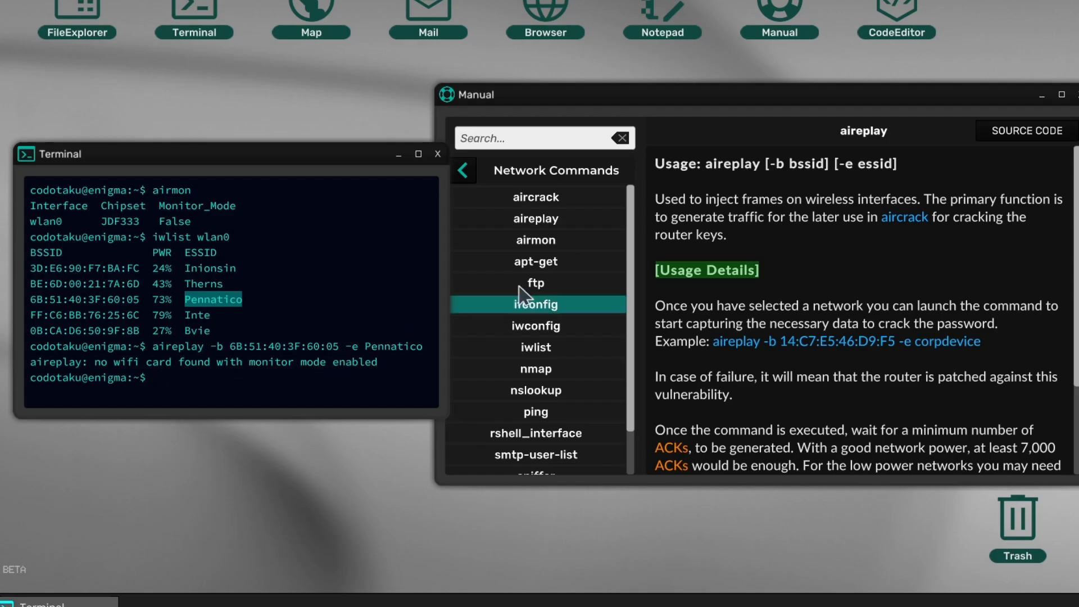
mouse_move(750, 175)
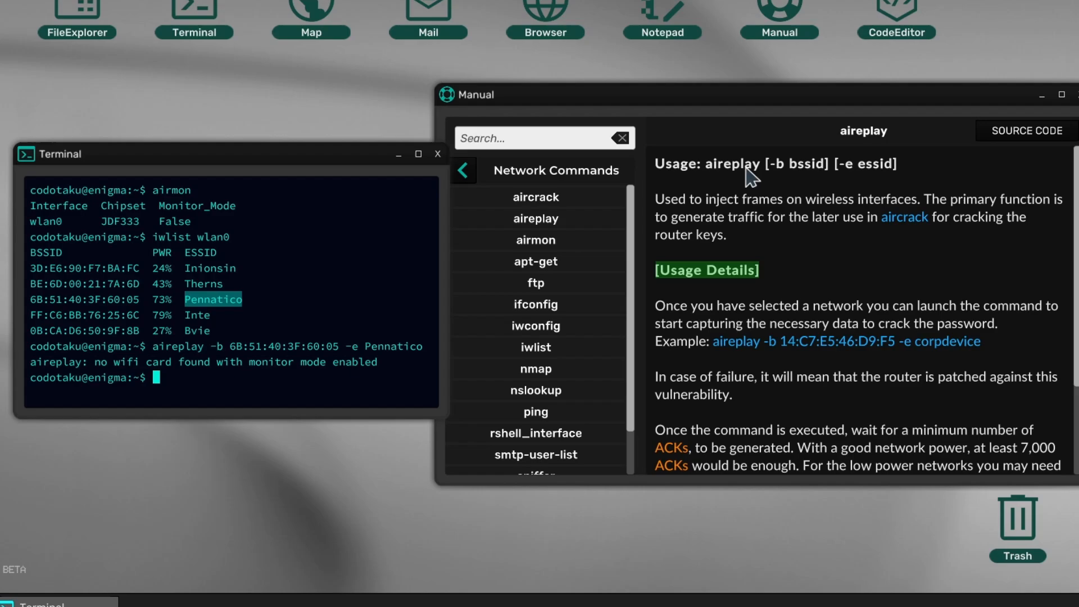
mouse_move(747, 180)
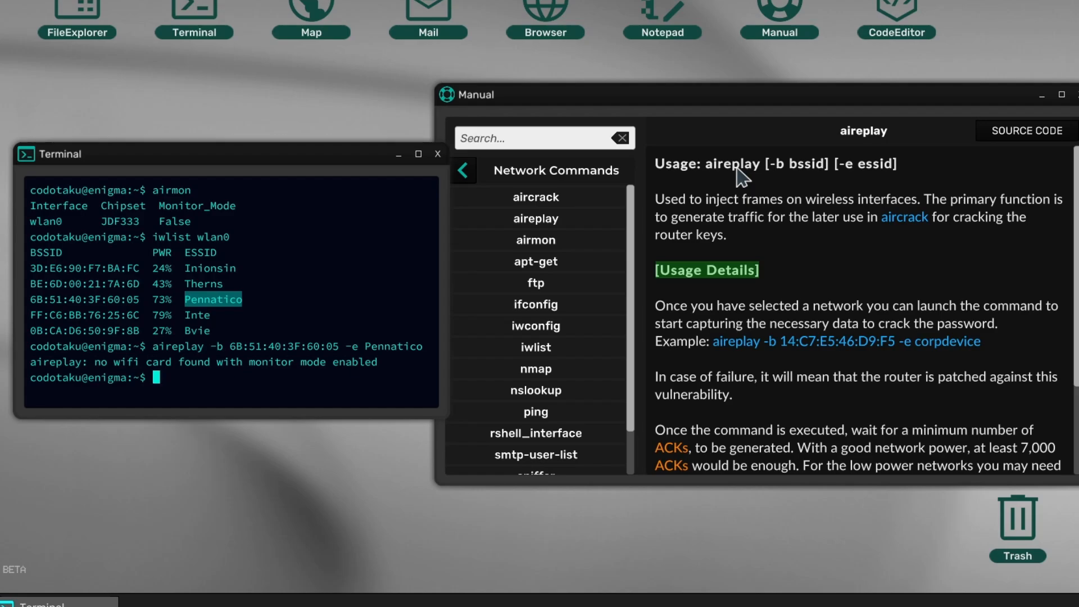
mouse_move(167, 214)
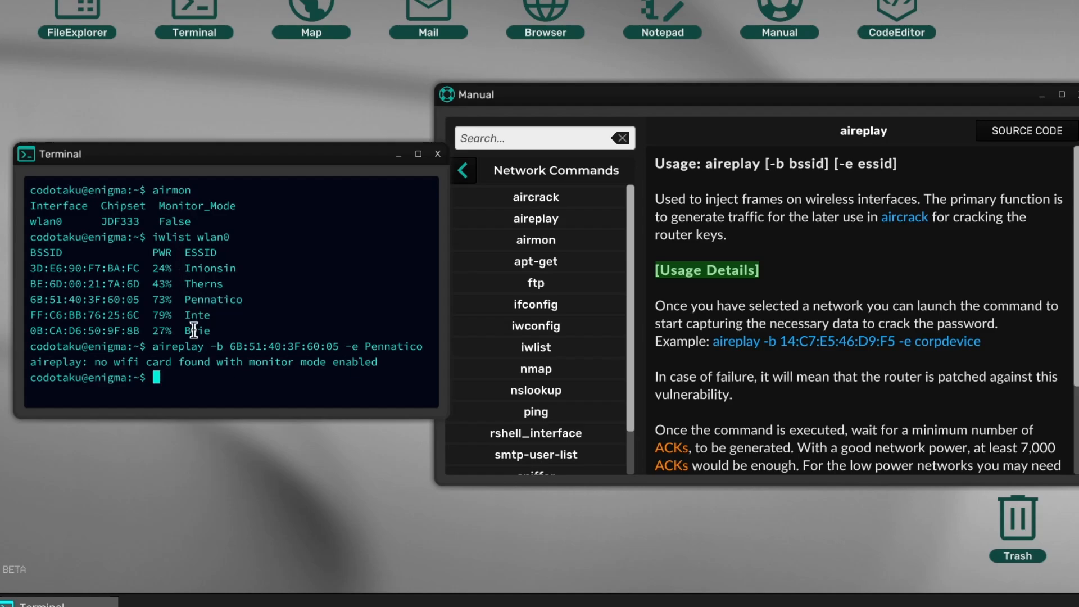
double_click(174, 221)
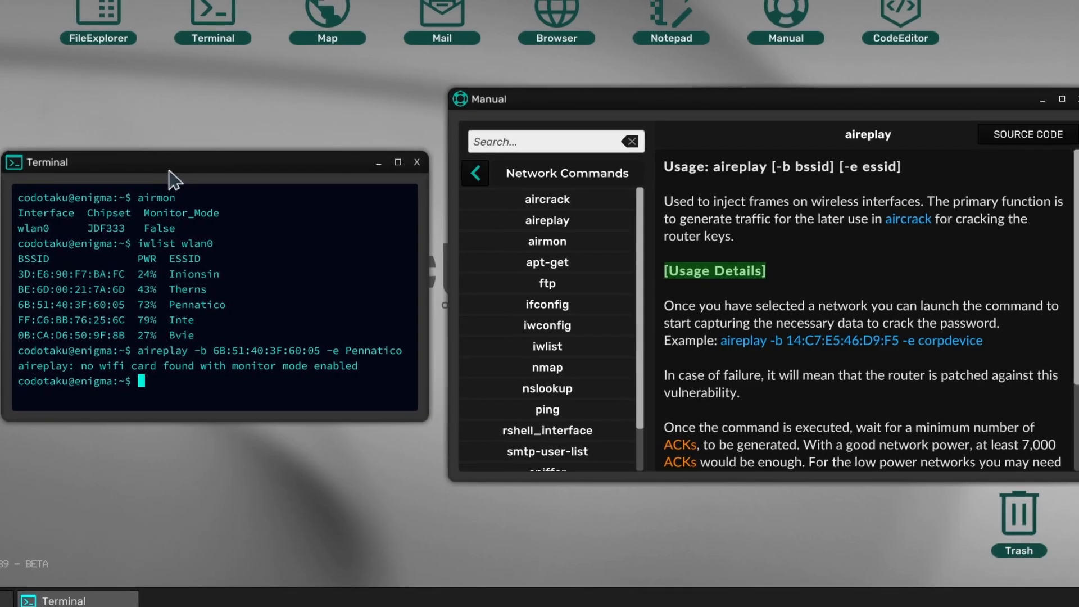
double_click(157, 229)
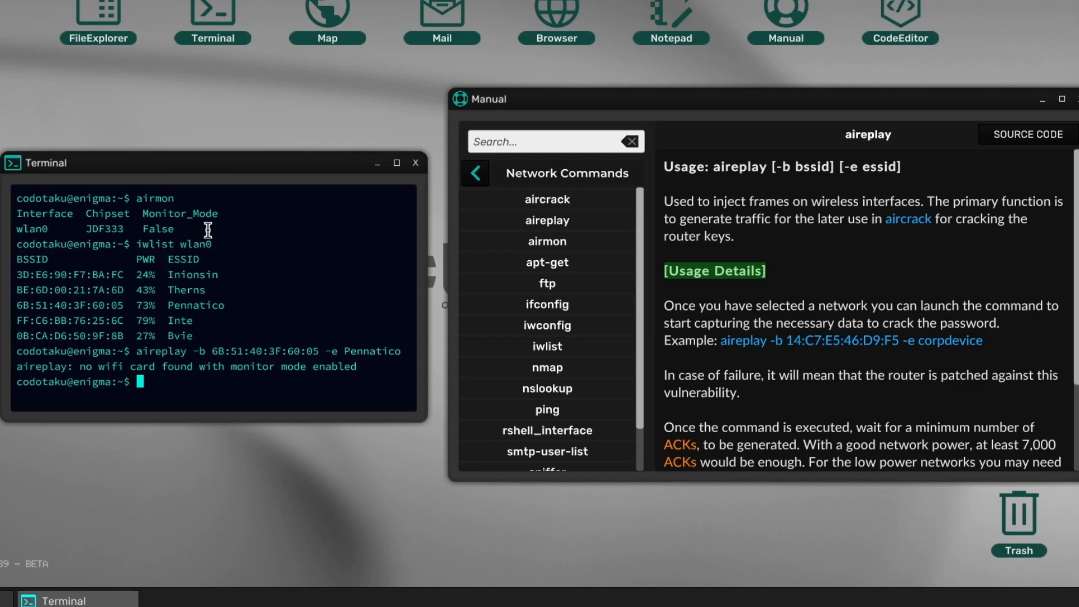
Step: Enable monitor mode with 'airmon start wlan0' and re-enter the aireplay Pennatico command
click(547, 242)
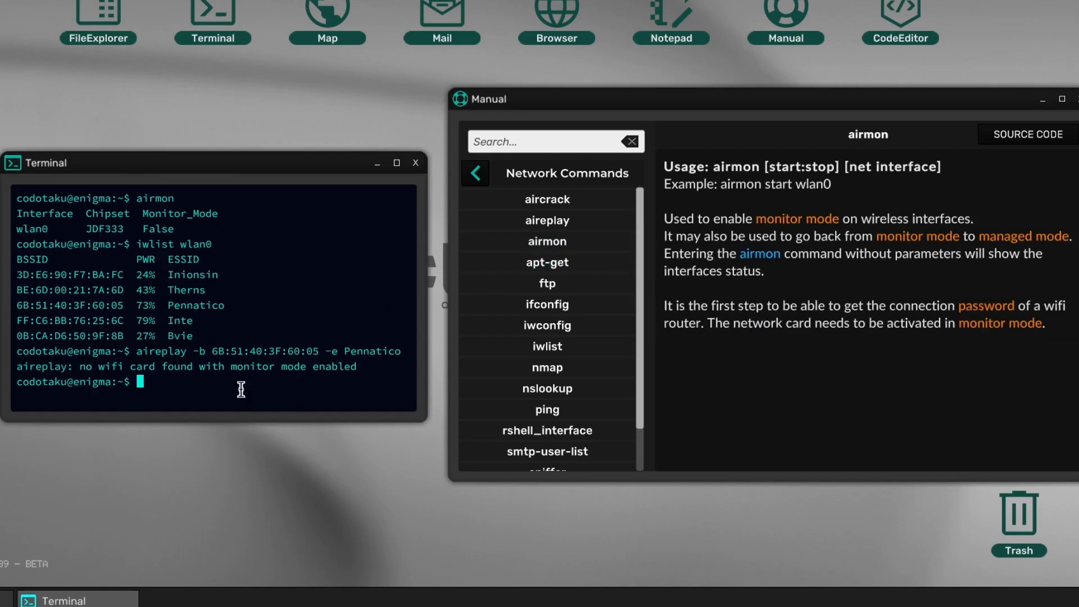
mouse_move(712, 171)
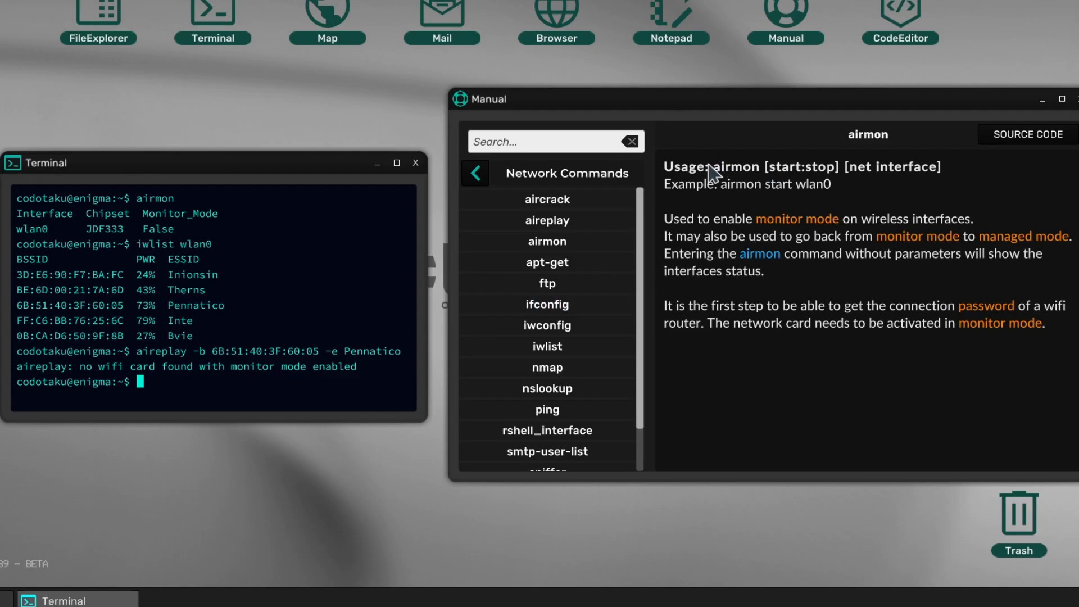
text(airmon start)
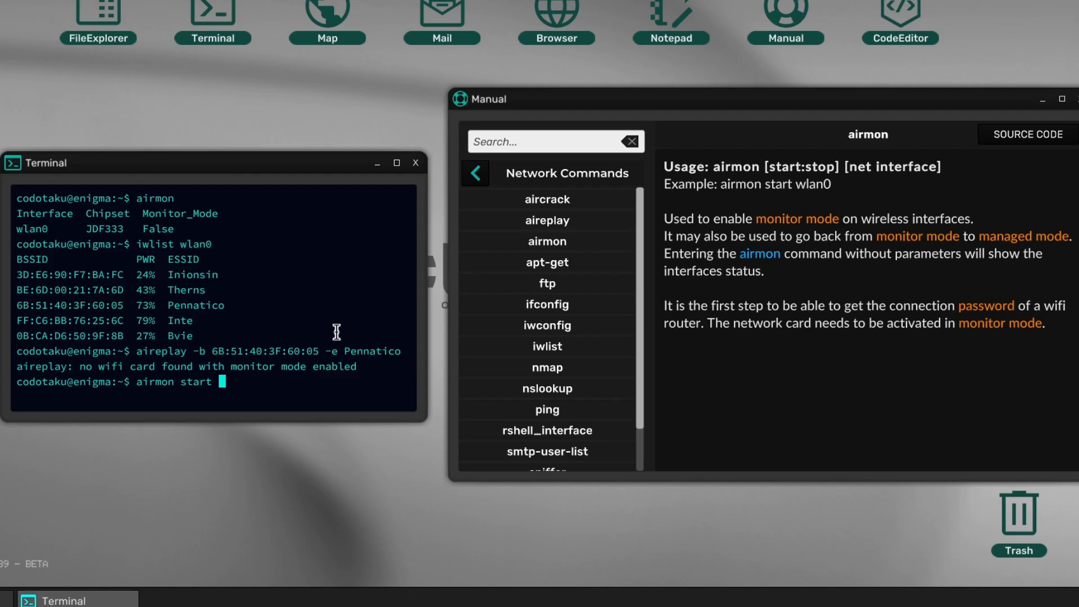
text(wlan0)
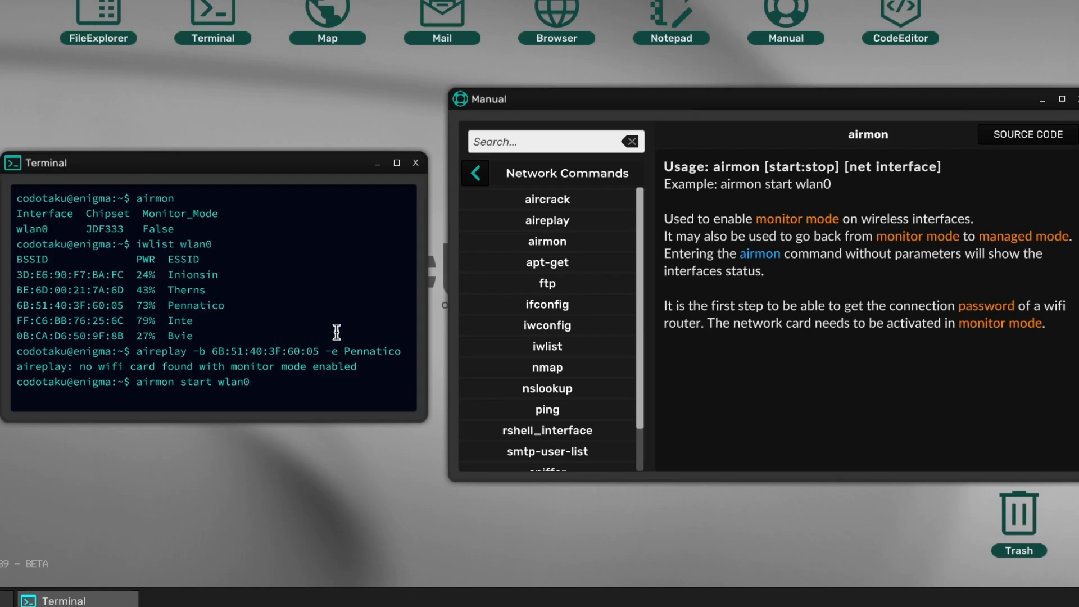
key(Return)
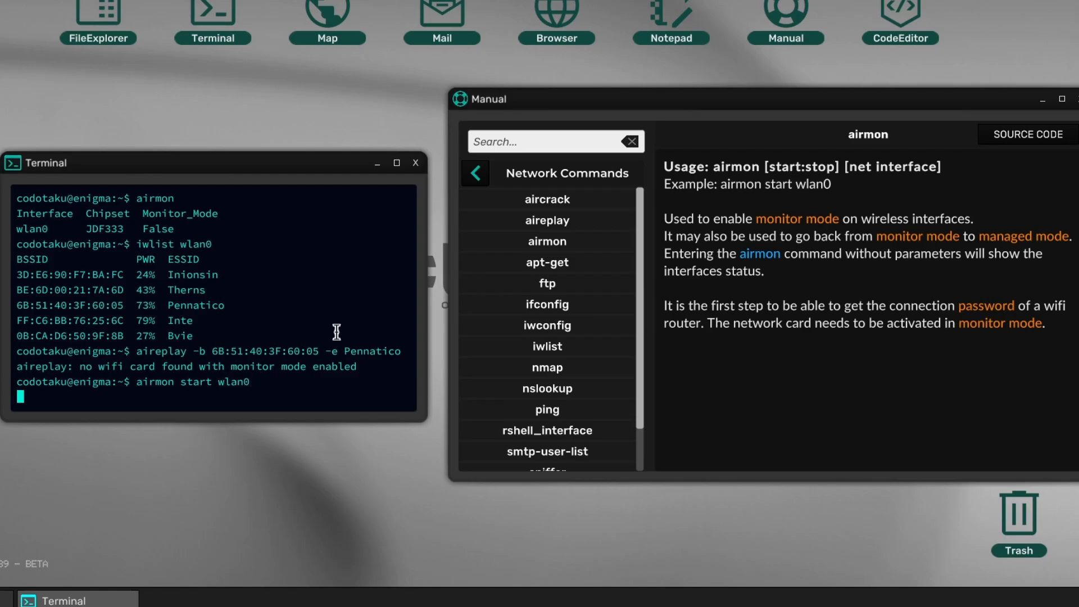
key(Return)
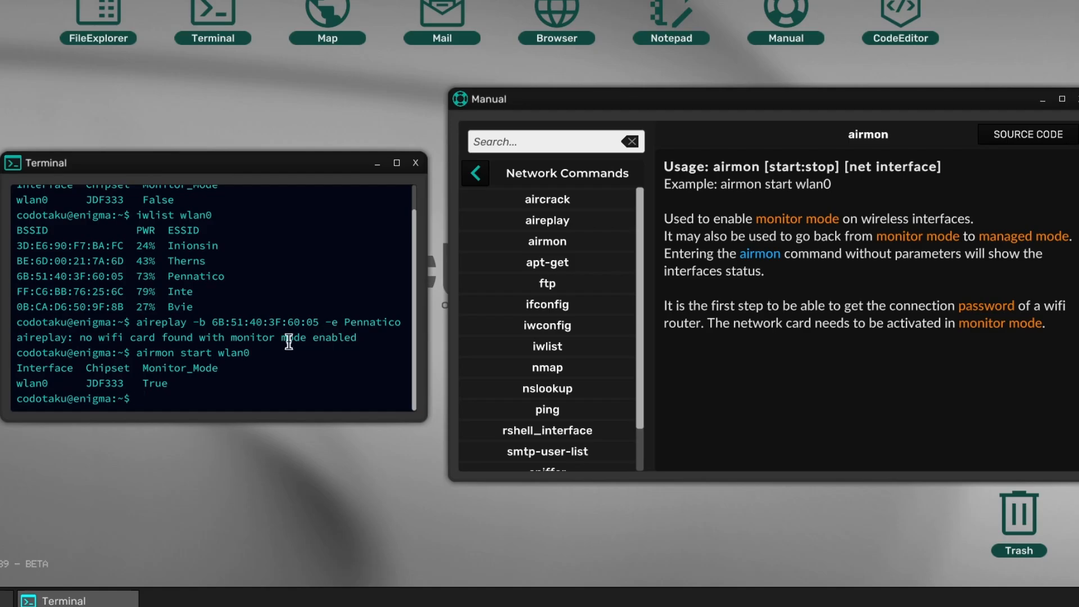
double_click(154, 383)
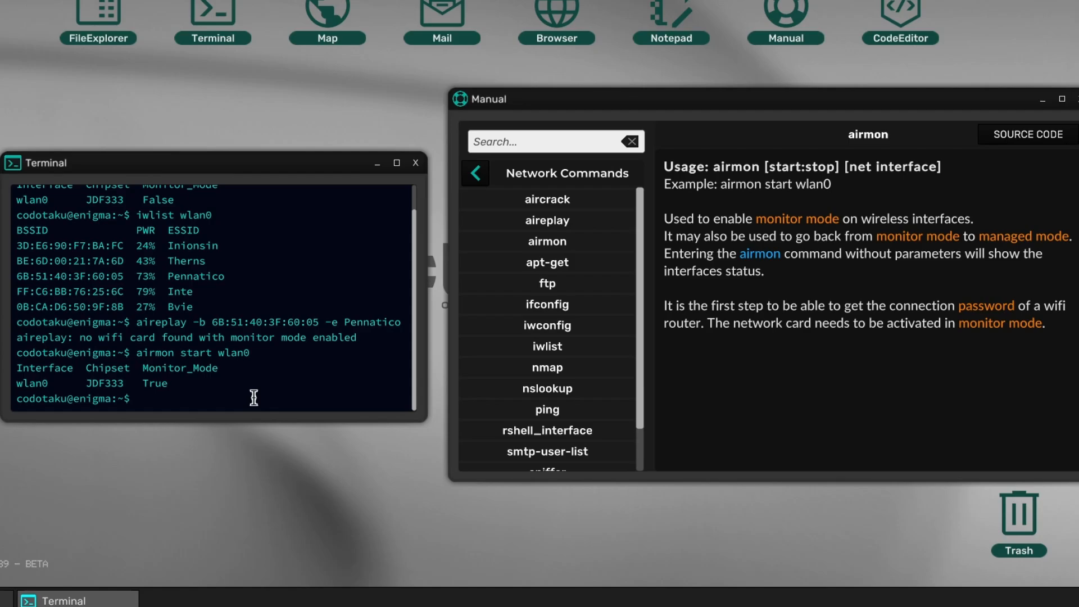
text(airmon start wlan0)
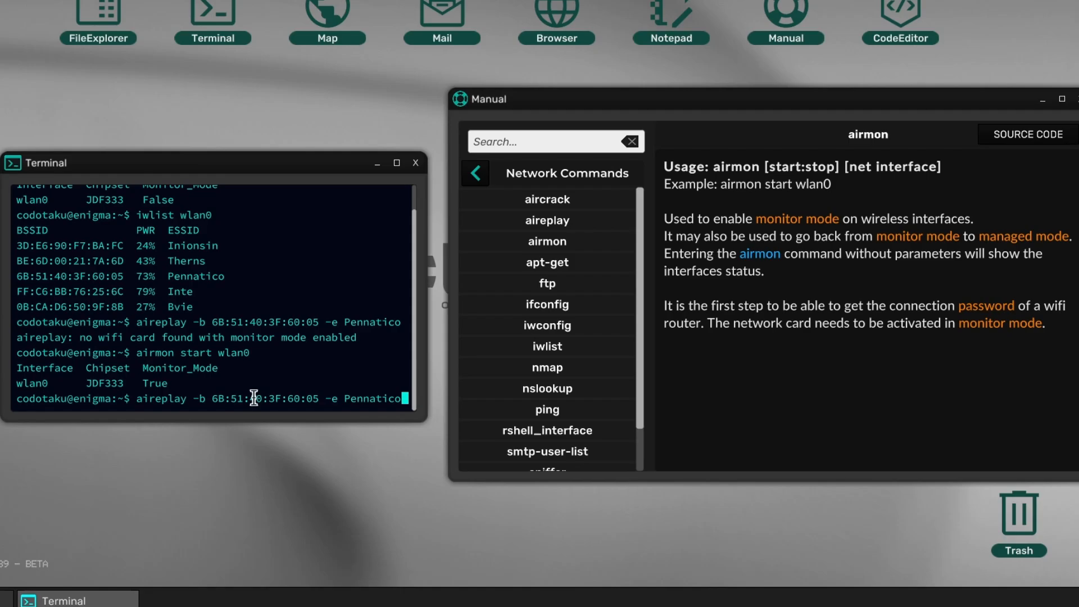
Step: Run aireplay on Pennatico until 38777 packets and 15832 ACKs are read
key(Return)
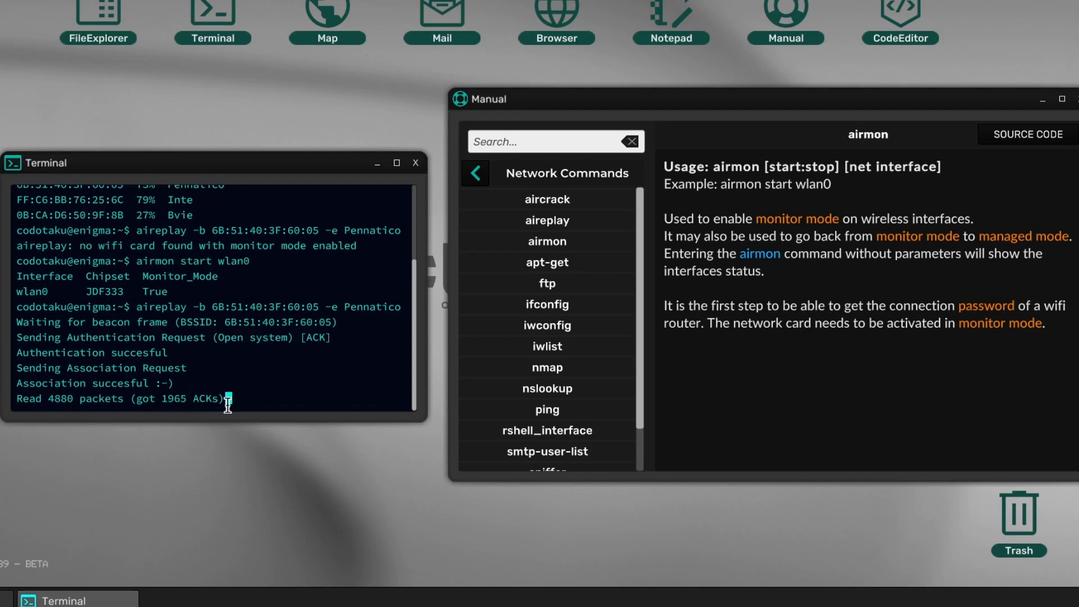
mouse_move(306, 359)
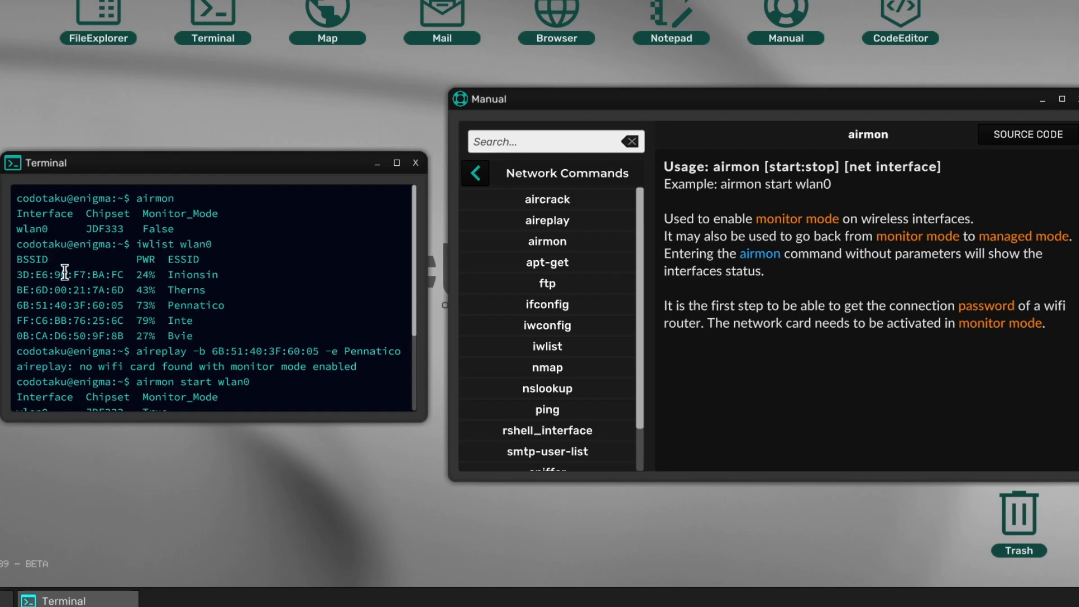
mouse_move(118, 326)
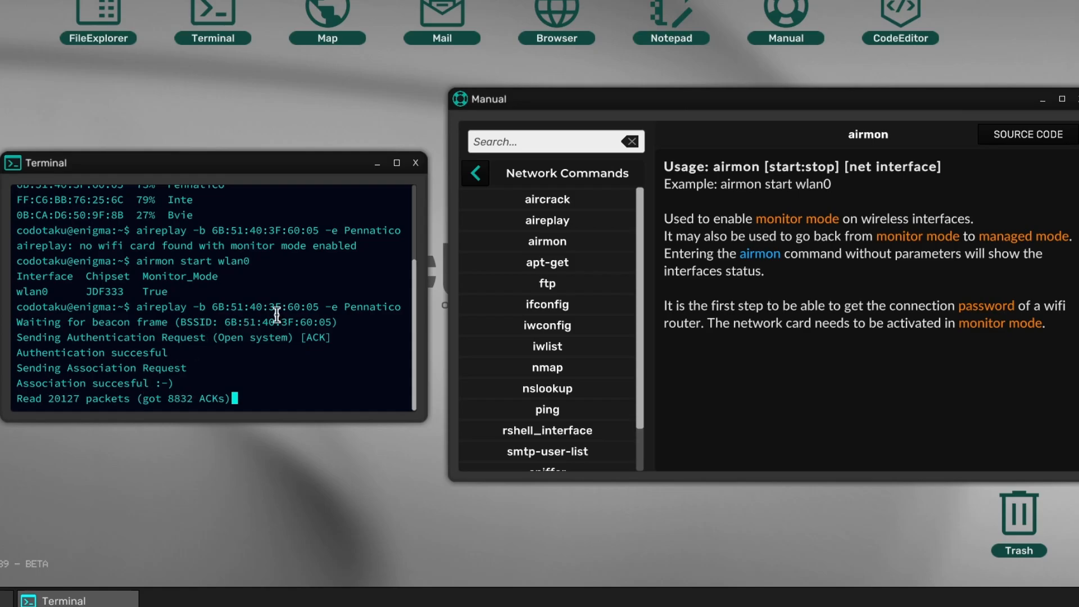
double_click(266, 307)
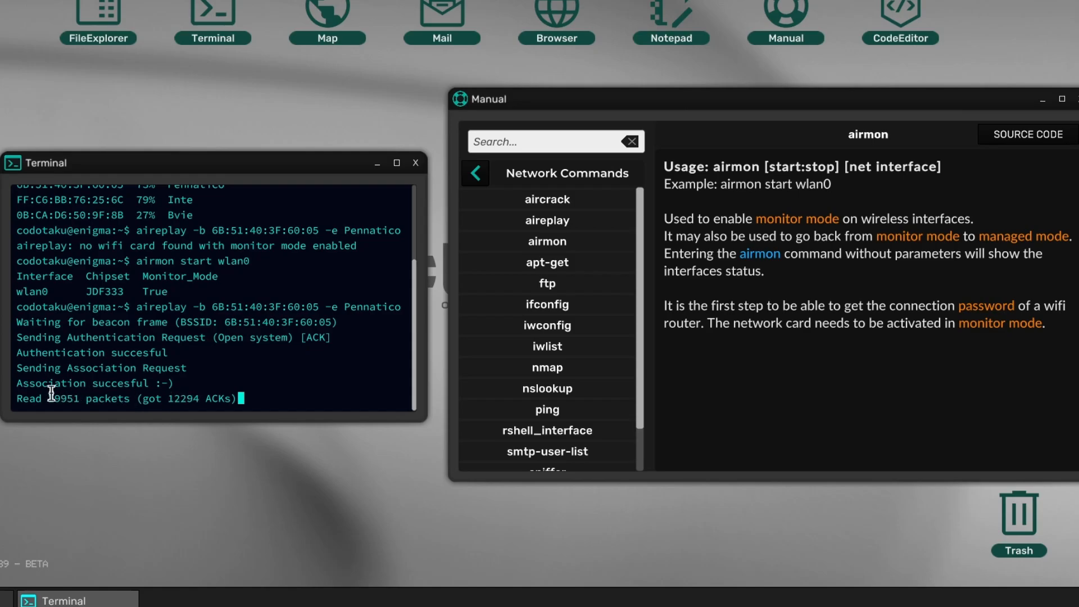
double_click(83, 398)
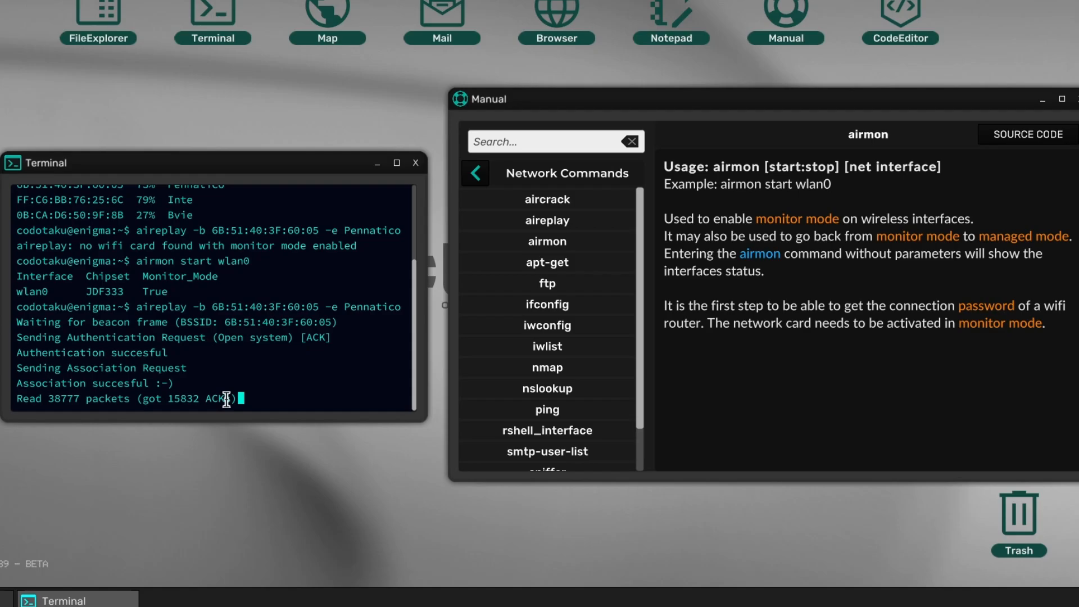
Step: Stop the packet capture and list the home folder to confirm file.cap exists
key(ctrl+c)
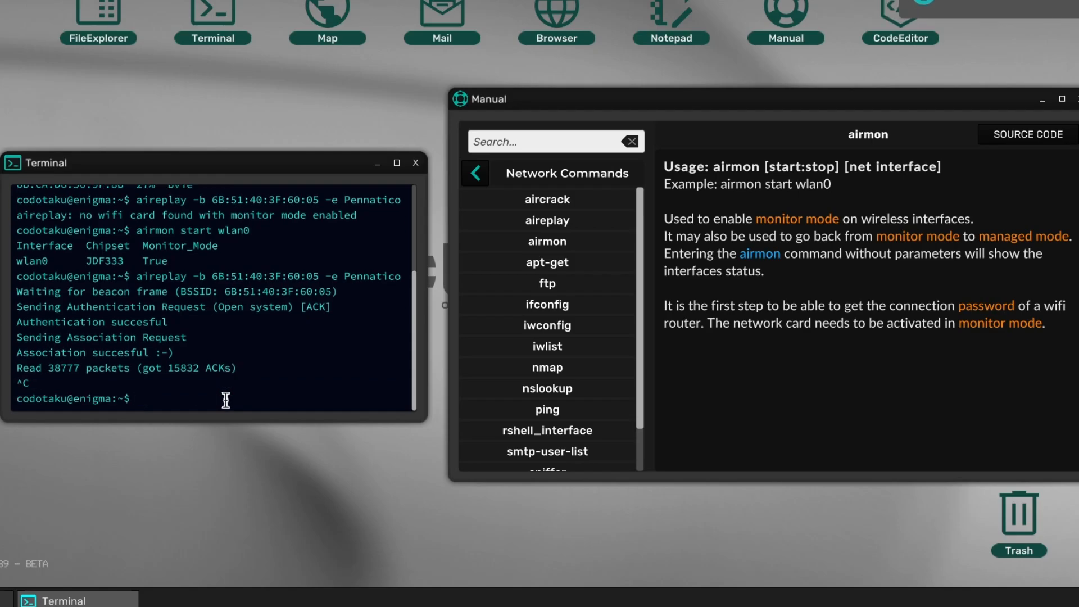
mouse_move(994, 8)
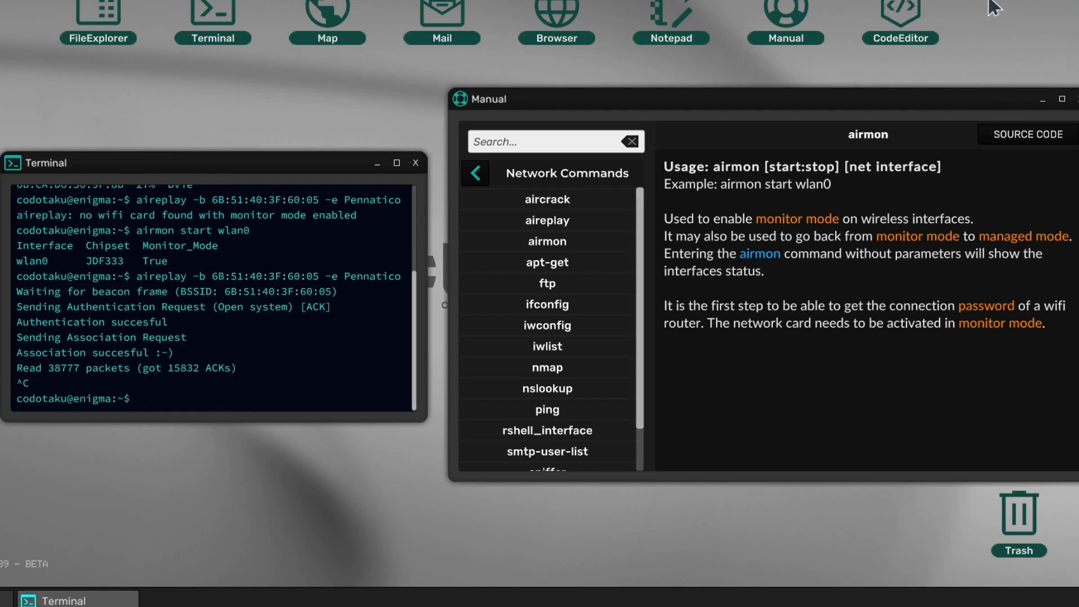
text(ls)
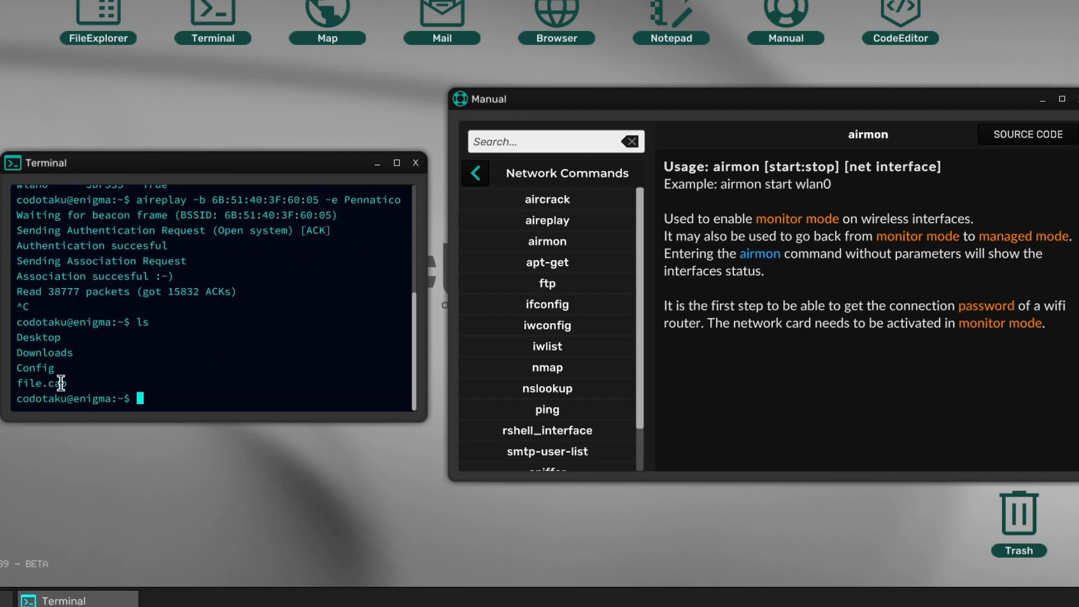
double_click(40, 383)
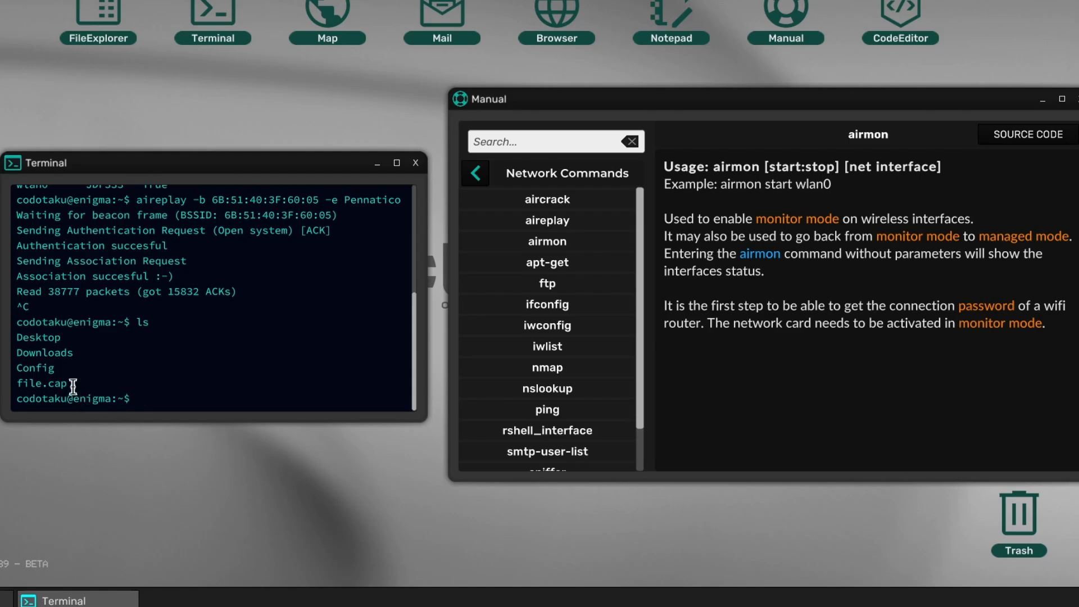
mouse_move(122, 239)
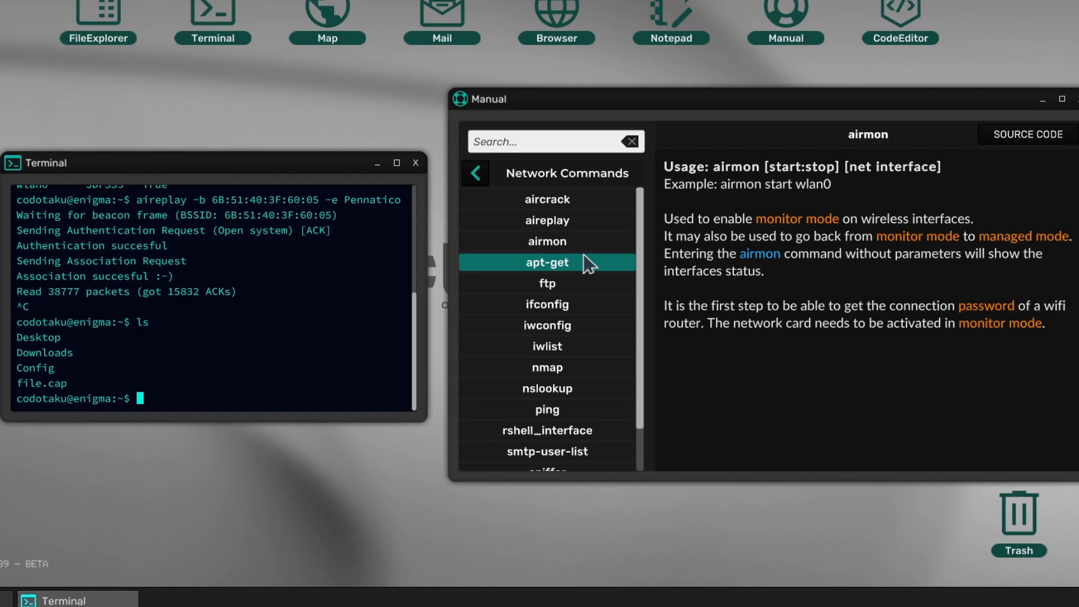
Step: Take wlan0 out of monitor mode with 'airmon stop wlan0'
text(air)
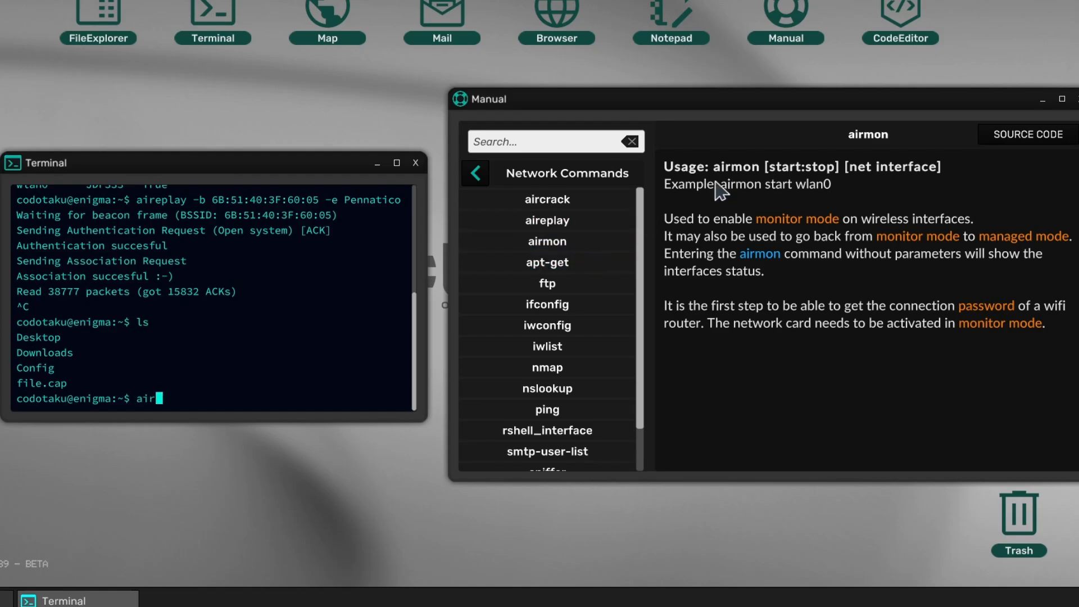
text(mon)
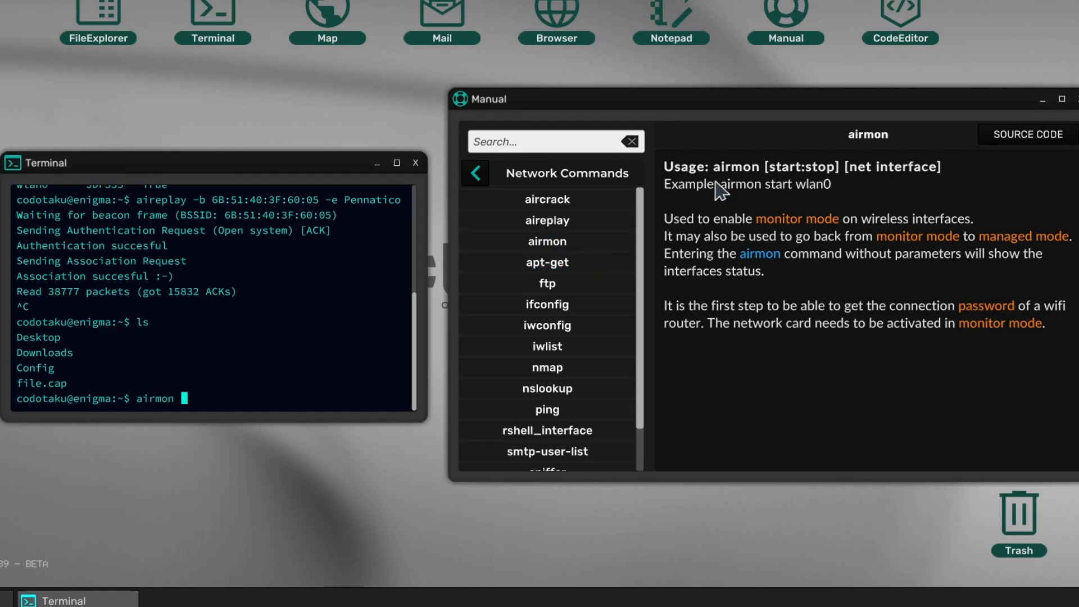
text(stop wlan0)
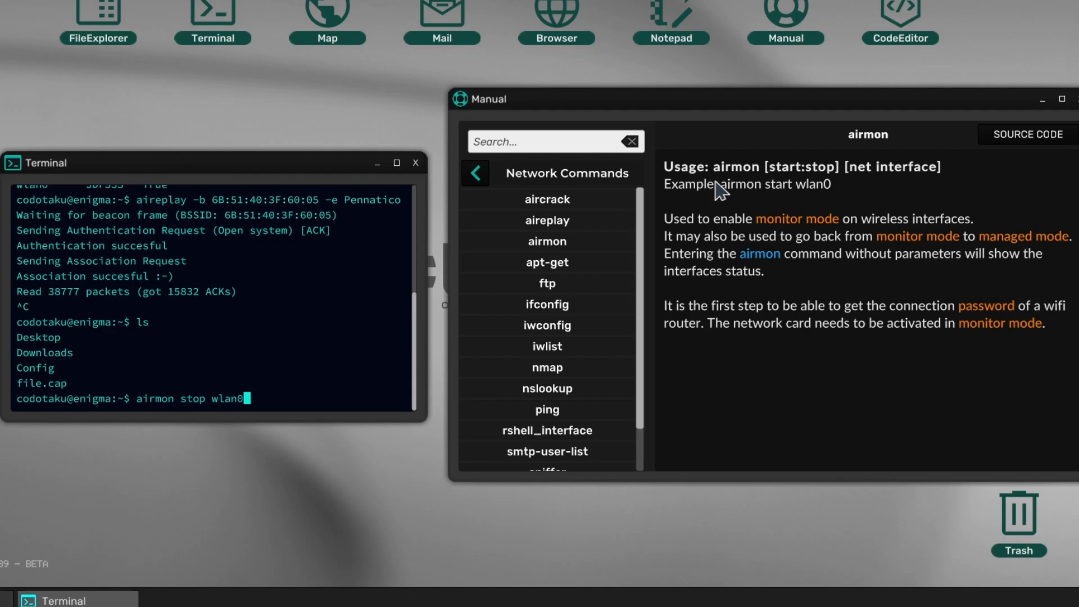
key(Return)
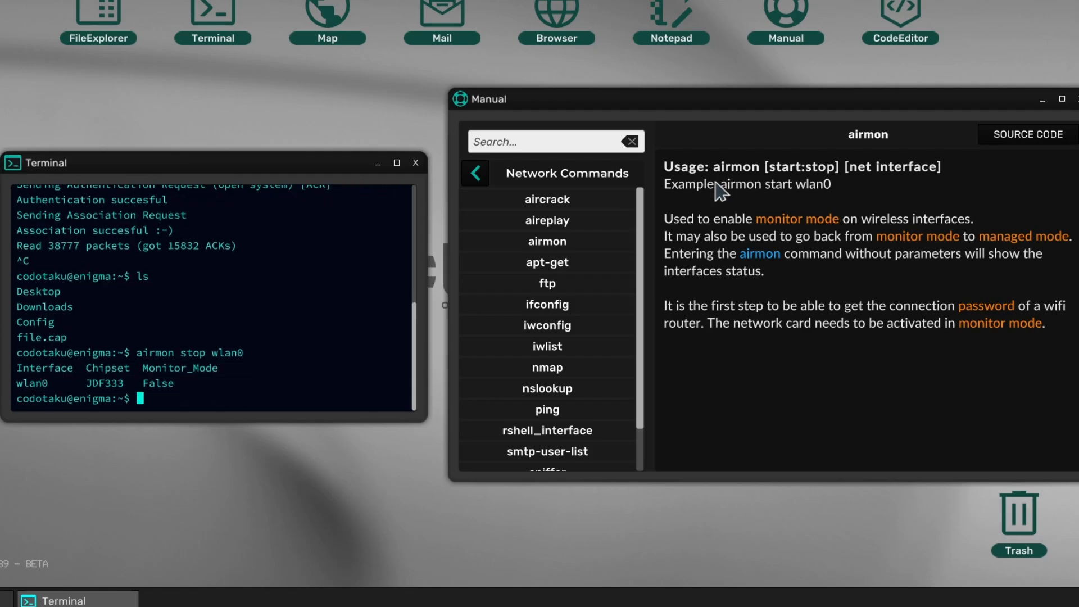
double_click(52, 337)
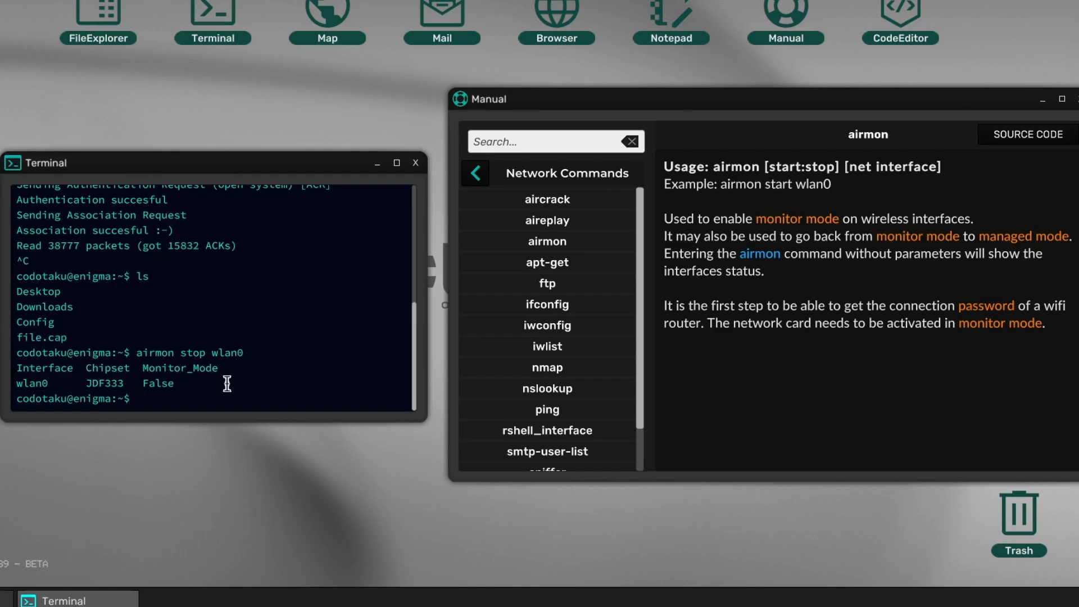
mouse_move(141, 377)
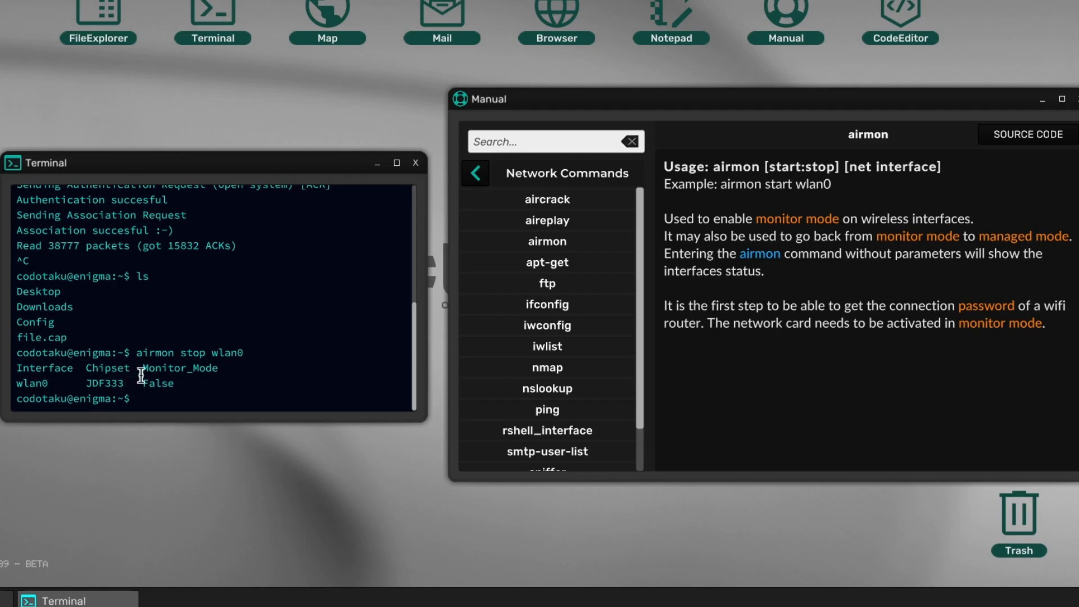
text(aircrack)
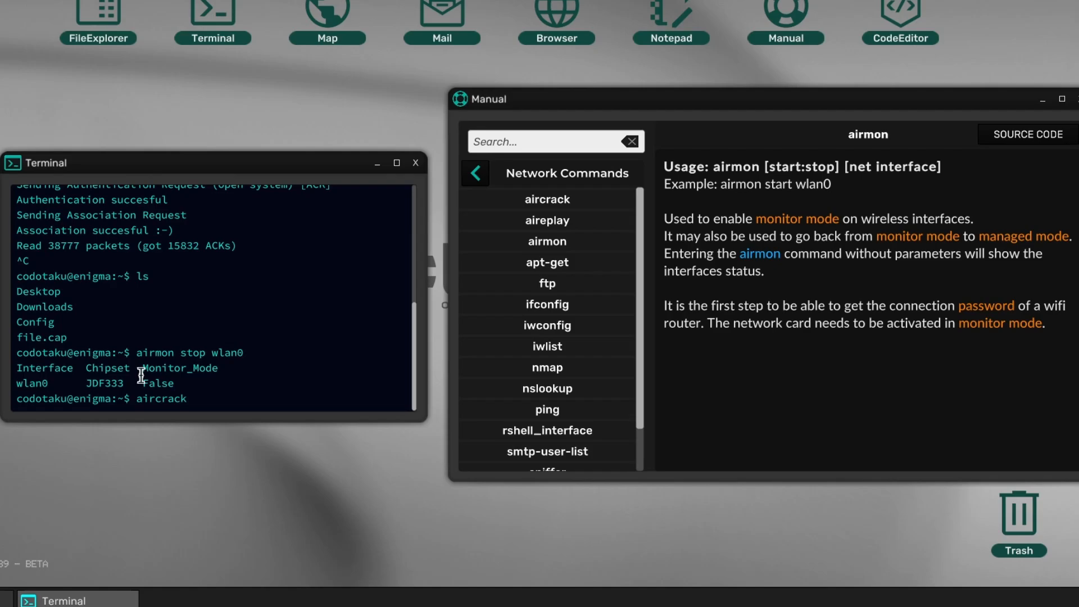
text(f)
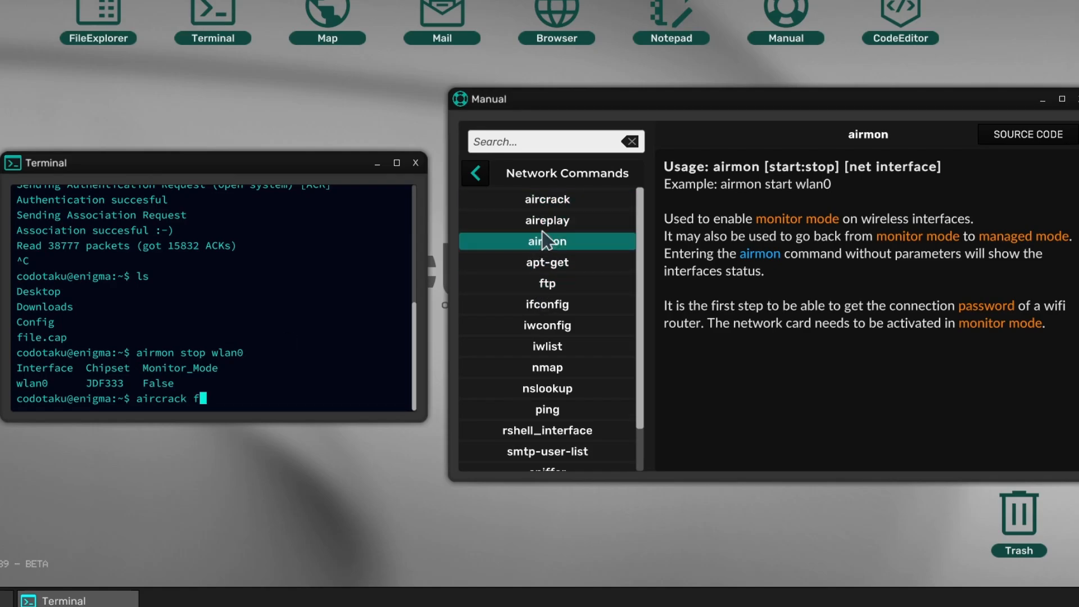
scroll(down, 3)
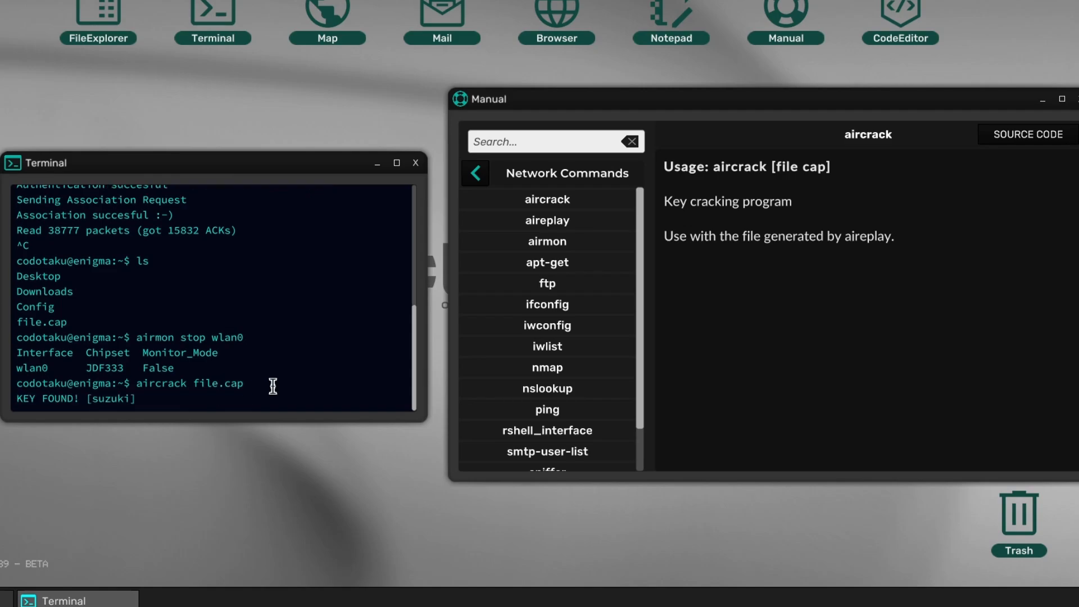
key(Return)
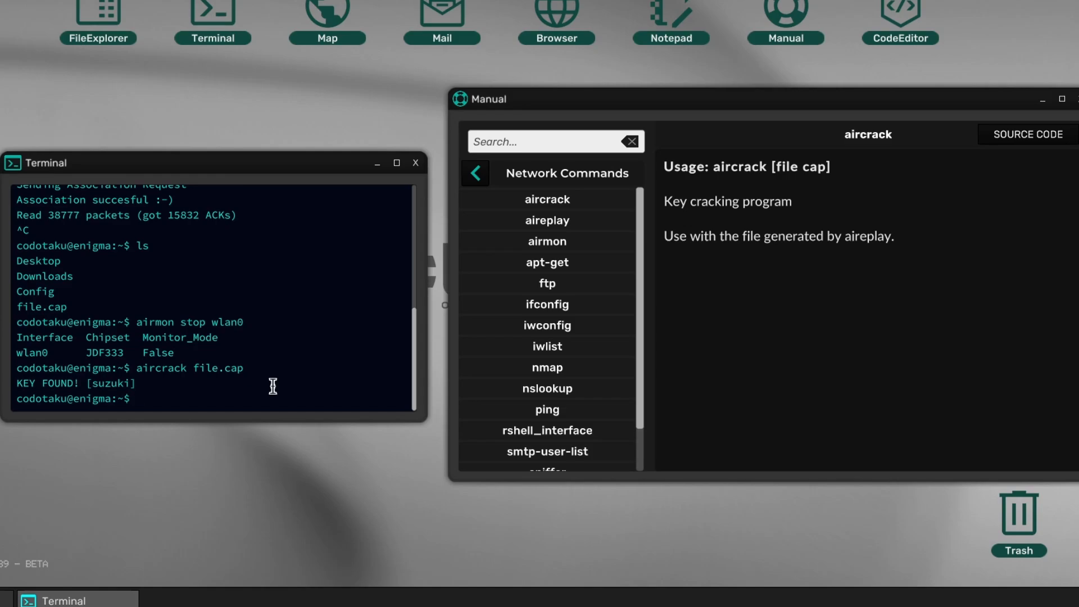
double_click(111, 383)
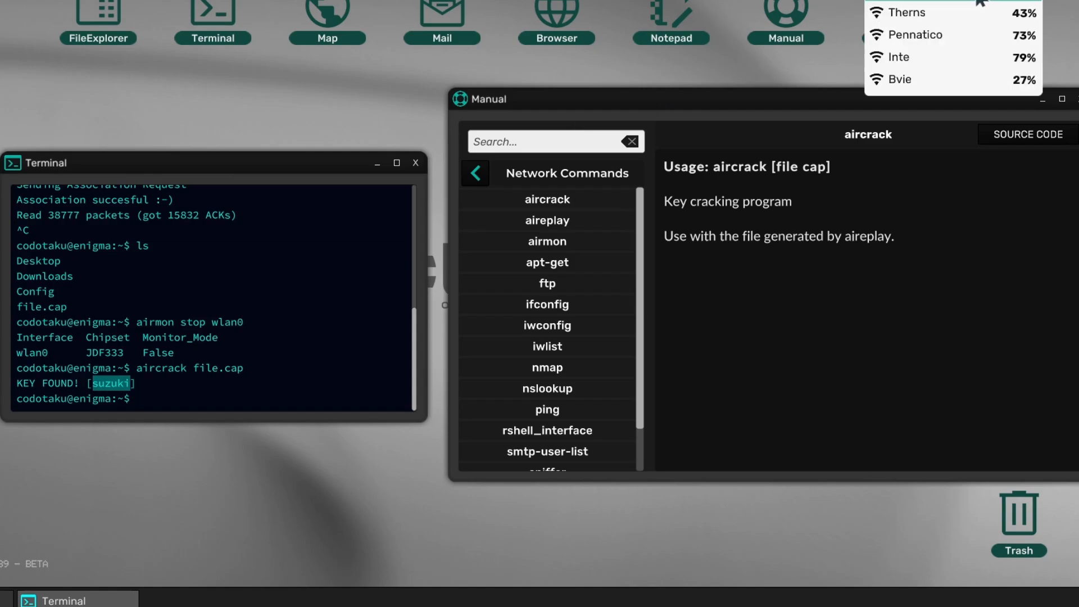
mouse_move(898, 58)
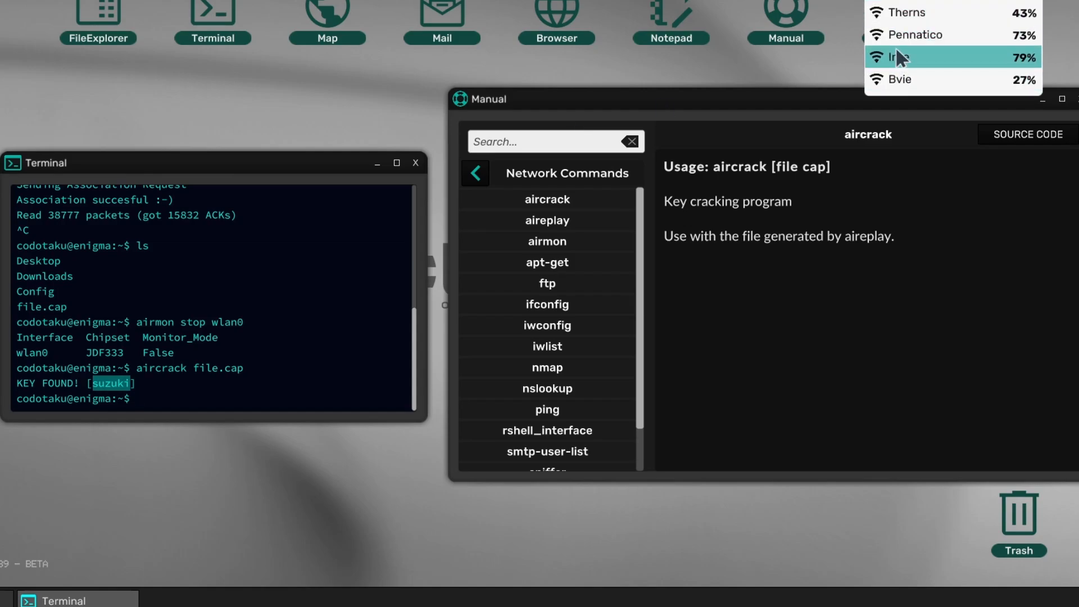
mouse_move(908, 35)
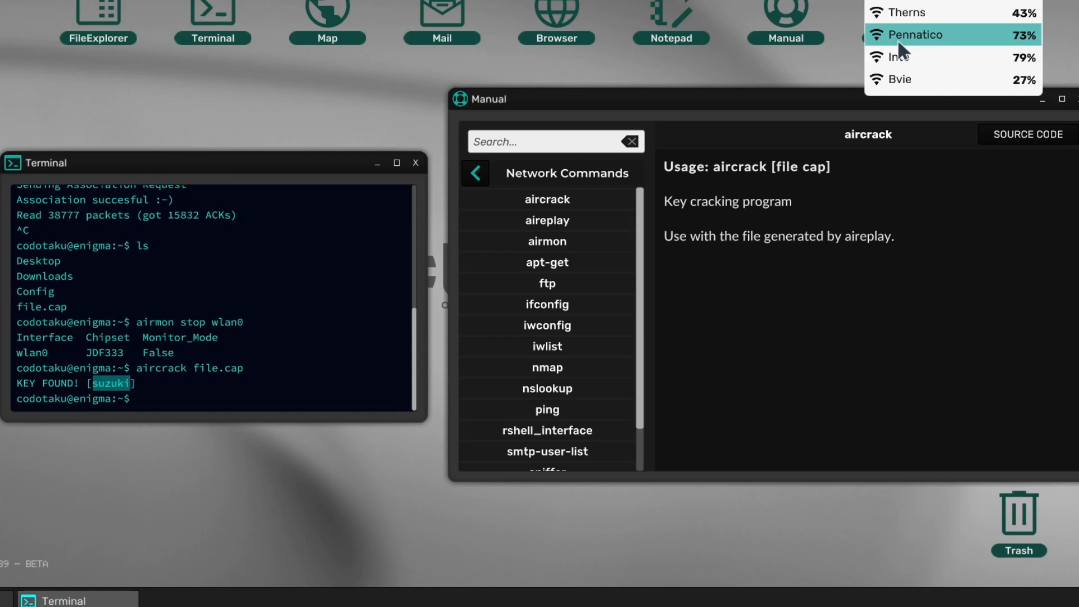
mouse_move(842, 74)
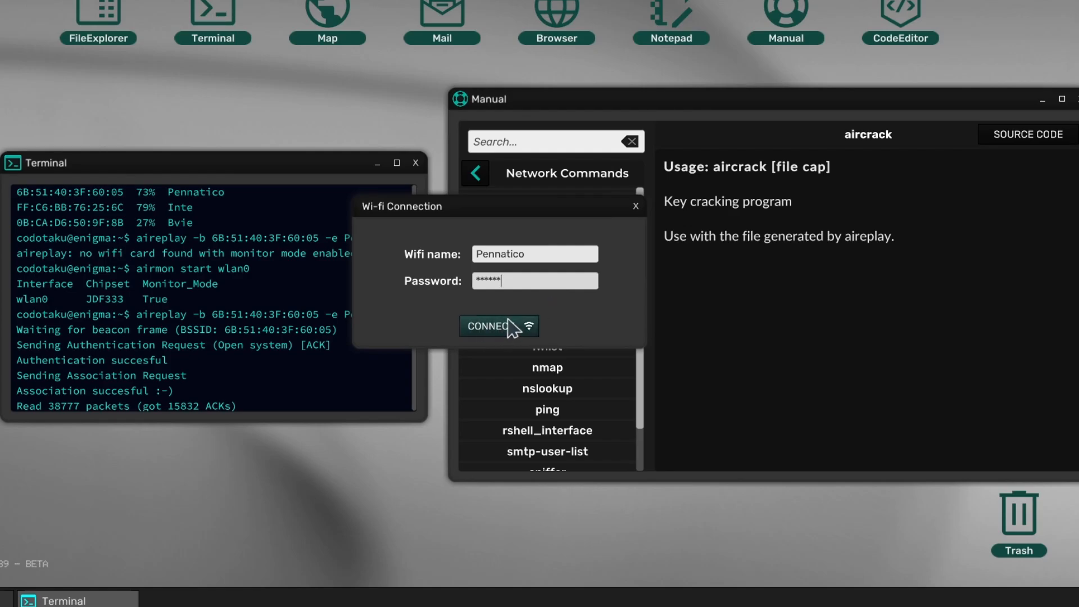
Step: Submit the Pennatico connection with the cracked password and recheck the network list
click(497, 326)
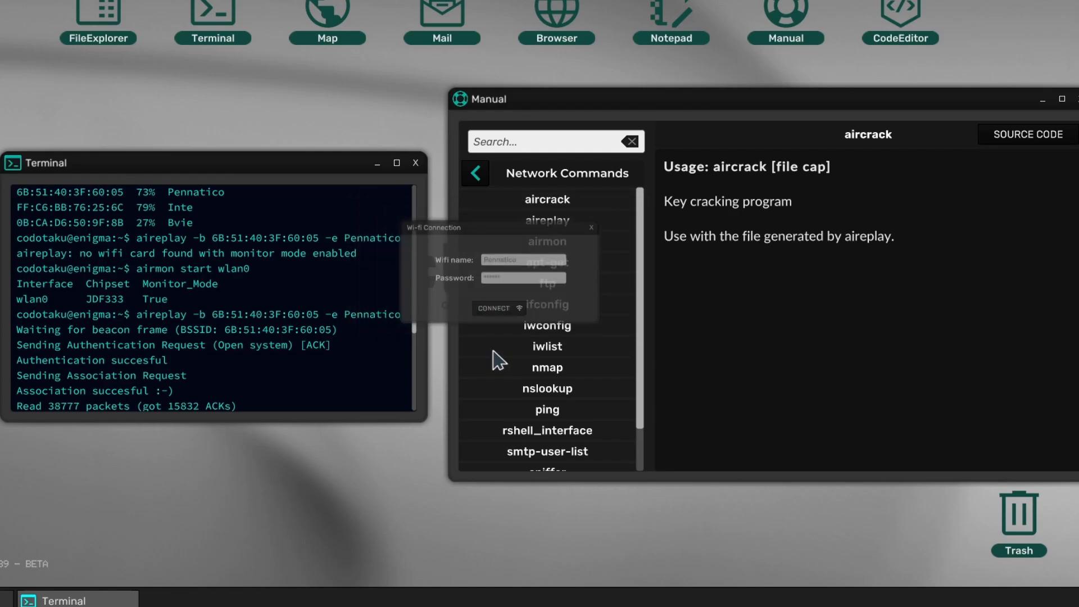
click(591, 227)
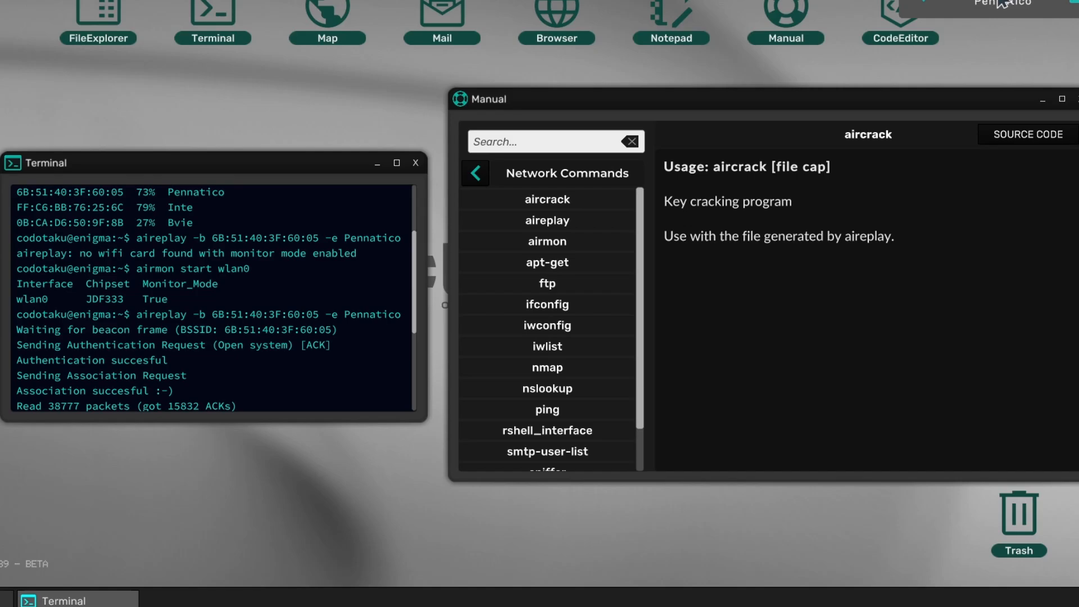